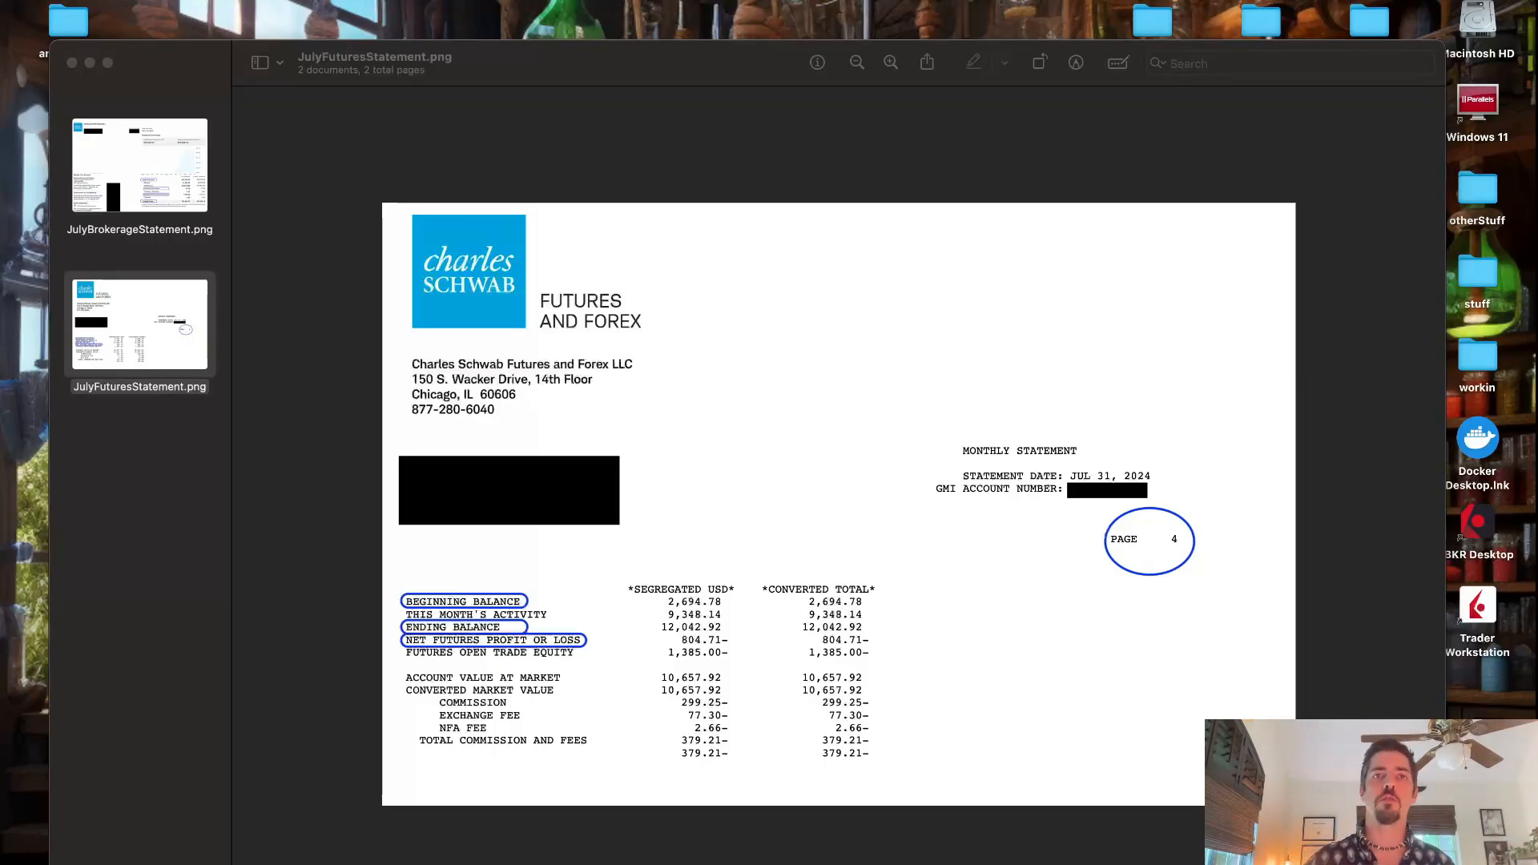
mouse_move(804, 373)
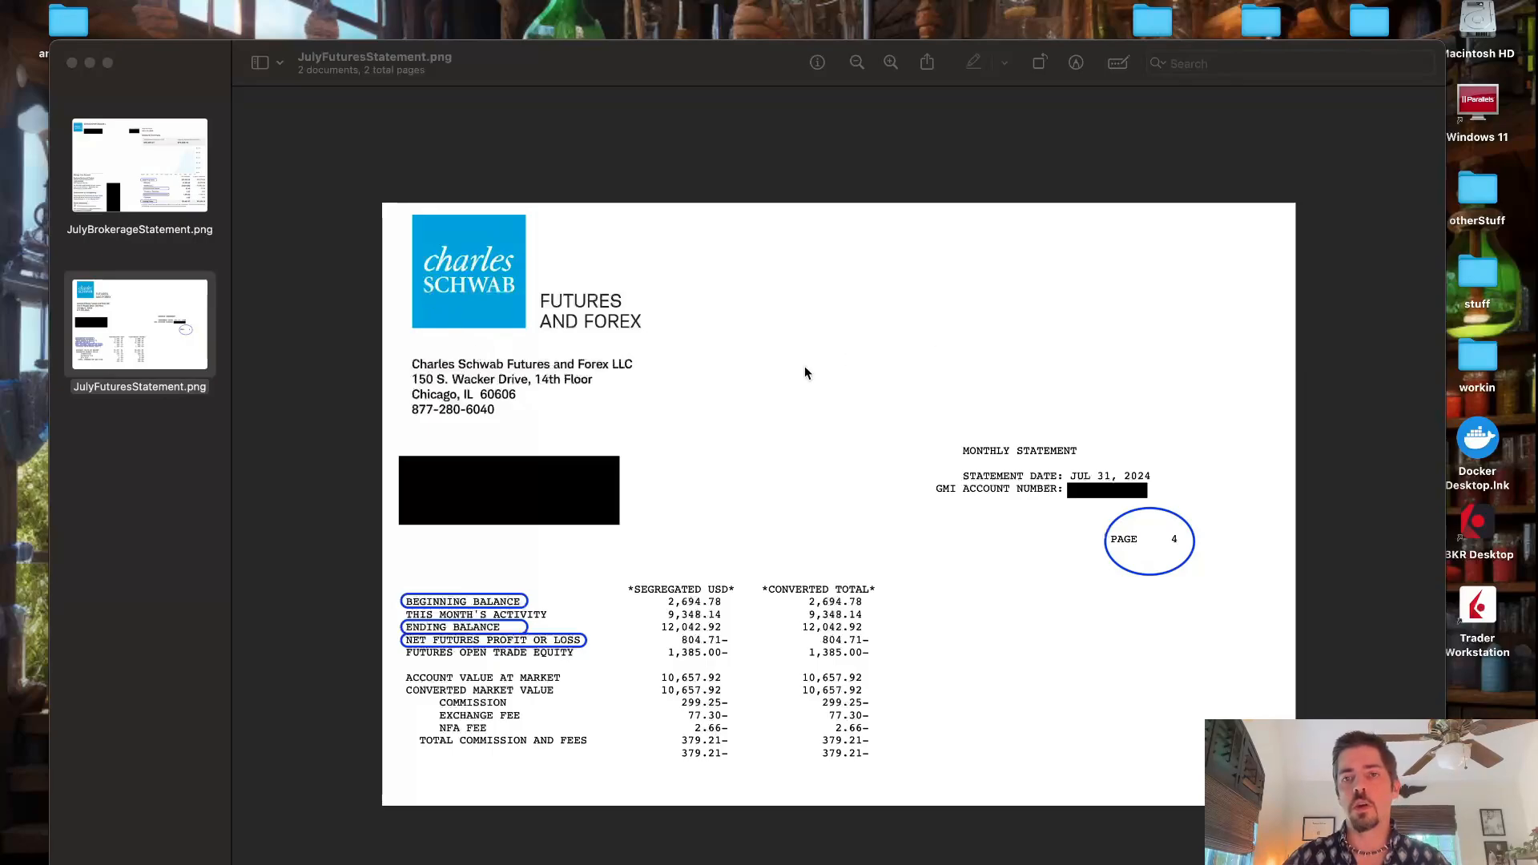
mouse_move(742, 419)
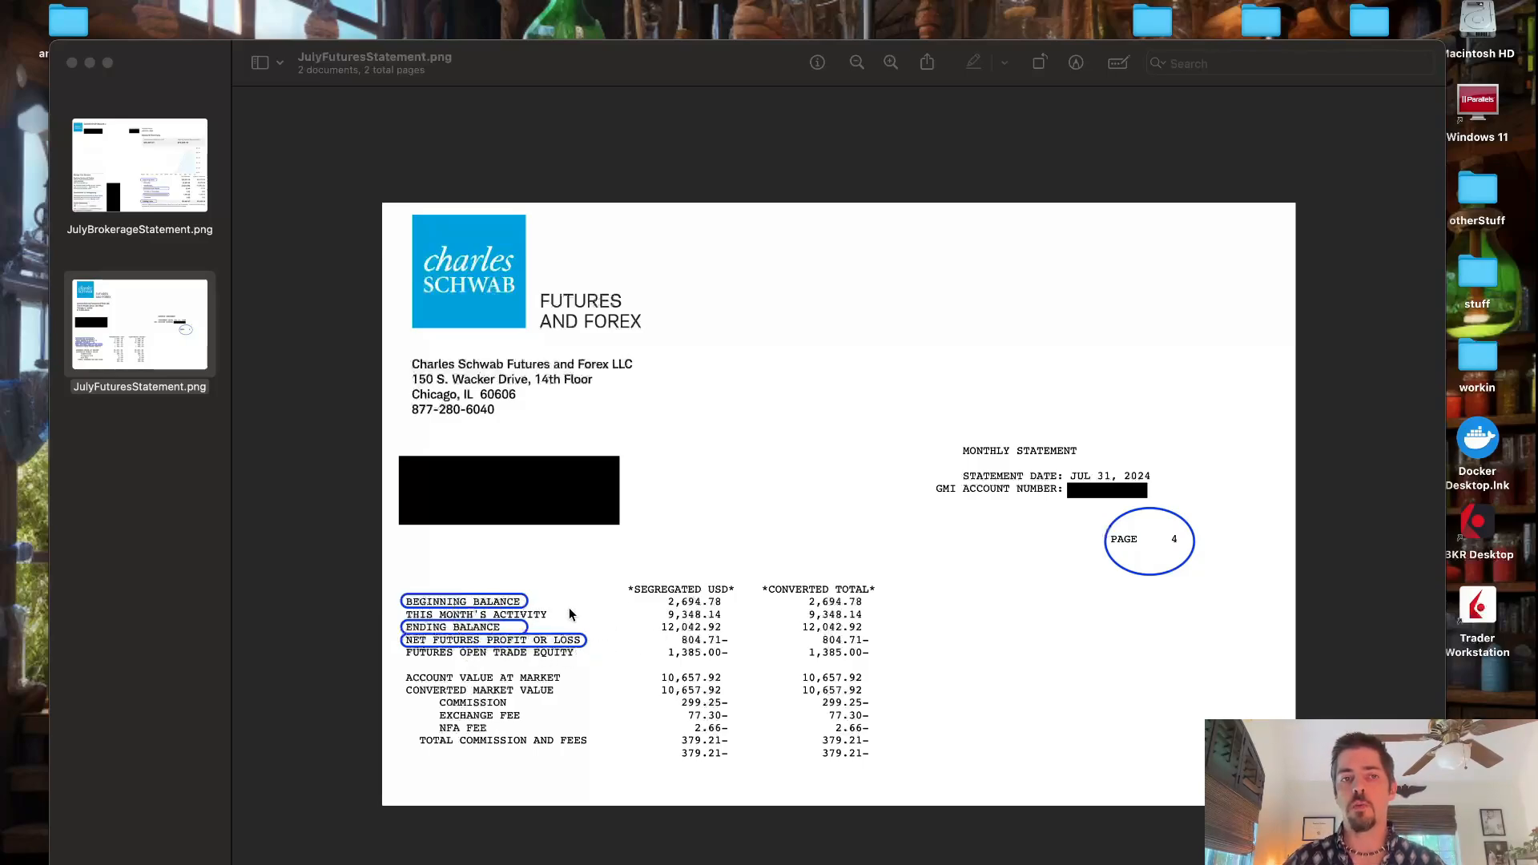
mouse_move(492, 614)
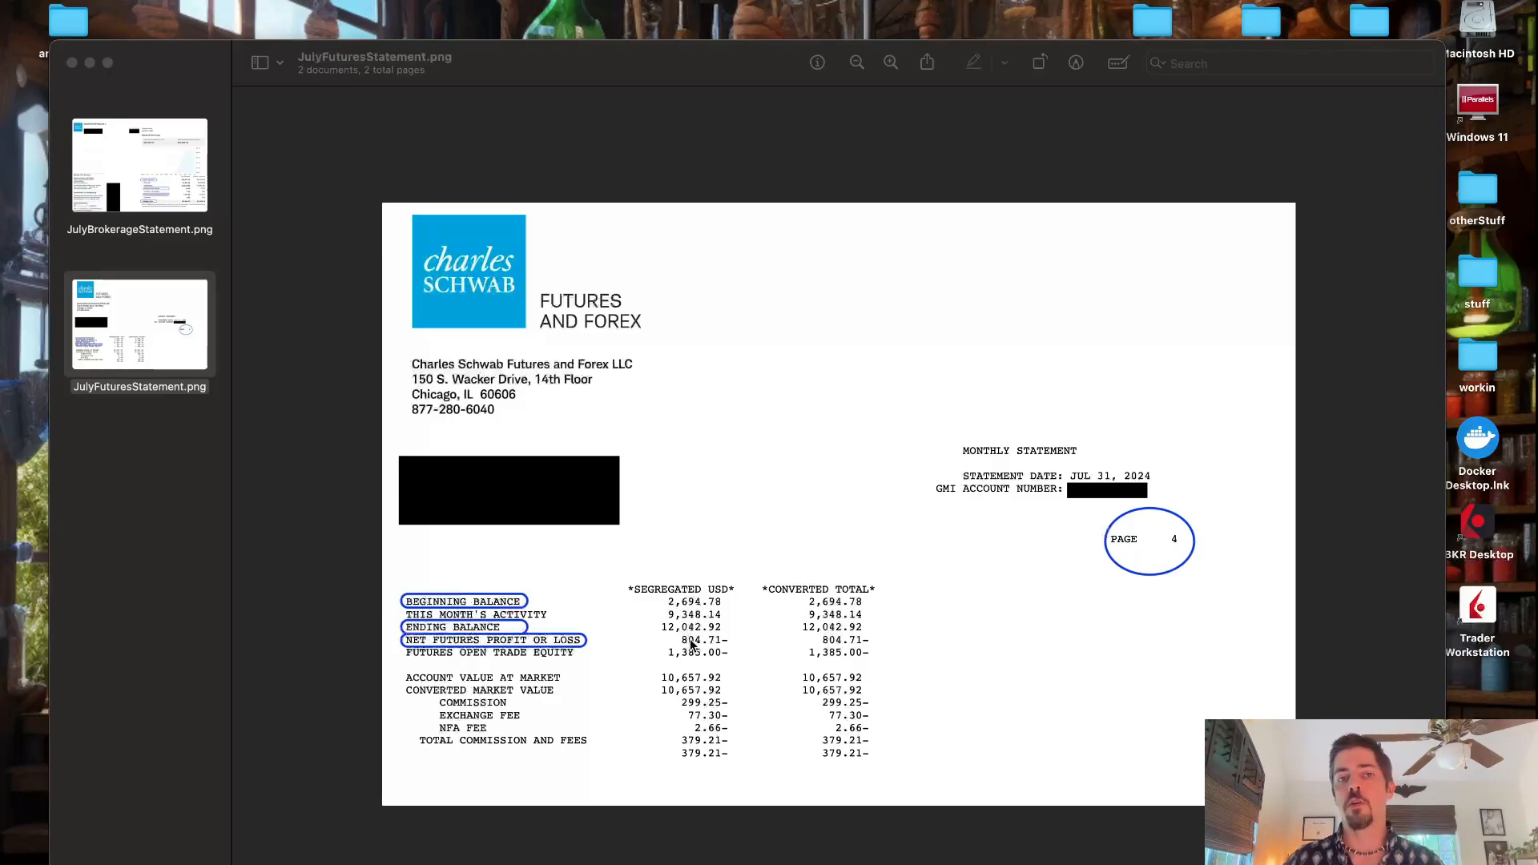
mouse_move(665, 751)
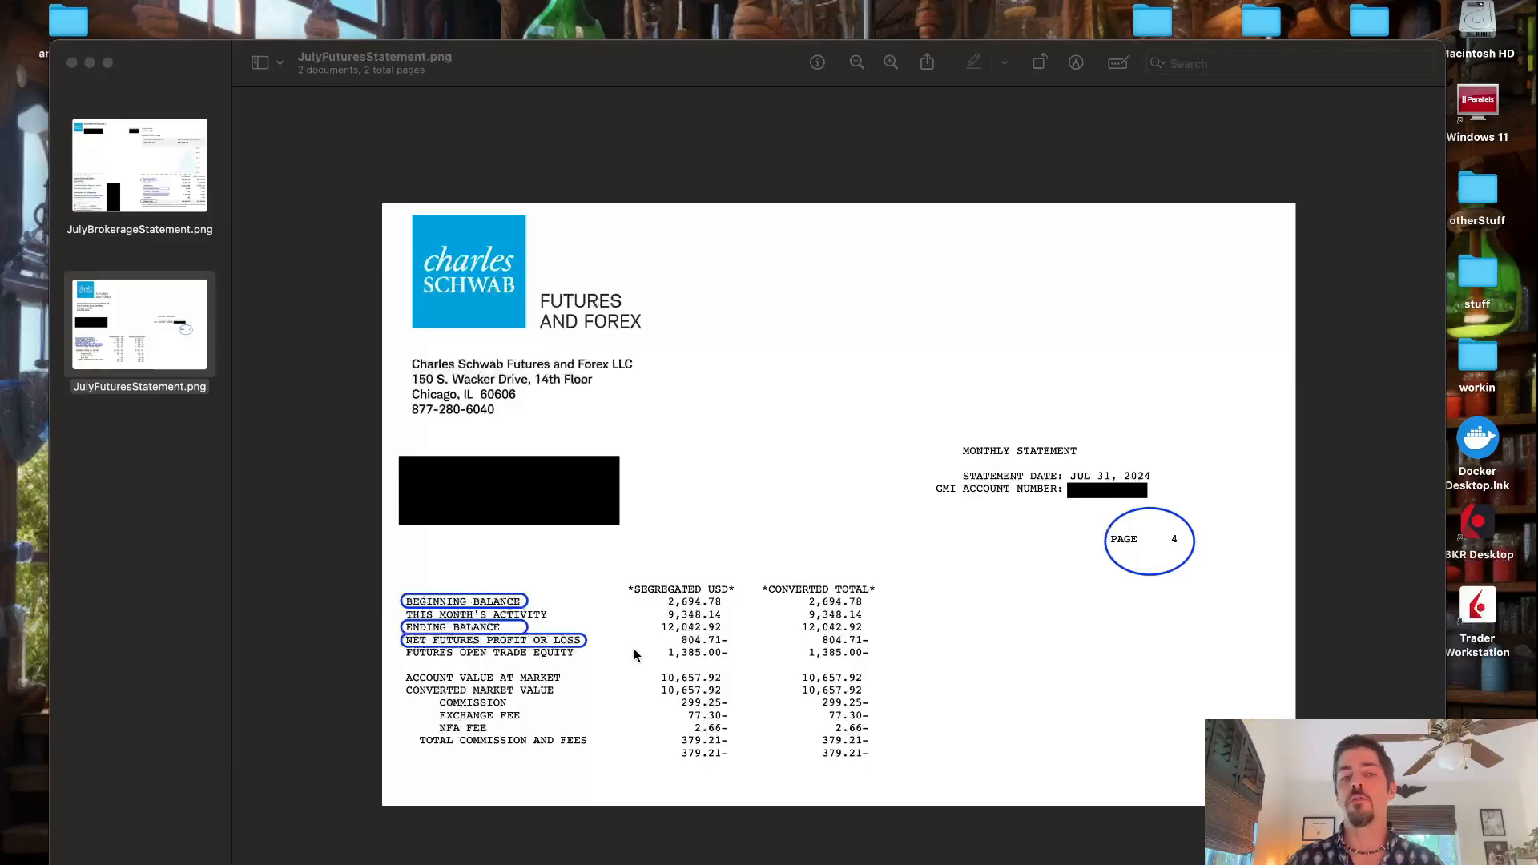
mouse_move(714, 647)
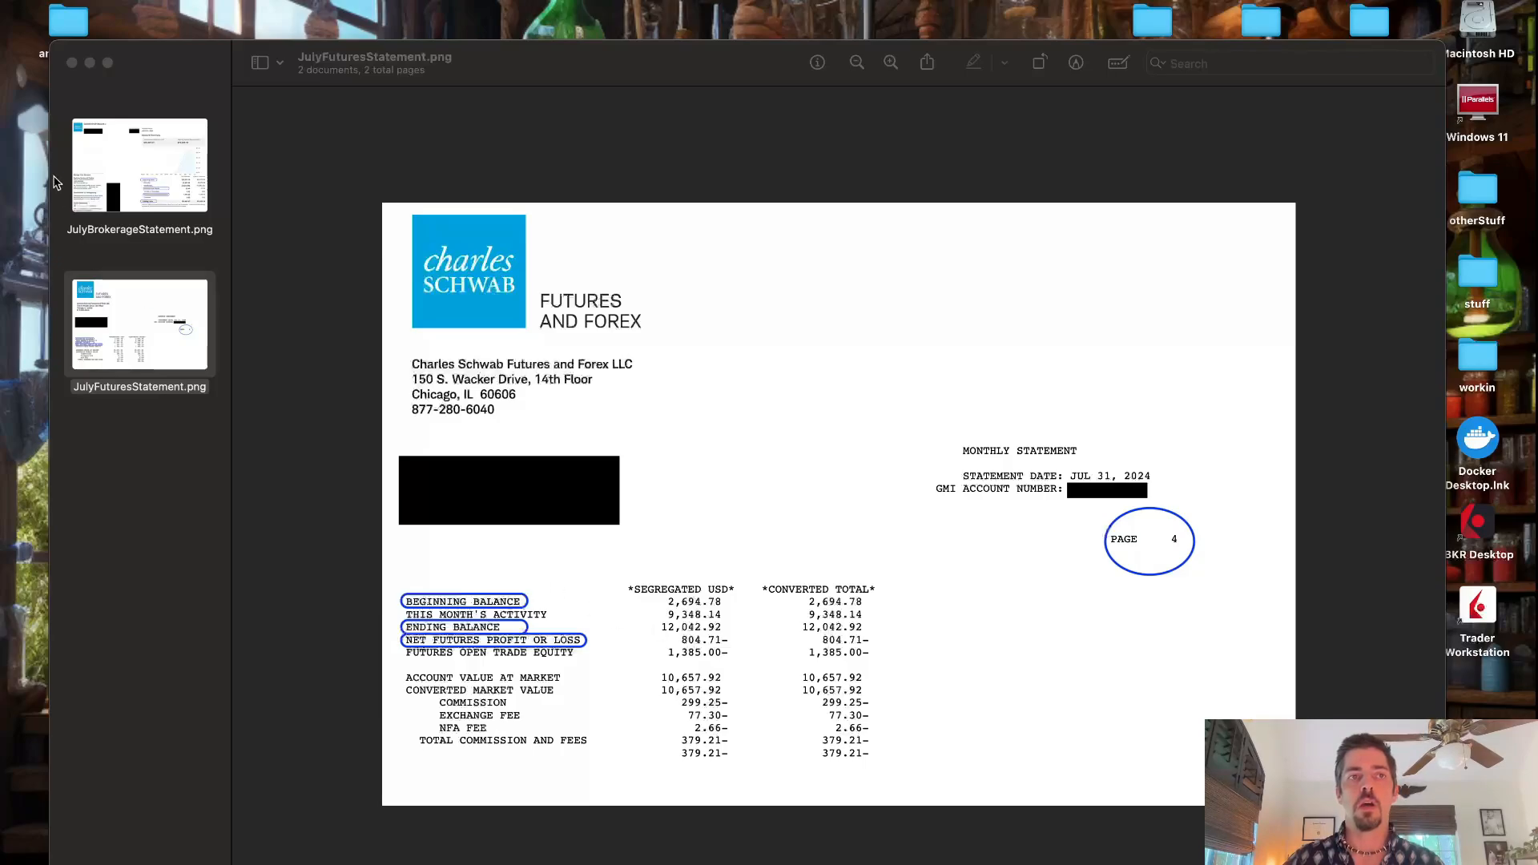
Step: Alternate between the July brokerage and futures statements, ending on the brokerage statement
click(139, 163)
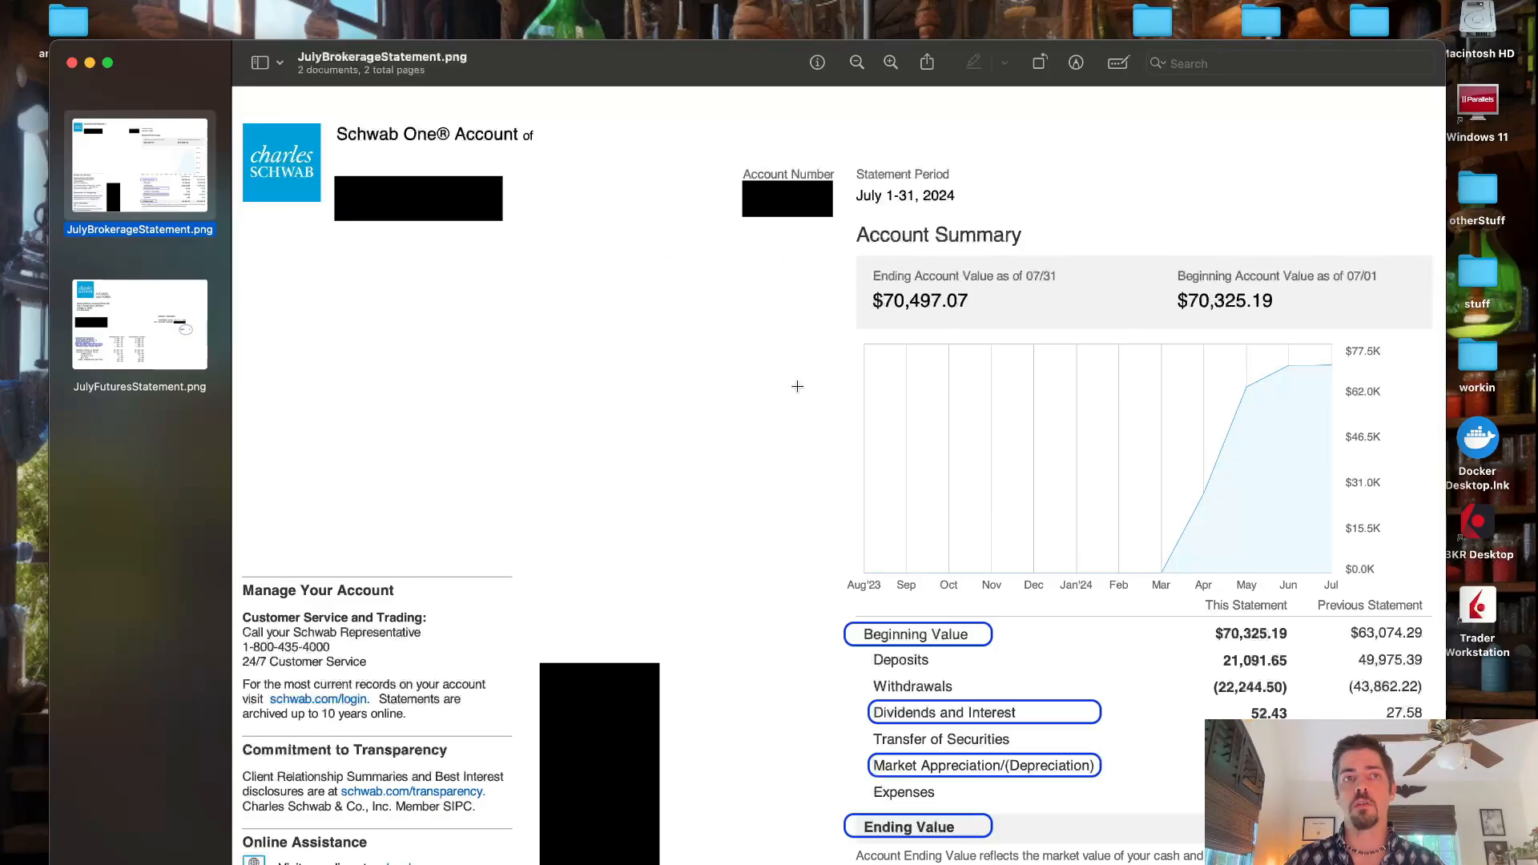
click(139, 324)
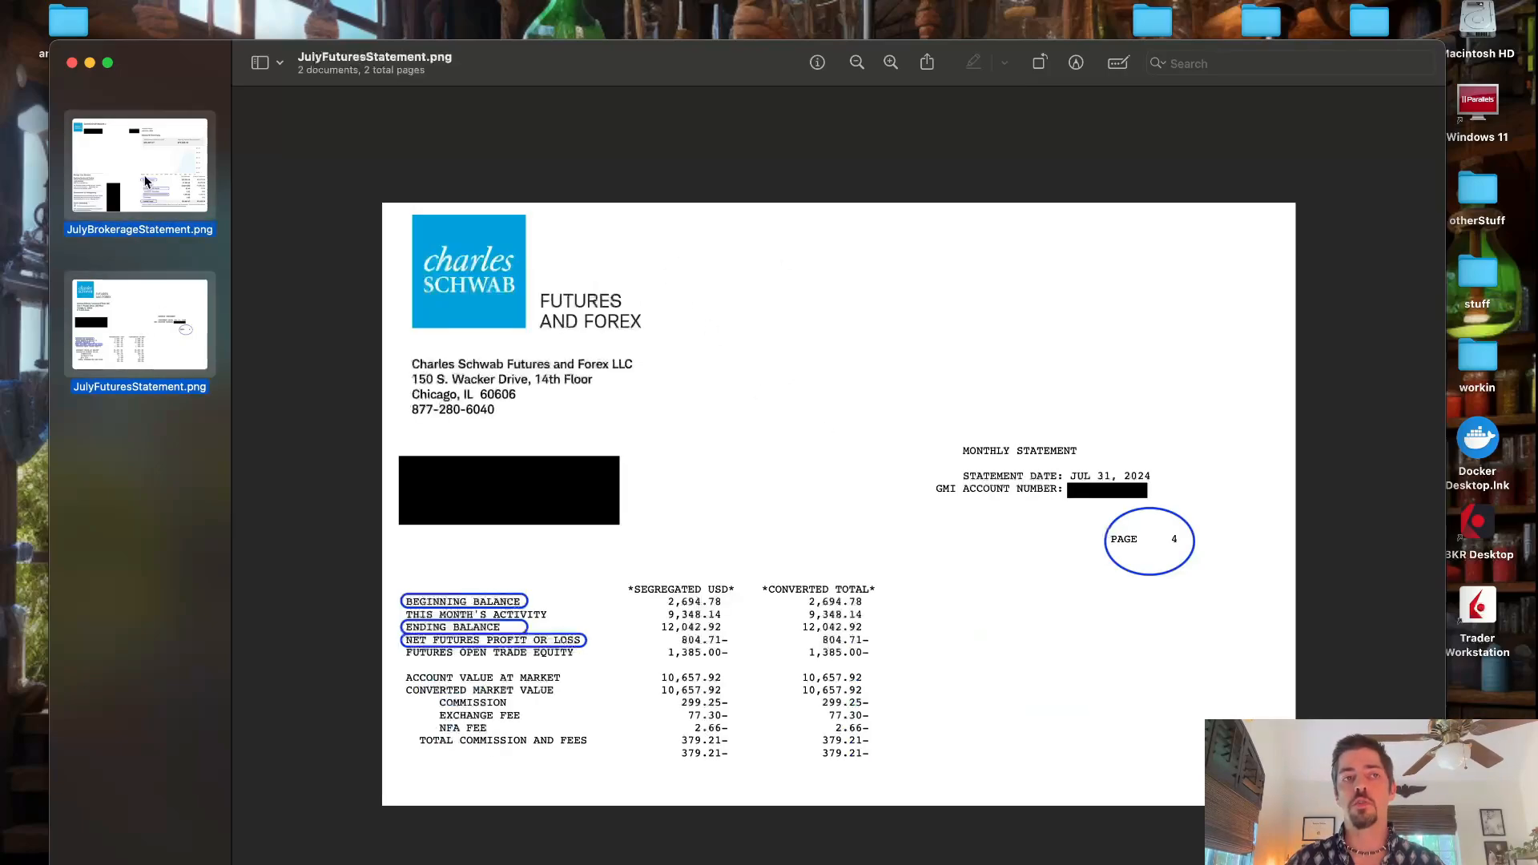
click(140, 165)
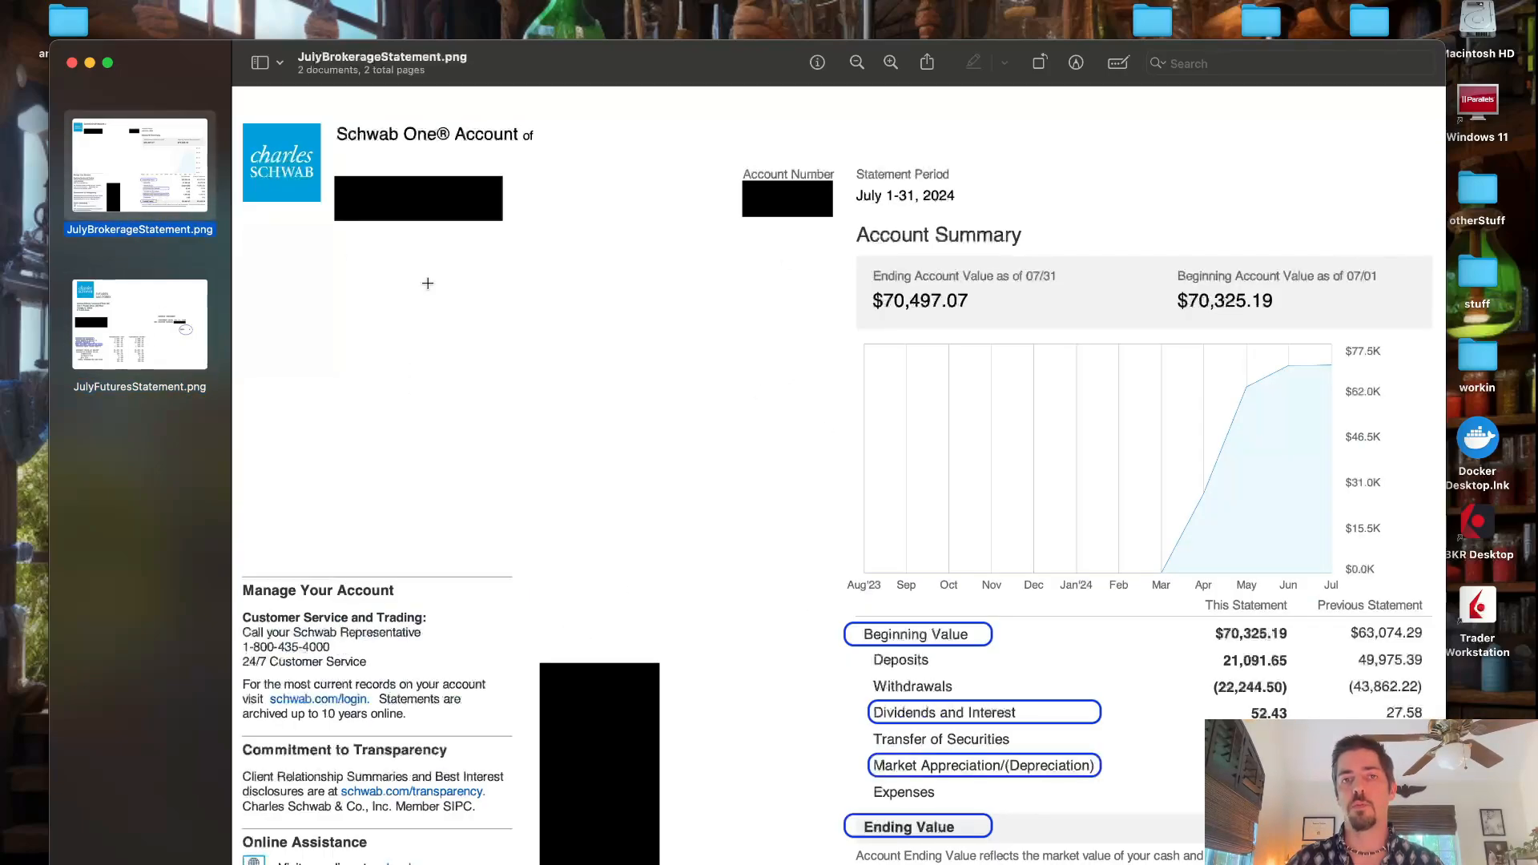
mouse_move(977, 644)
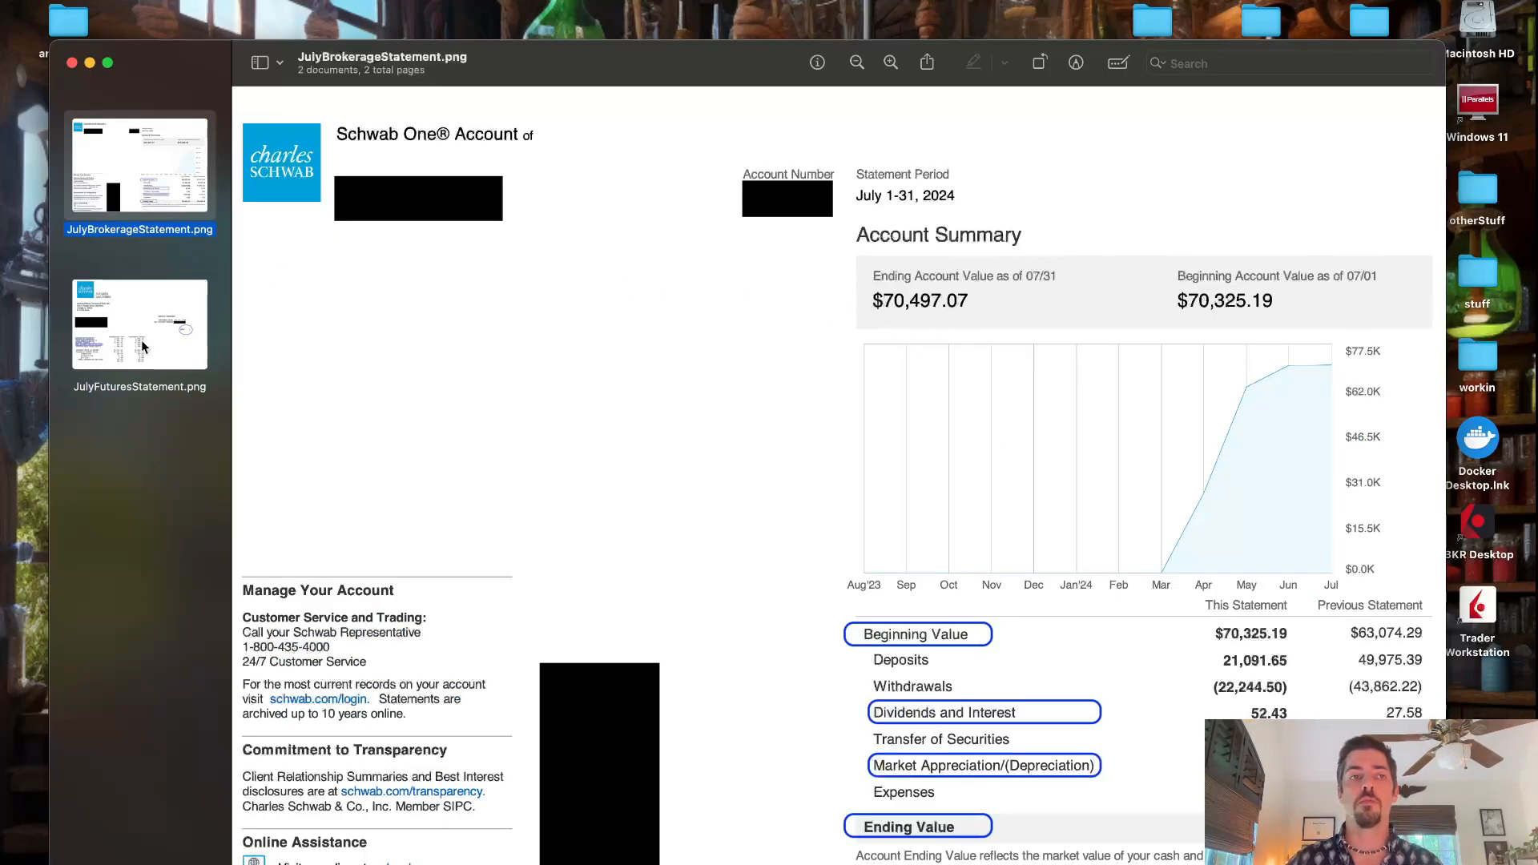
click(139, 323)
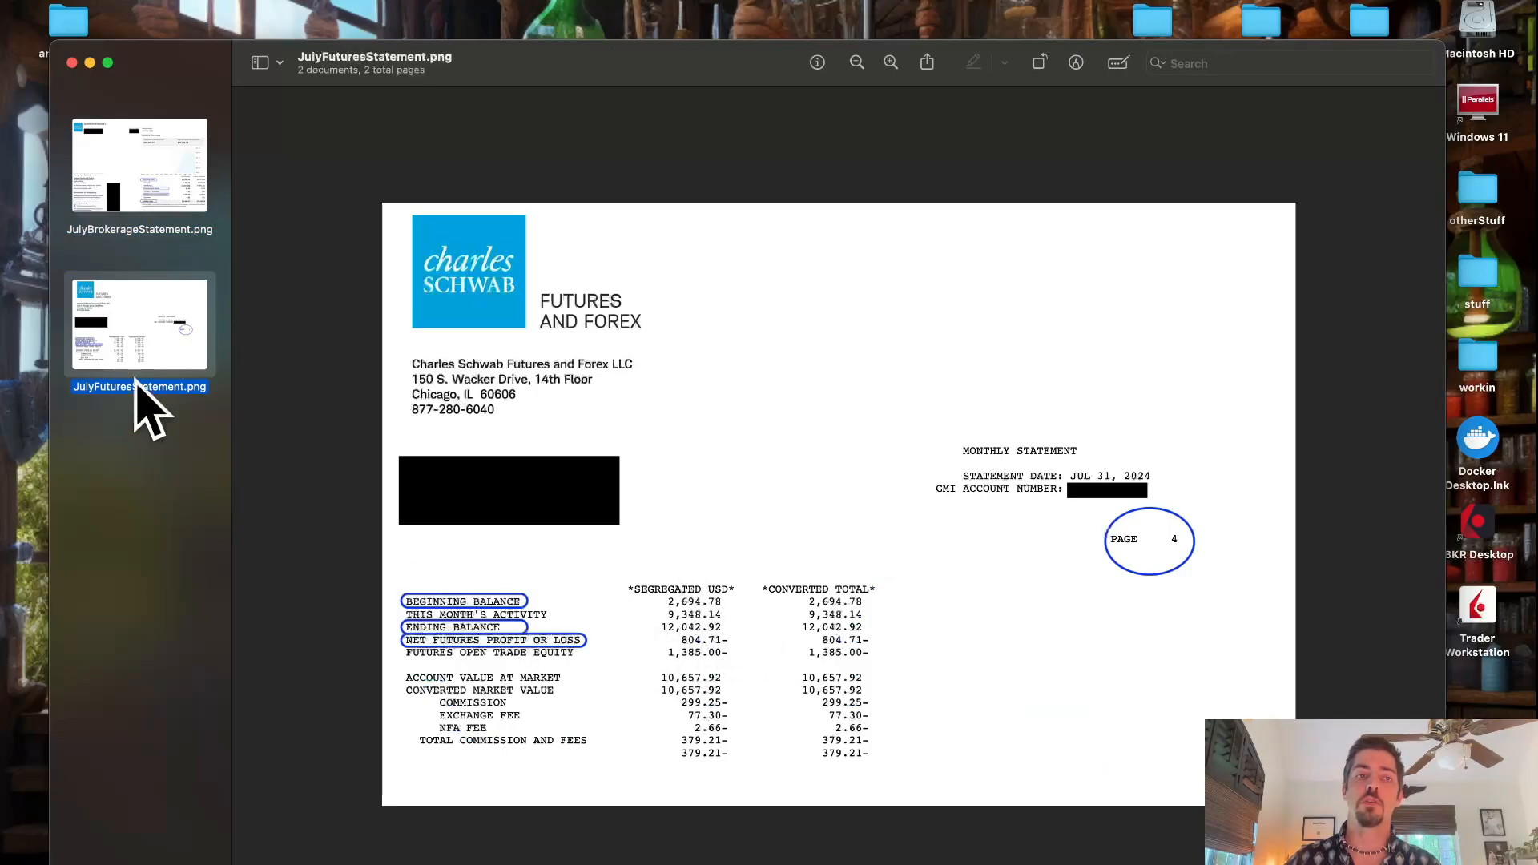
click(139, 163)
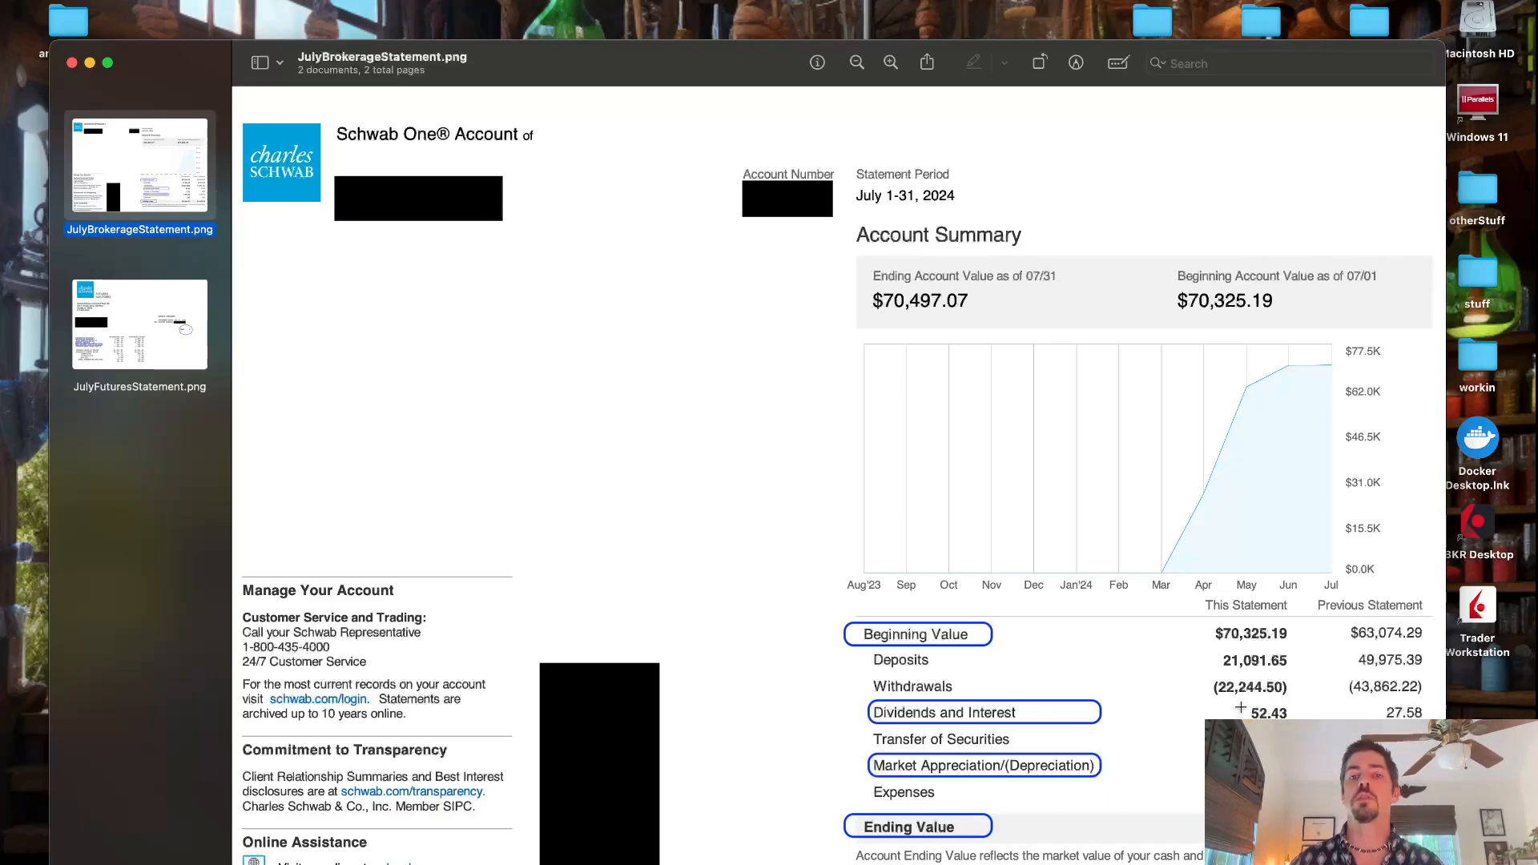
mouse_move(1263, 675)
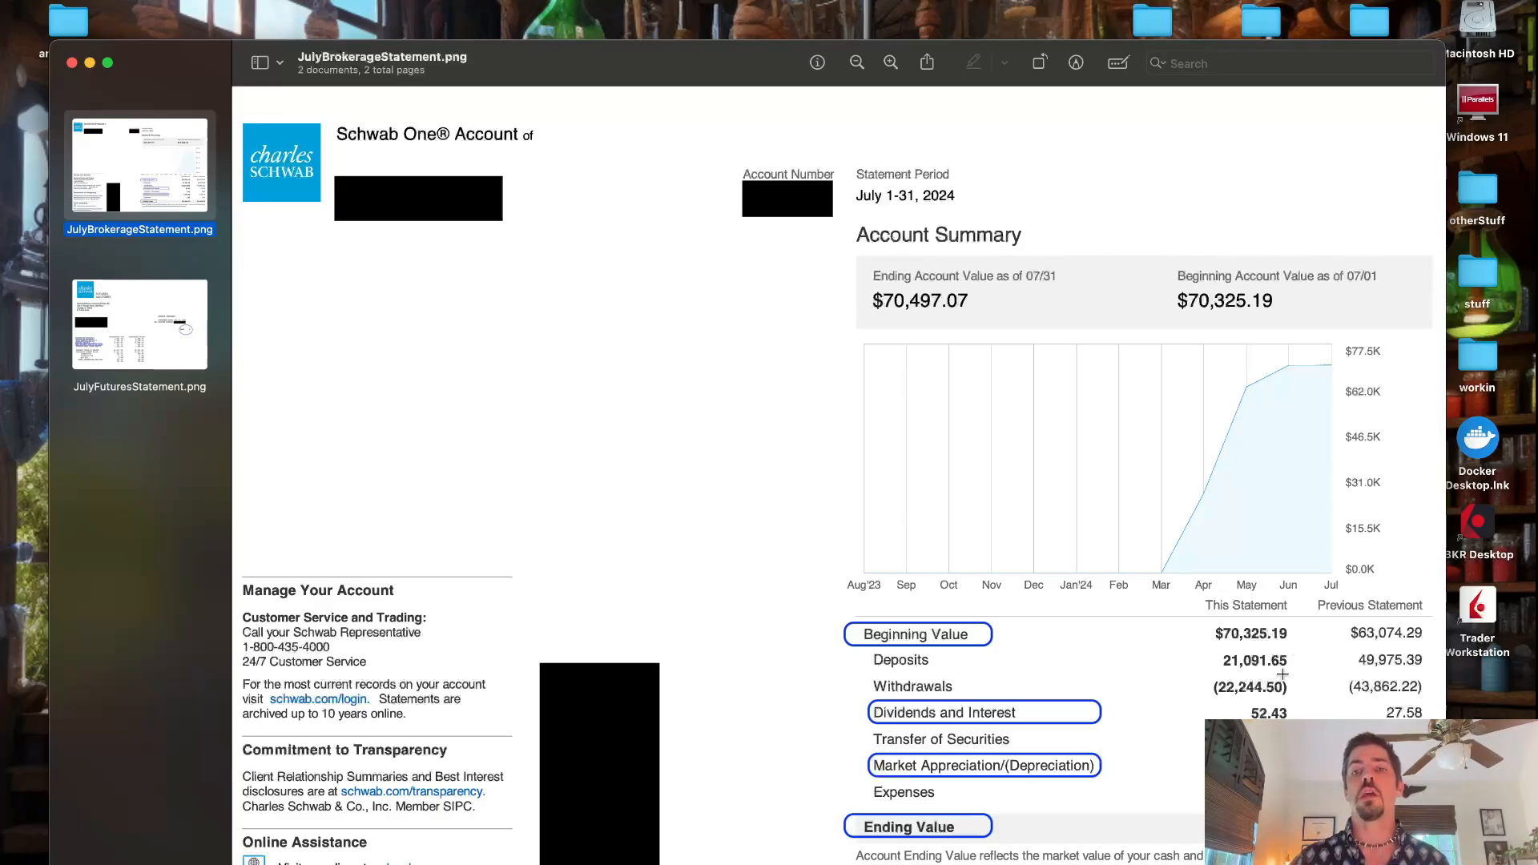
mouse_move(988, 691)
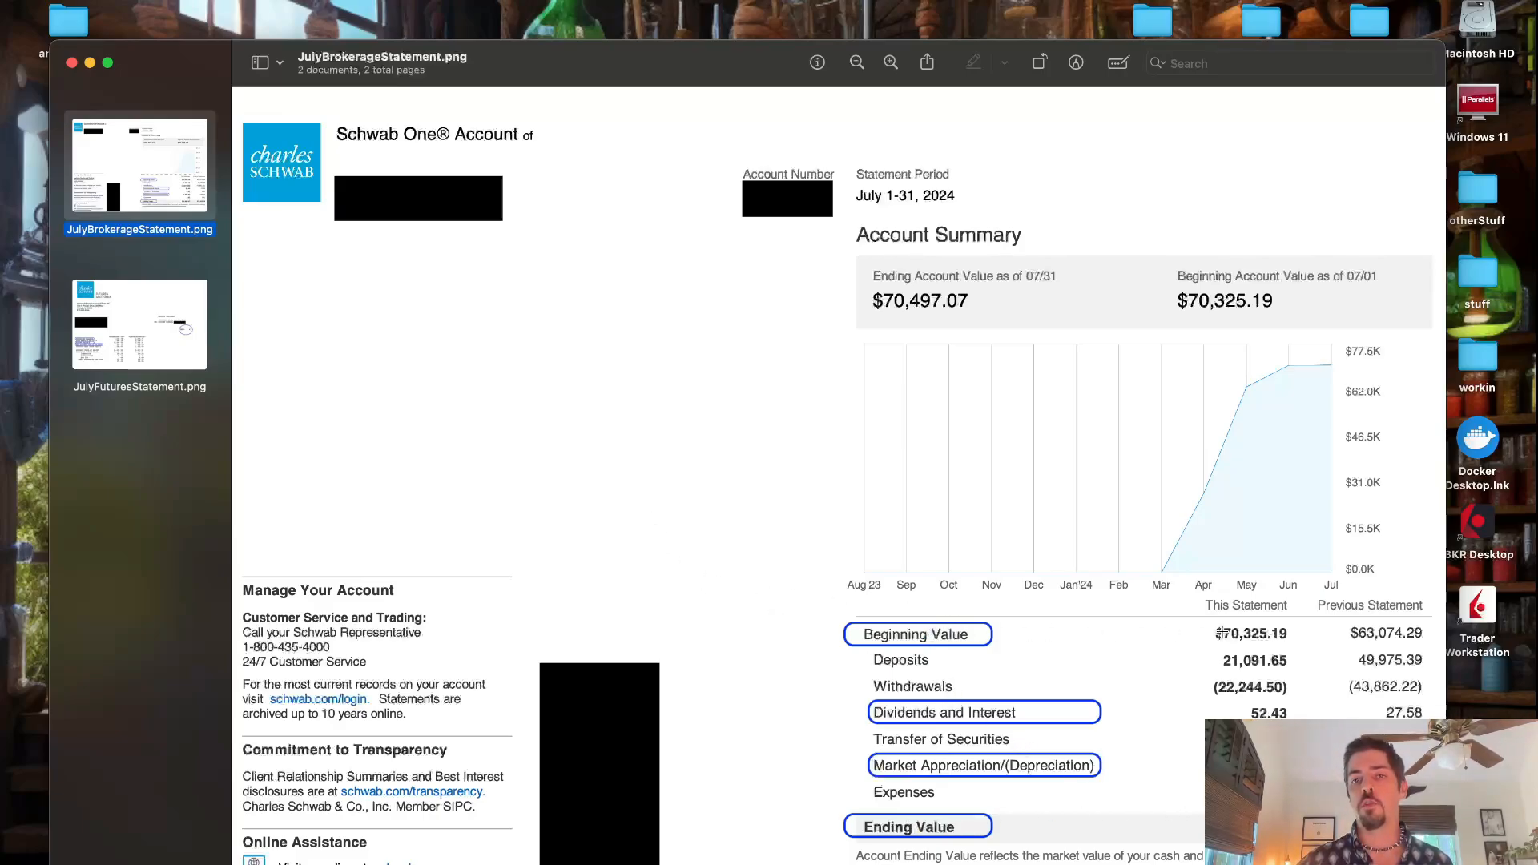
Step: View the July futures statement, then return to the July brokerage statement thumbnail
click(139, 323)
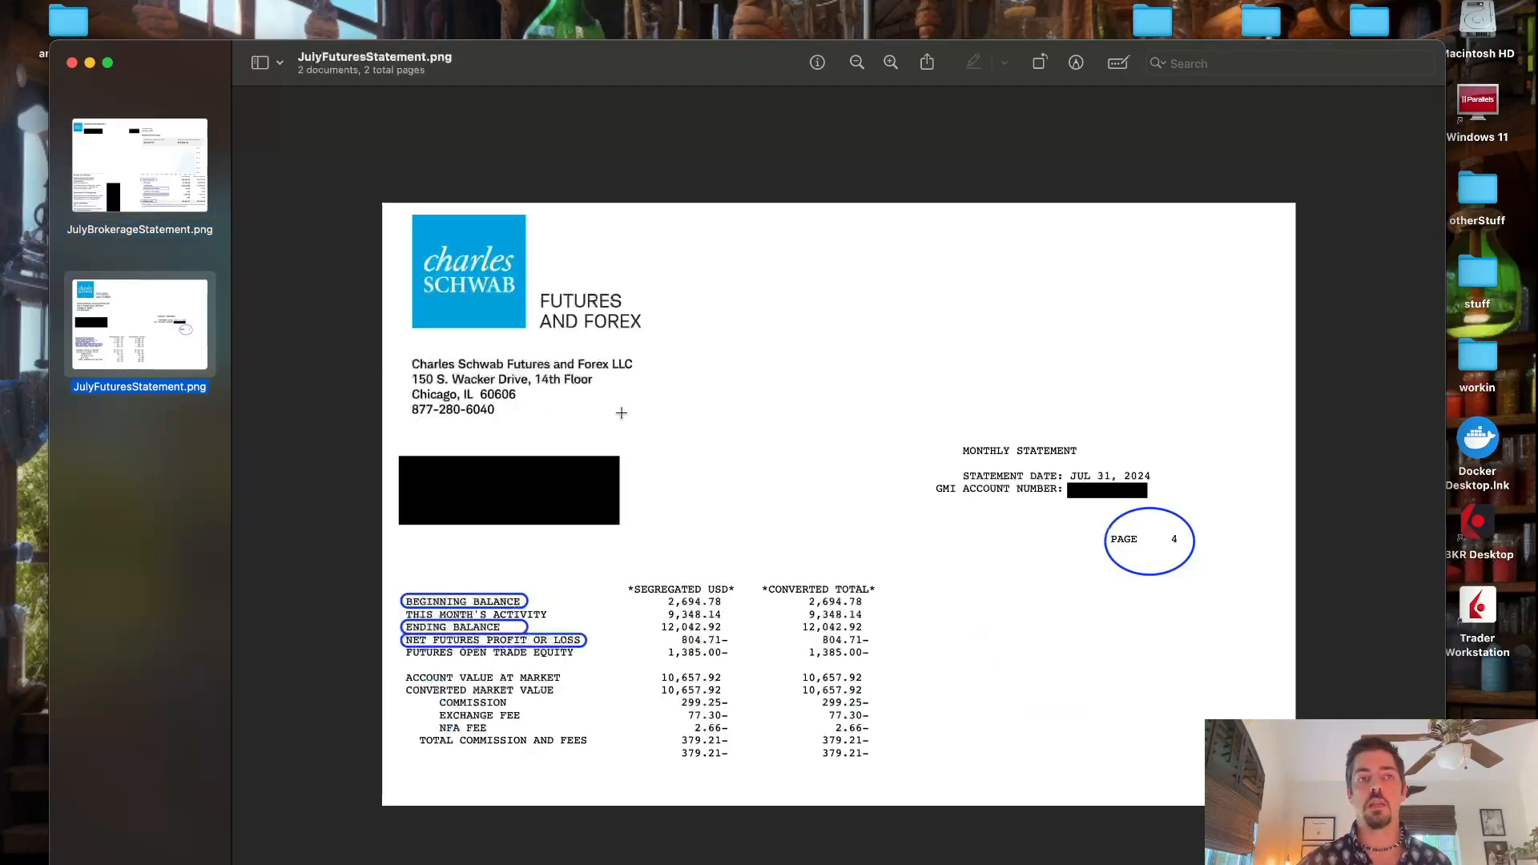
click(140, 164)
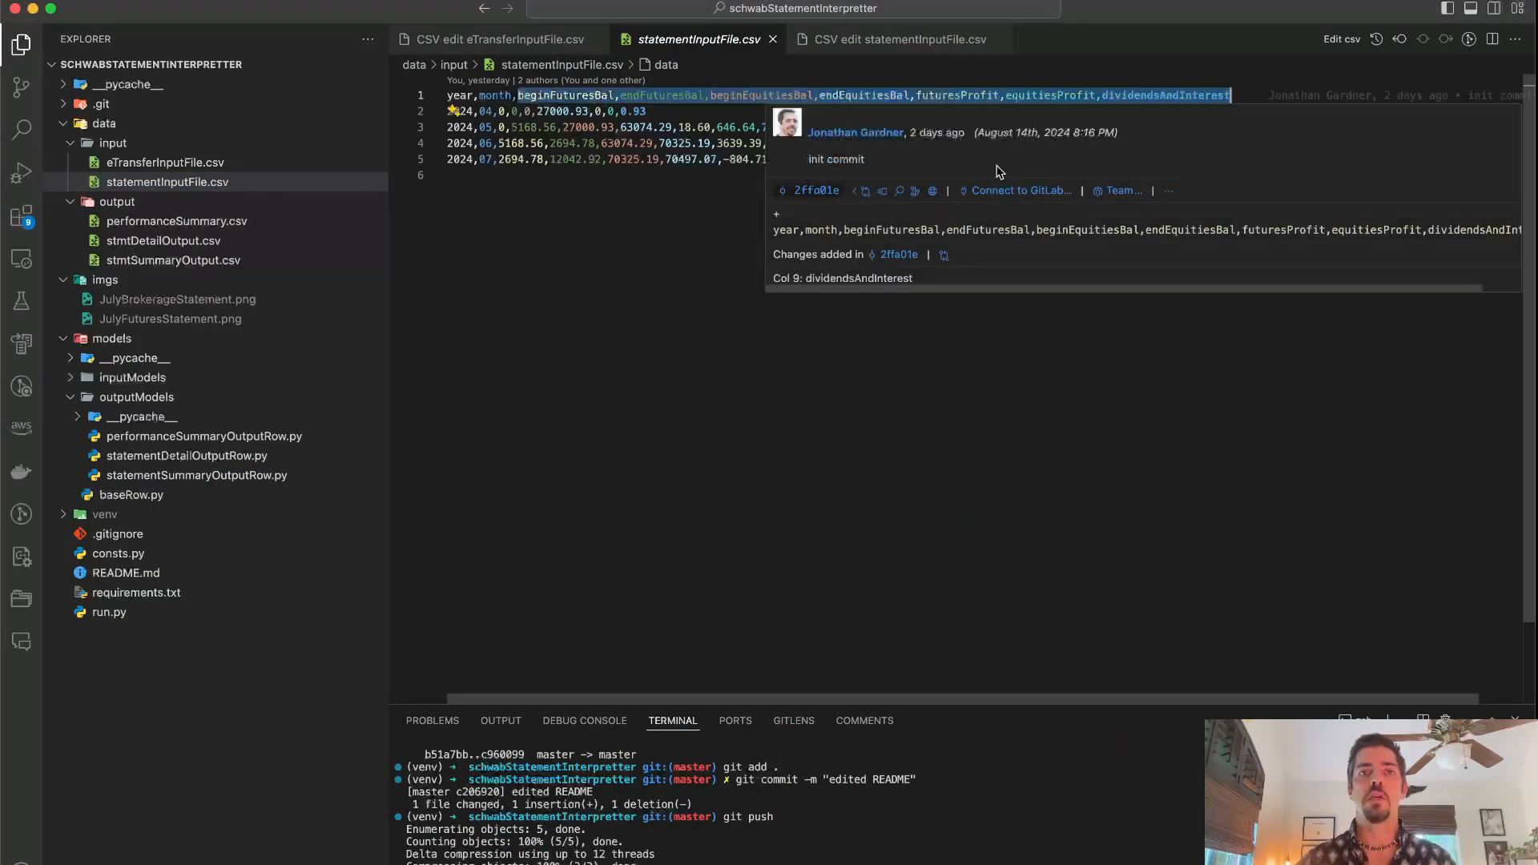
Step: Open statementInputFile.csv in the CSV table editor showing April–July 2024 rows
click(894, 39)
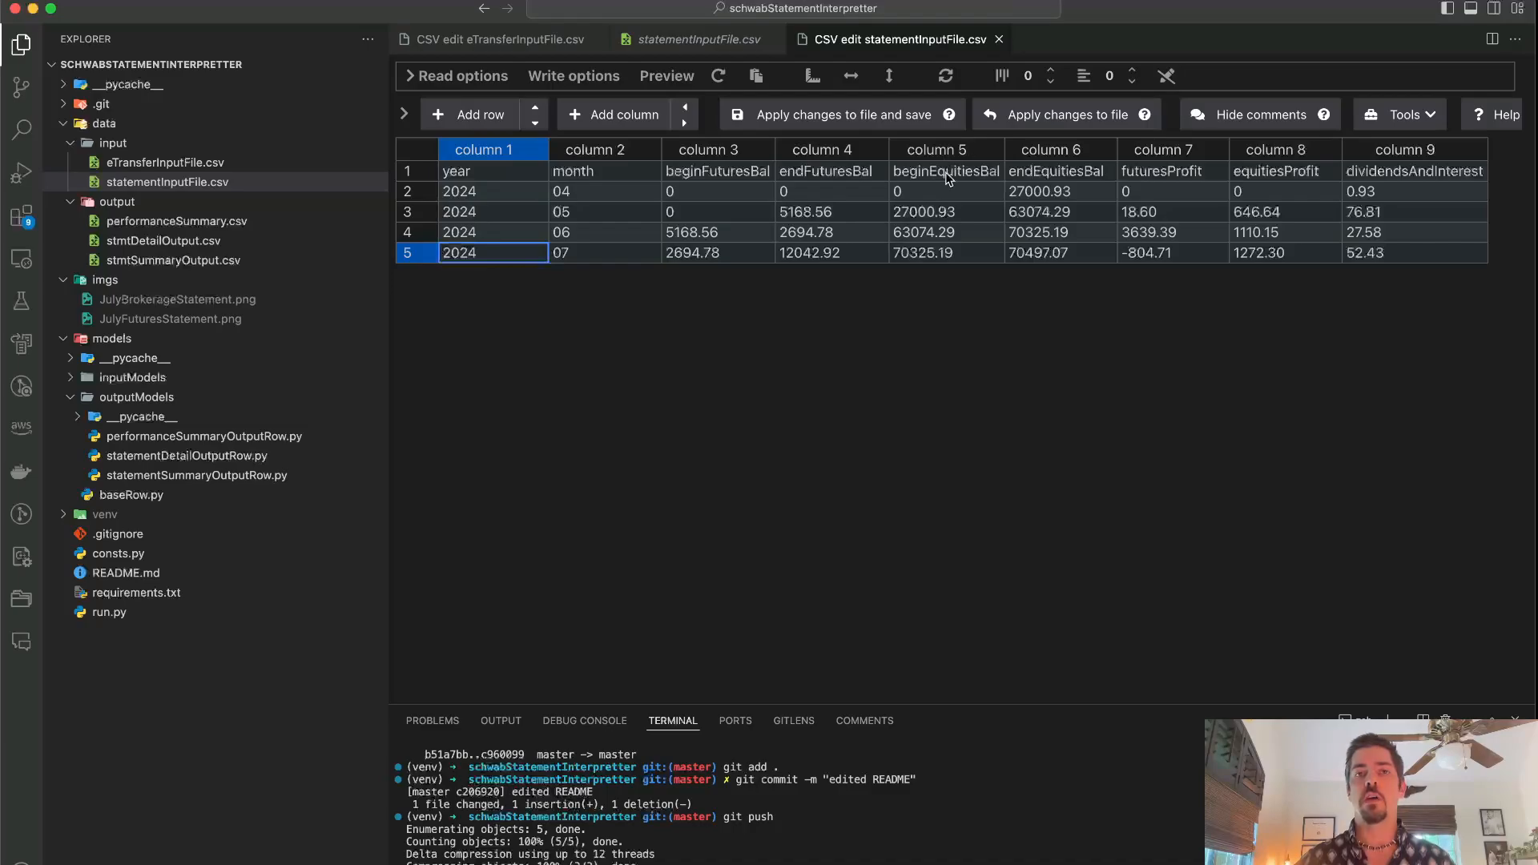
mouse_move(932, 182)
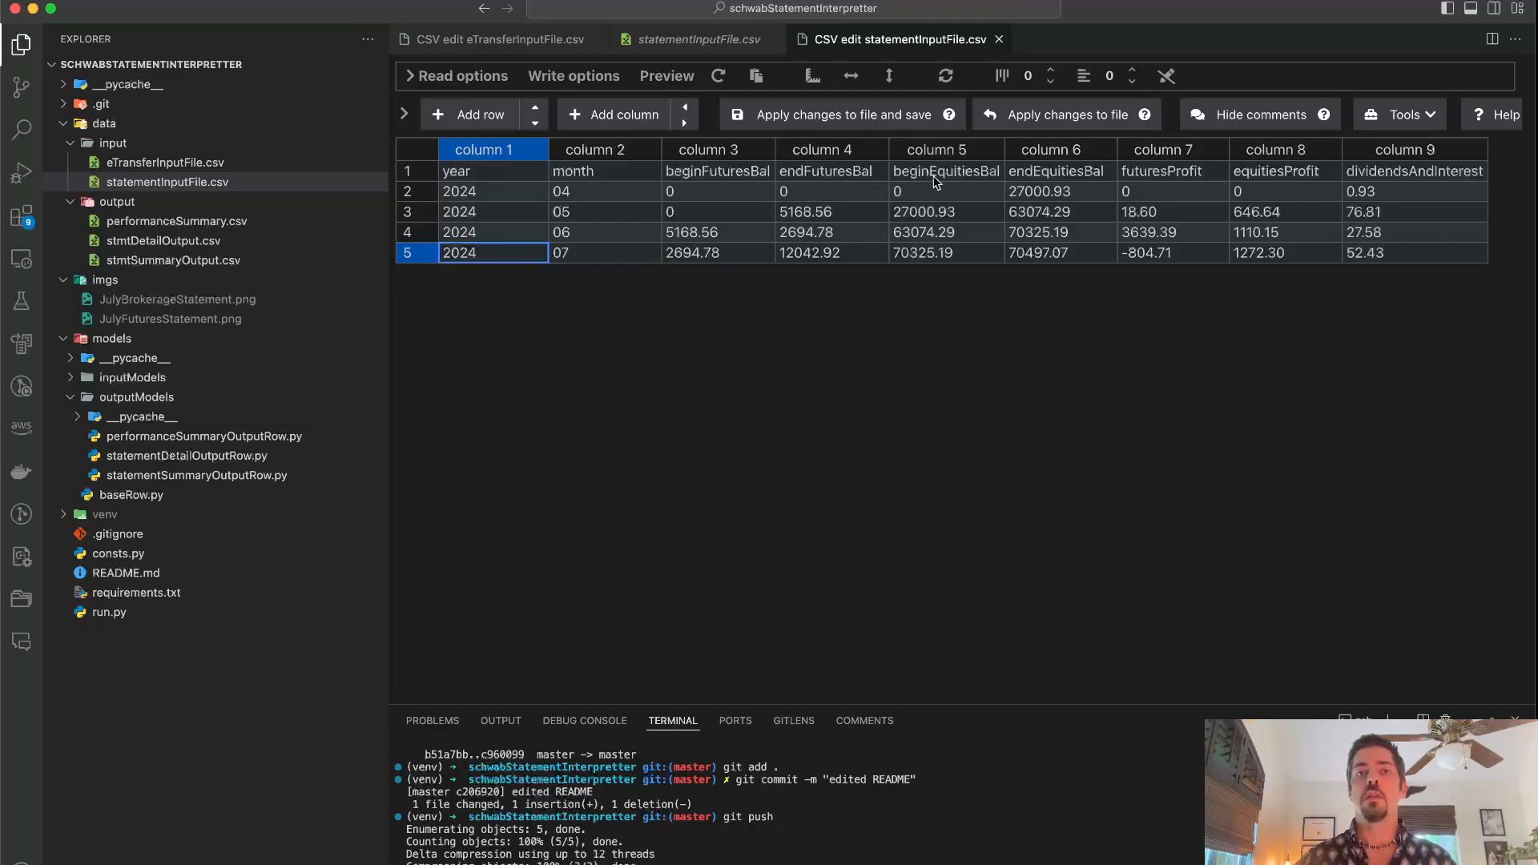
mouse_move(1162, 176)
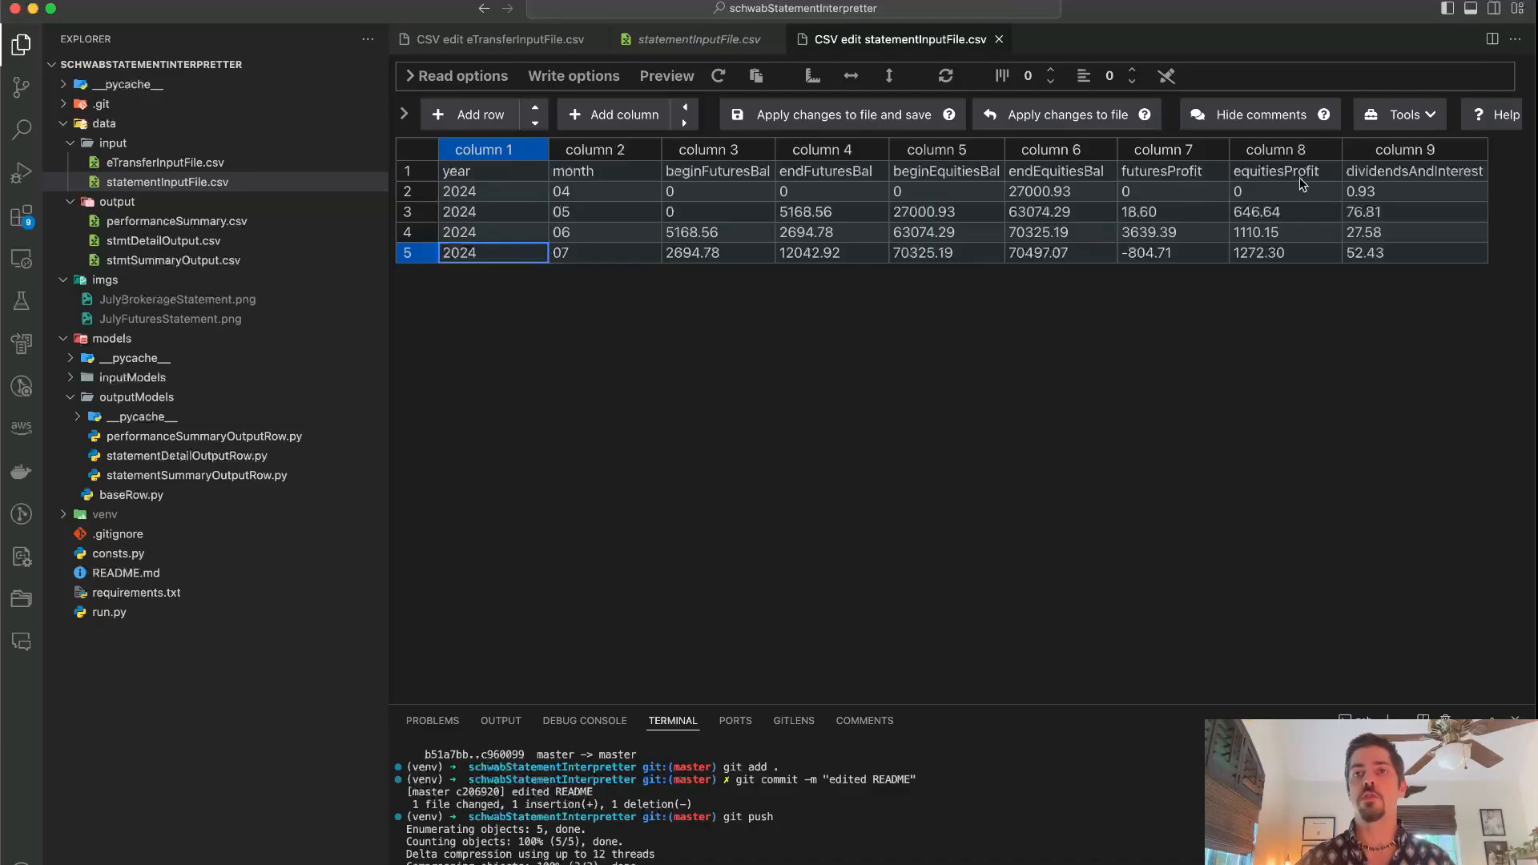
mouse_move(1400, 235)
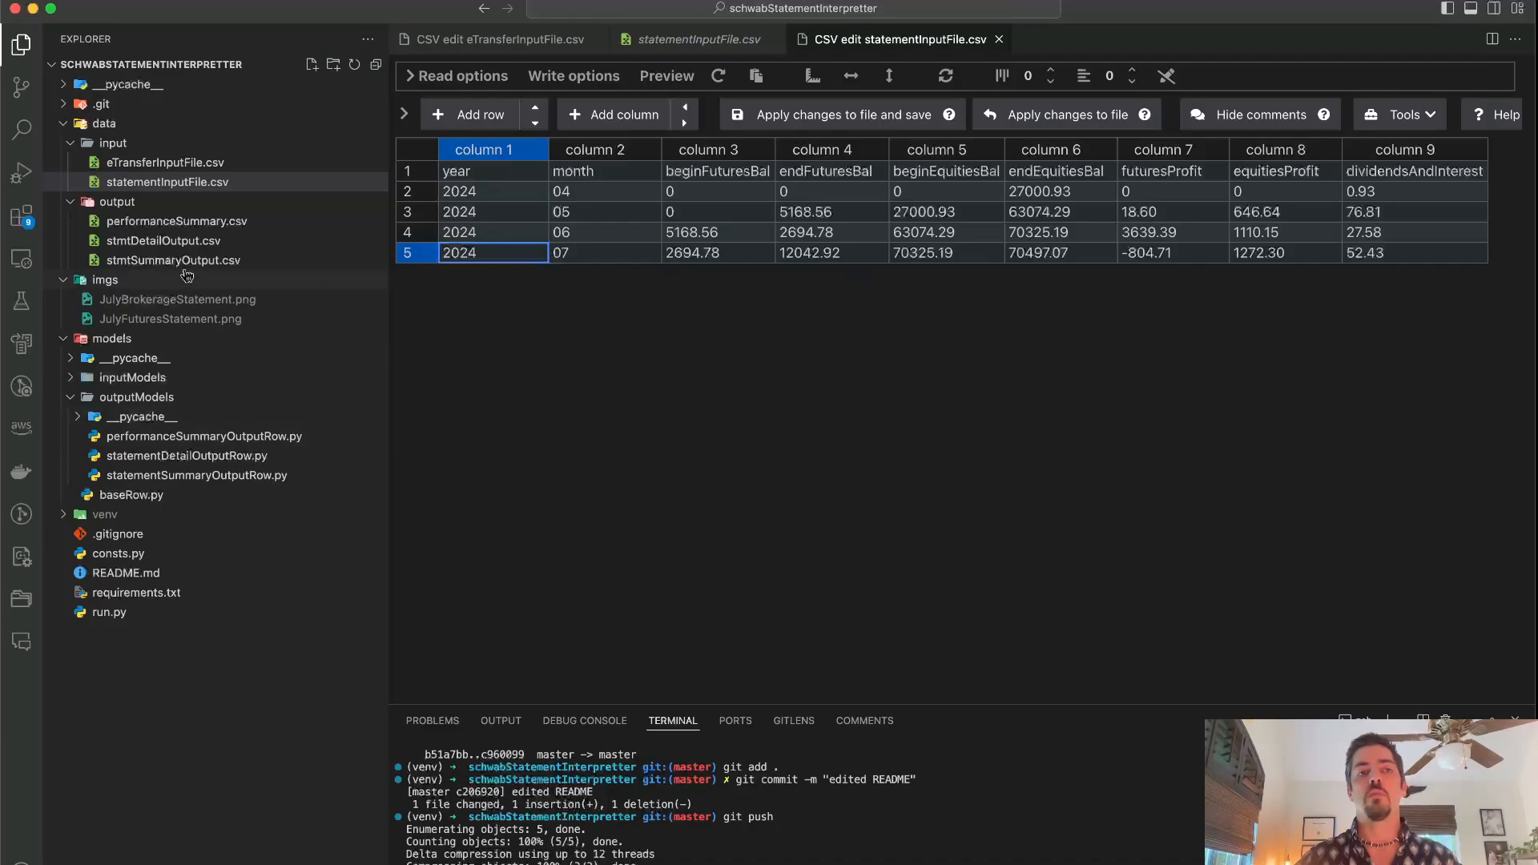
mouse_move(185, 221)
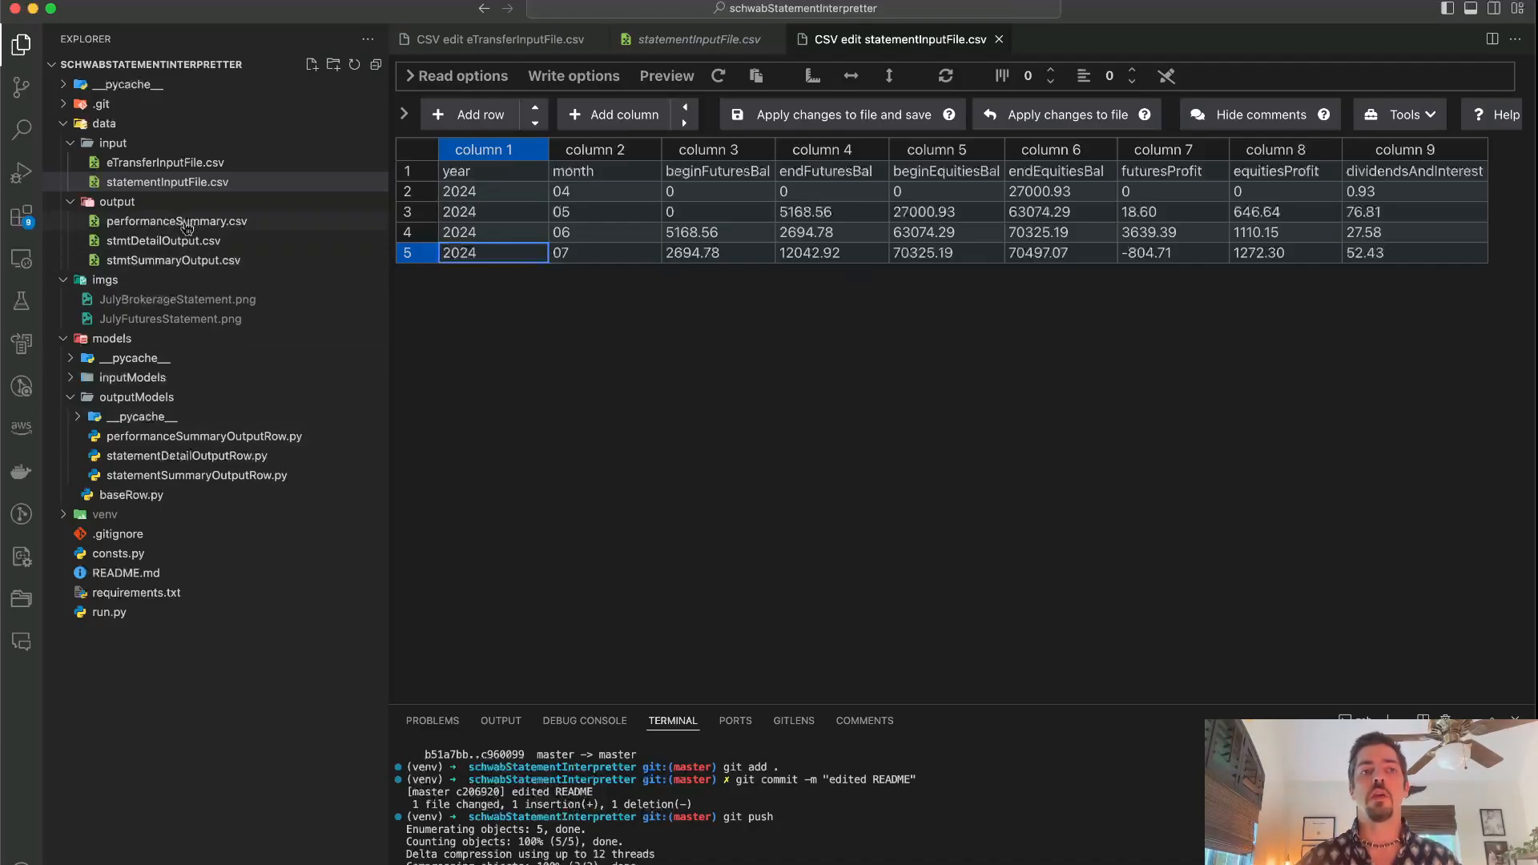
Step: View performanceSummary.csv as a table, check July's total ending balance, and return to Preview
click(178, 221)
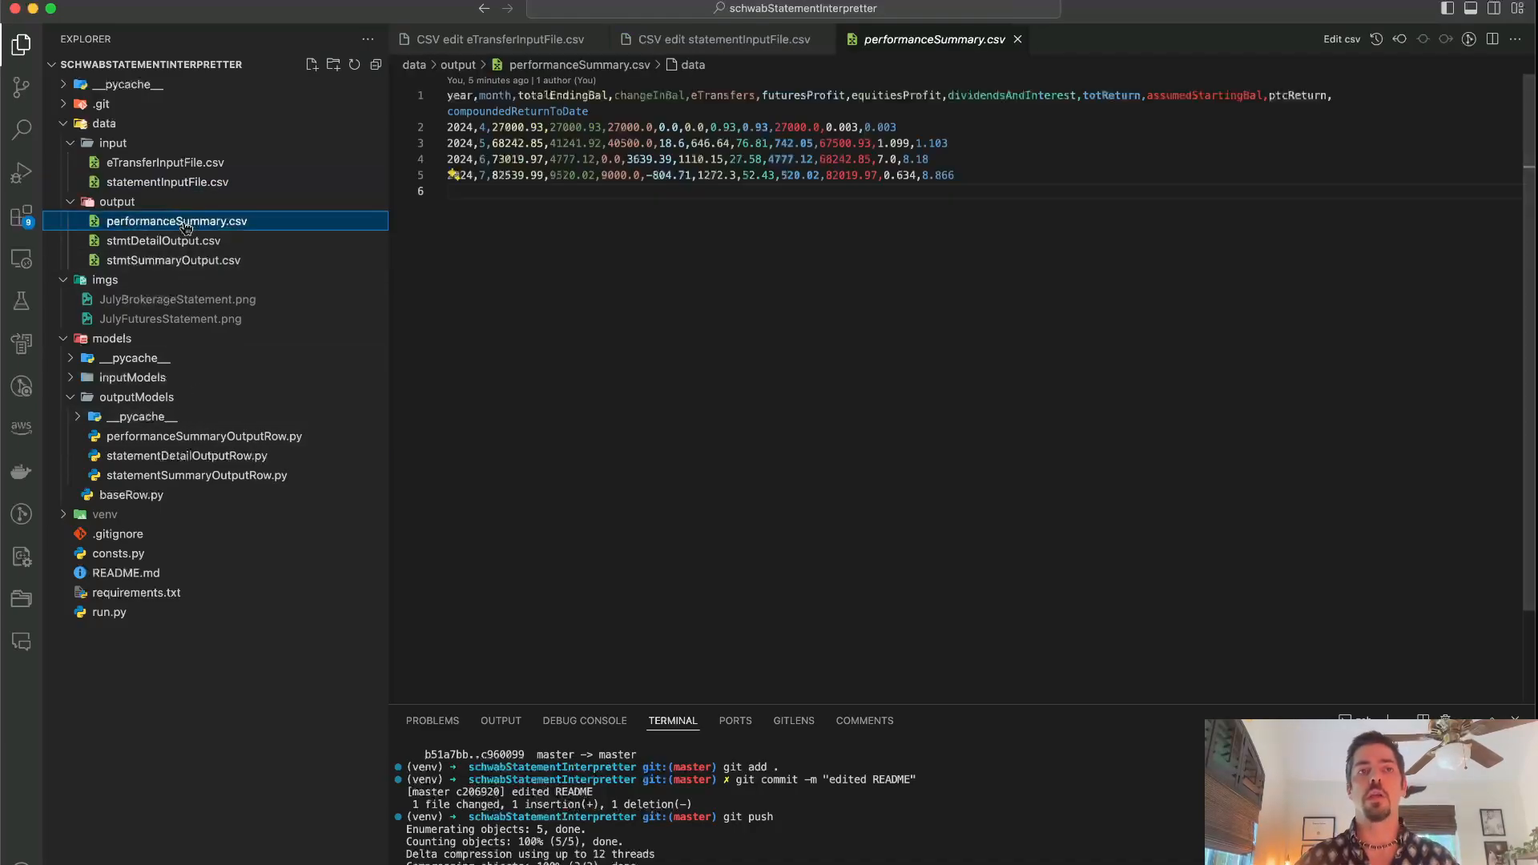
key(cmd+shift+p)
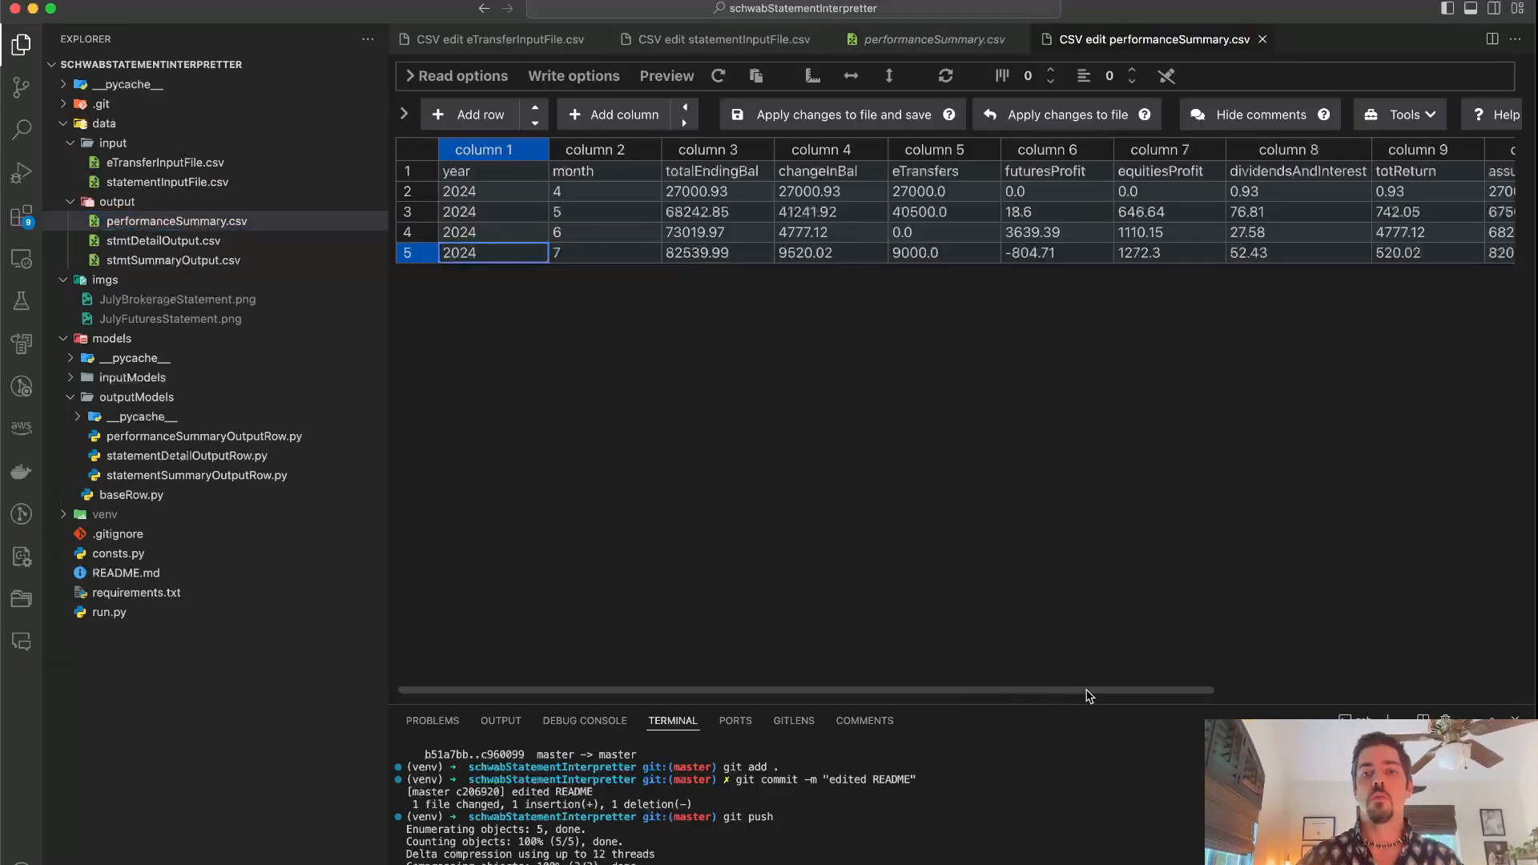
mouse_move(713, 174)
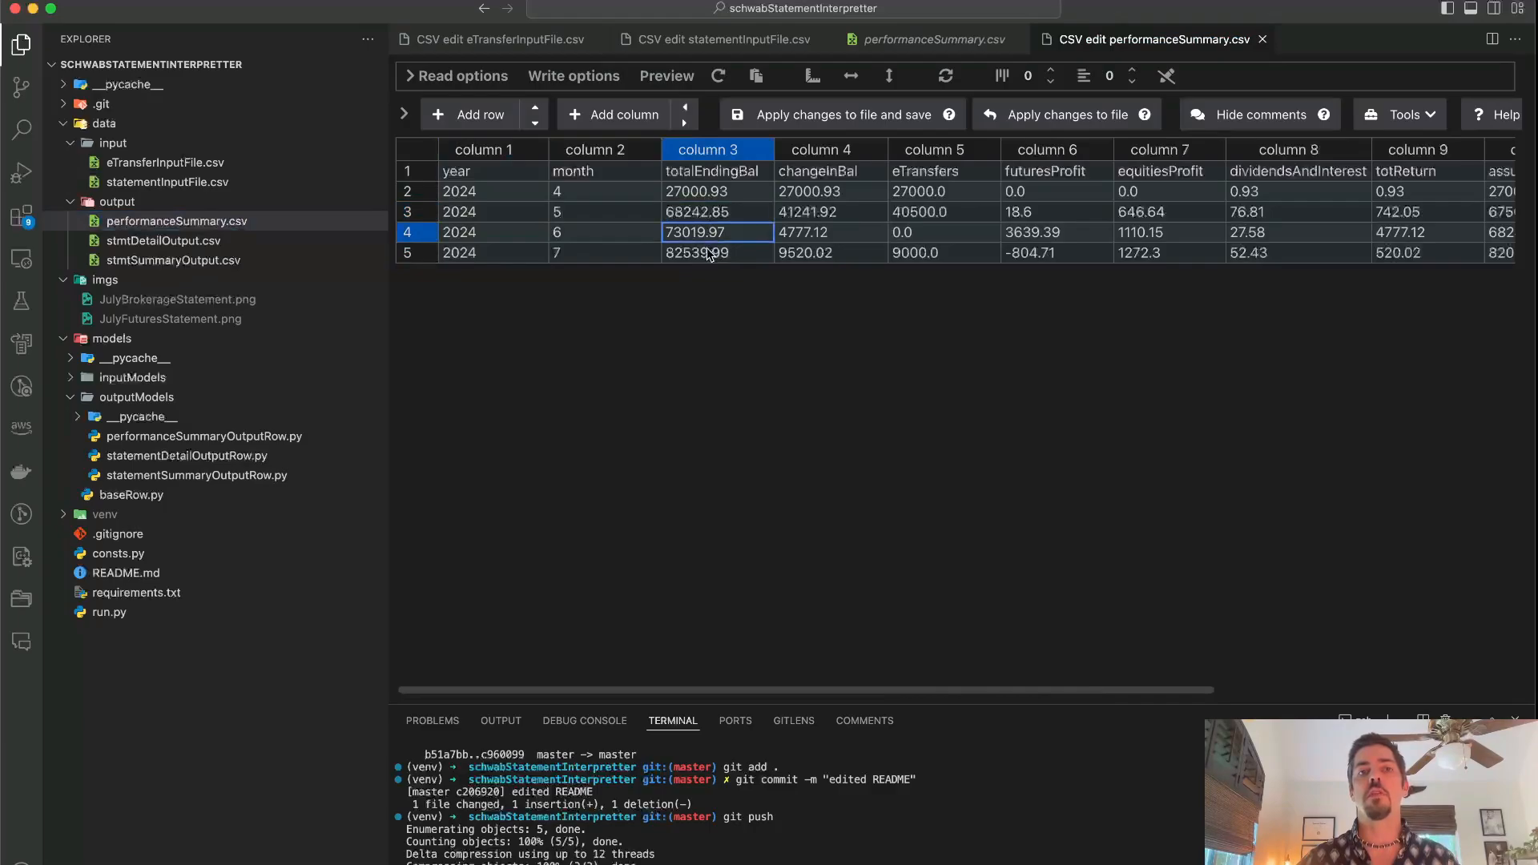
click(716, 253)
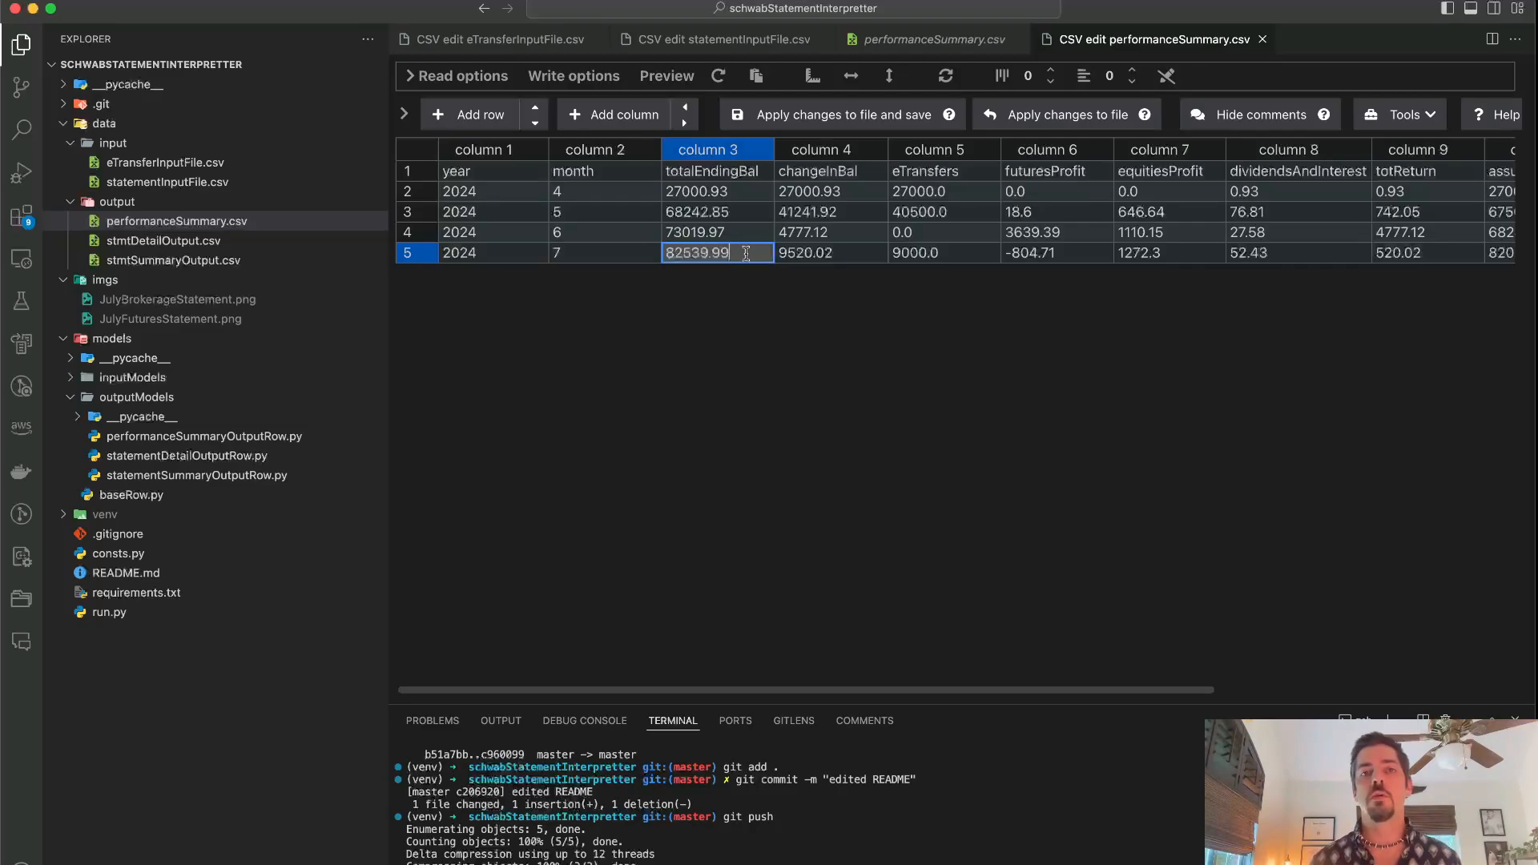
key(Cmd+Tab)
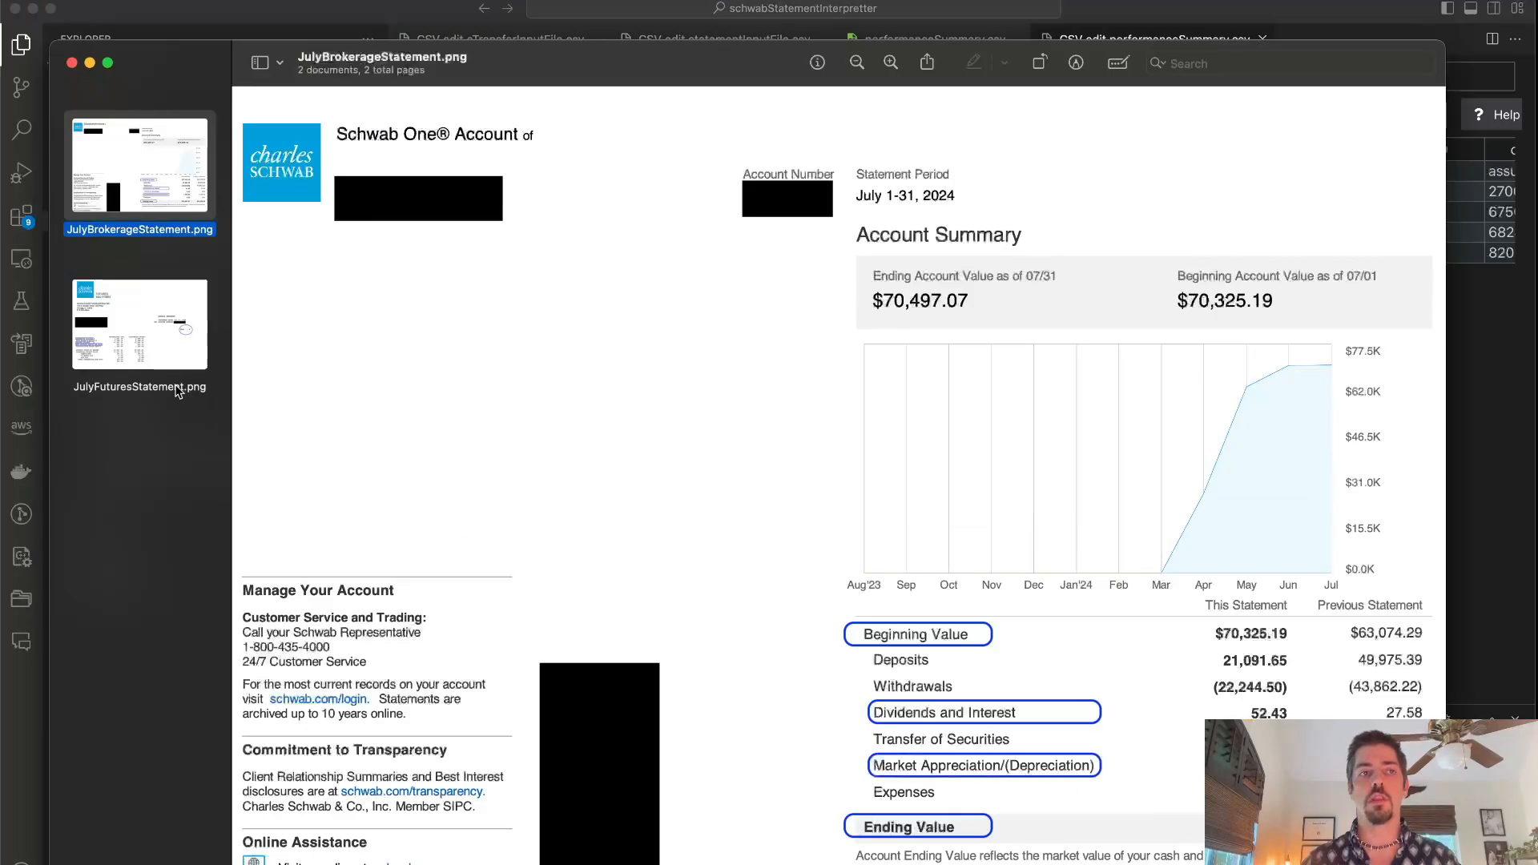
Step: Show the July futures statement with its circled balances and net futures profit
click(139, 323)
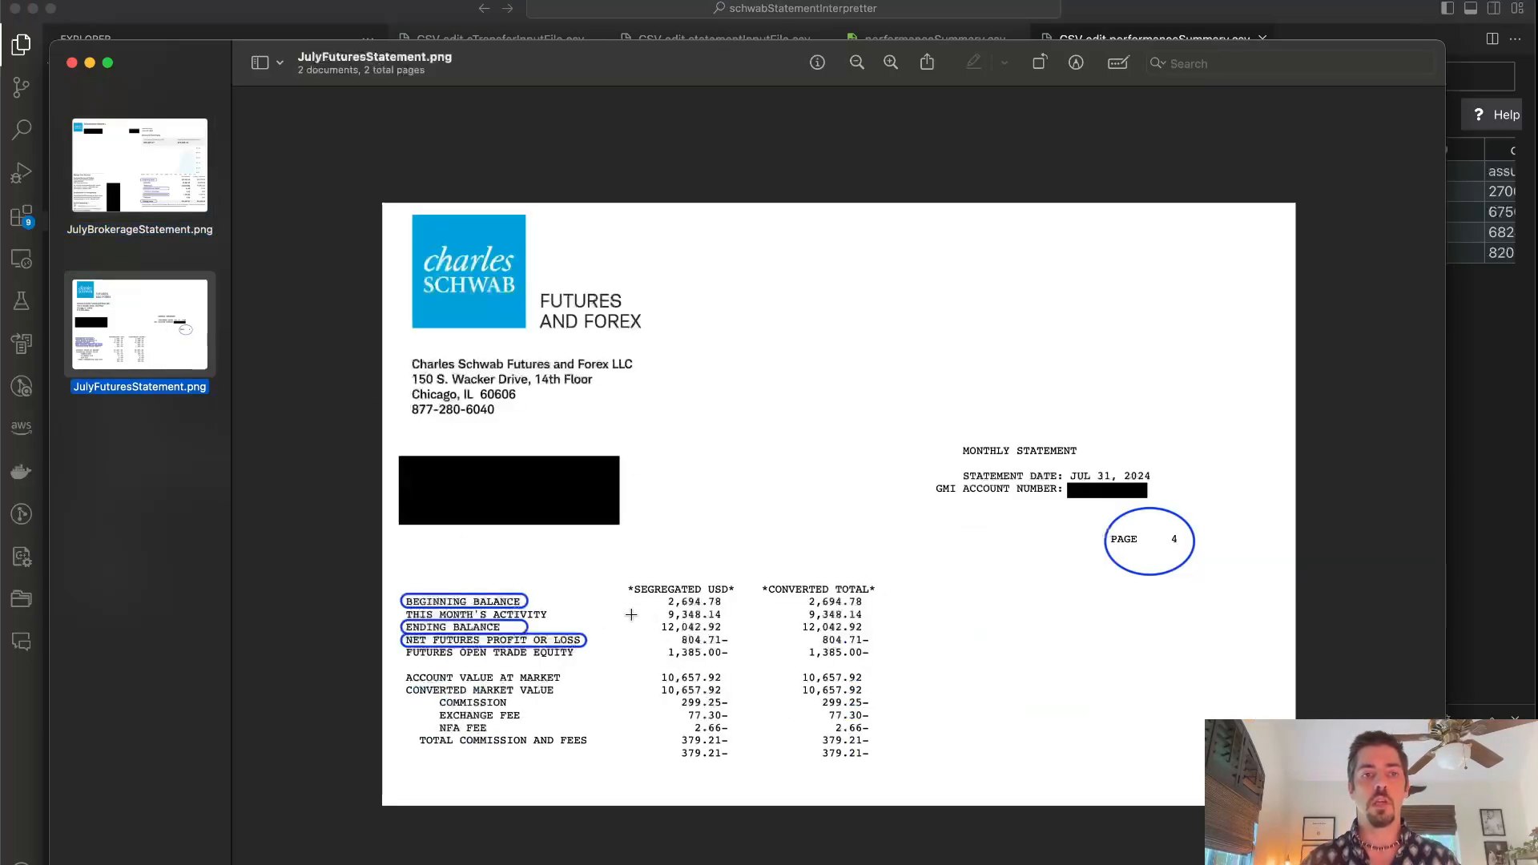
mouse_move(725, 629)
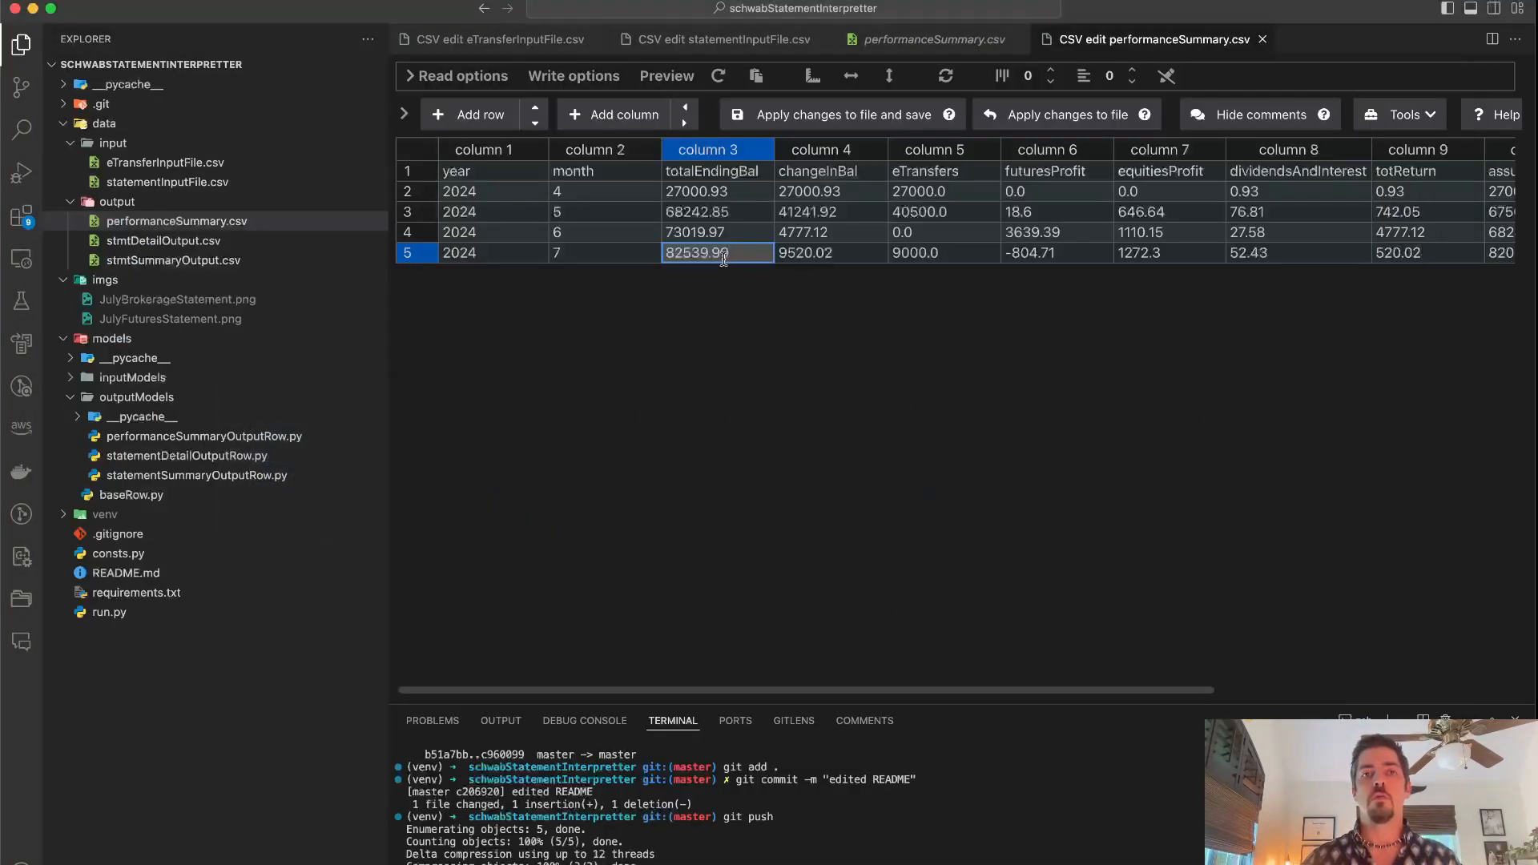
double_click(696, 252)
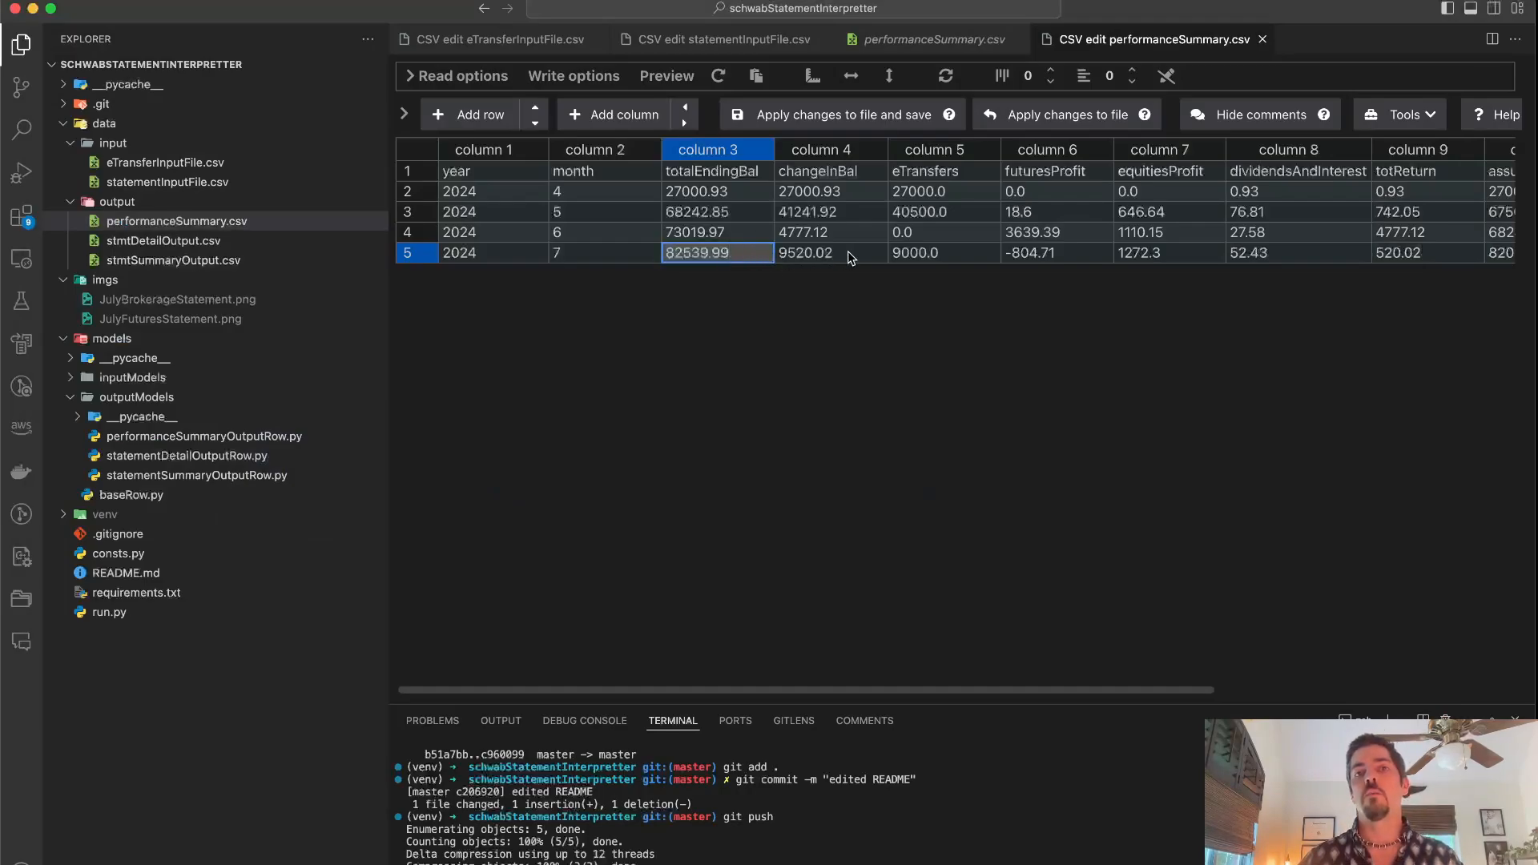
click(830, 252)
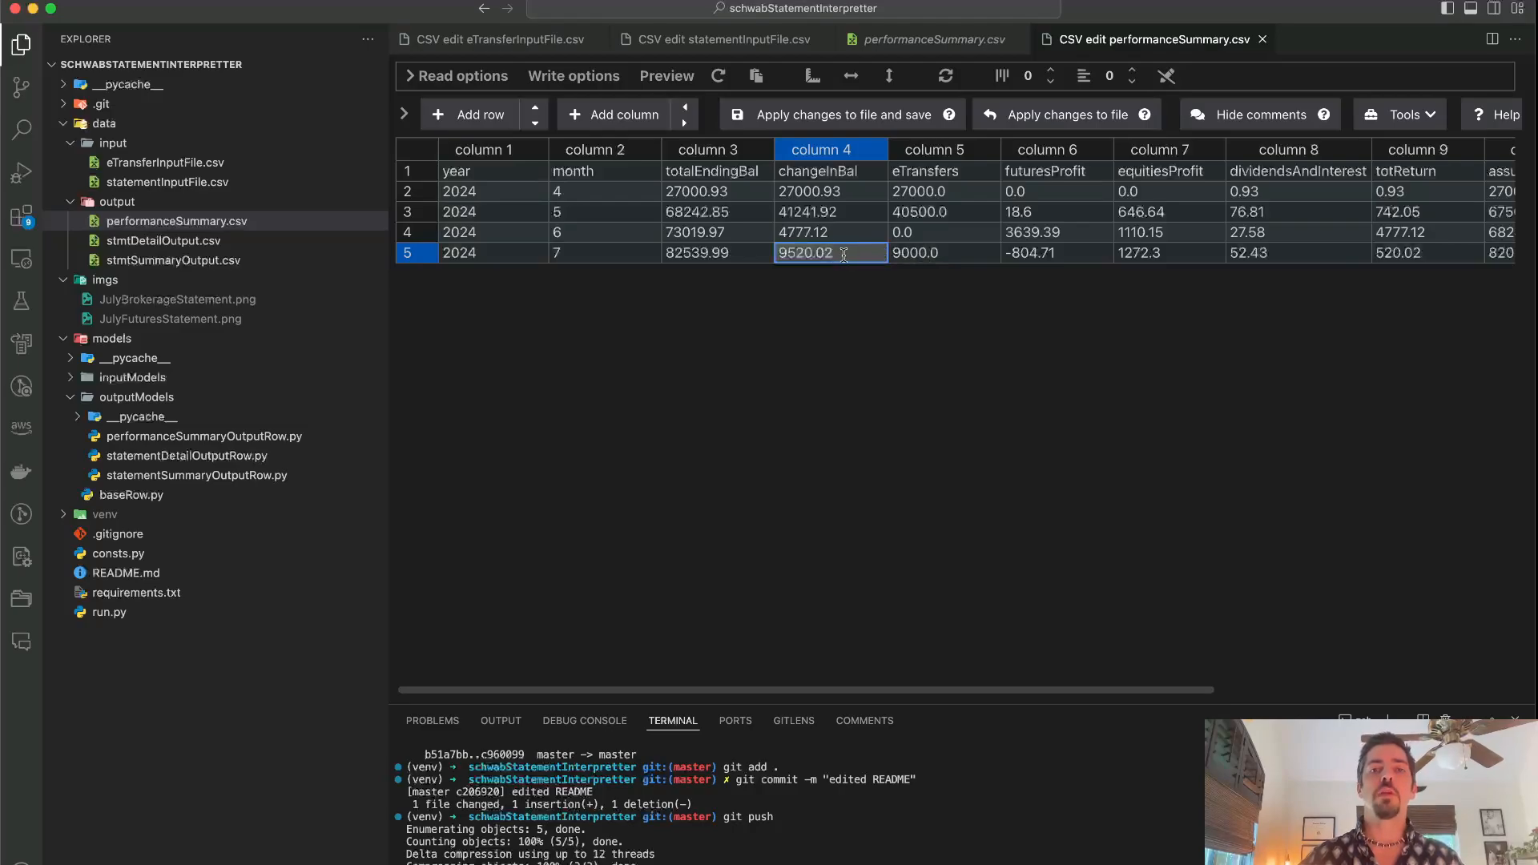
double_click(804, 252)
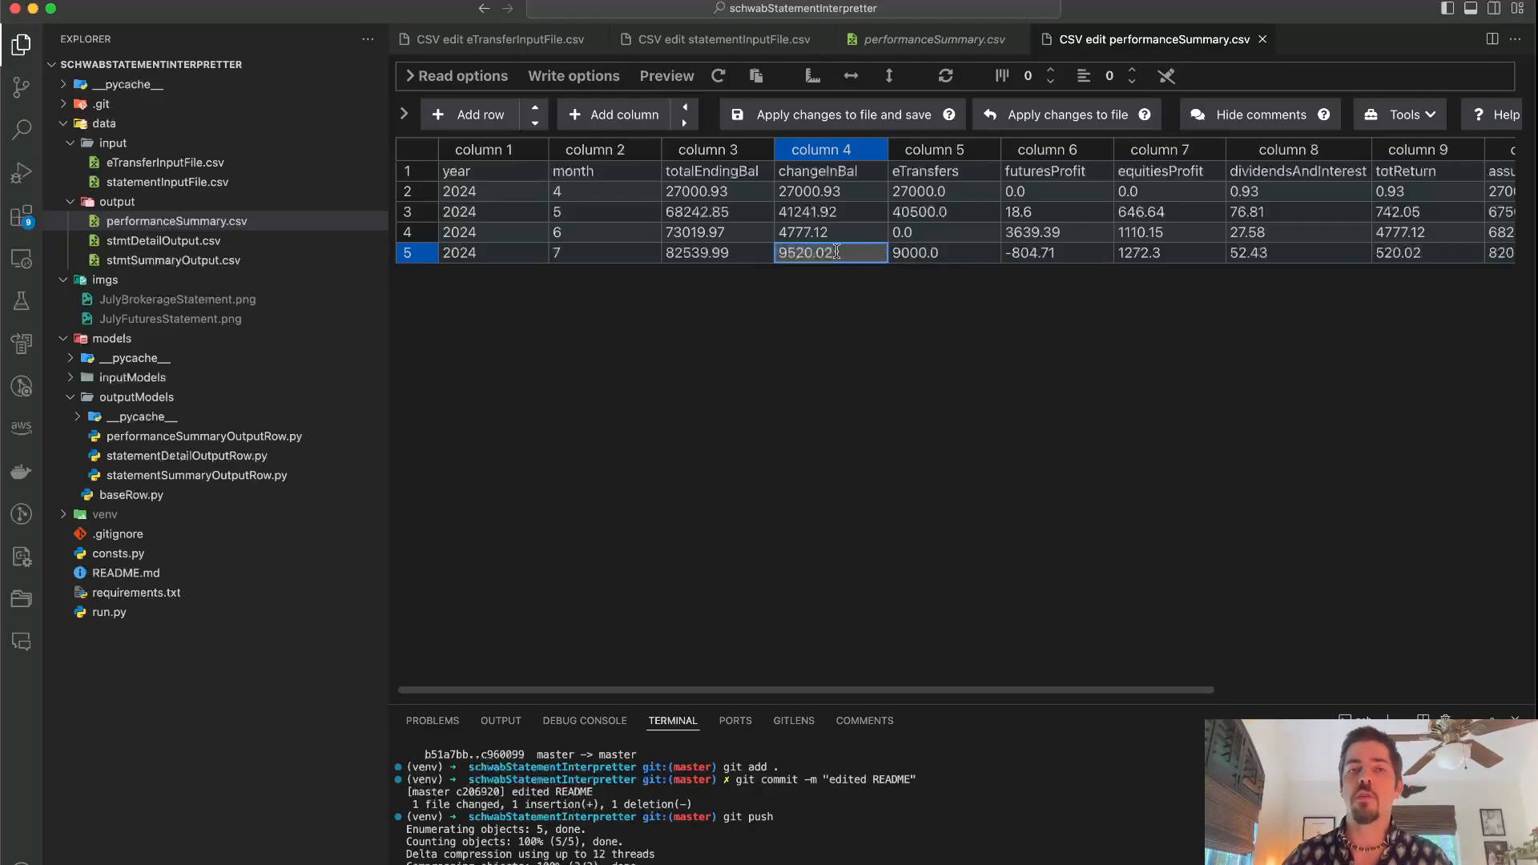
click(941, 252)
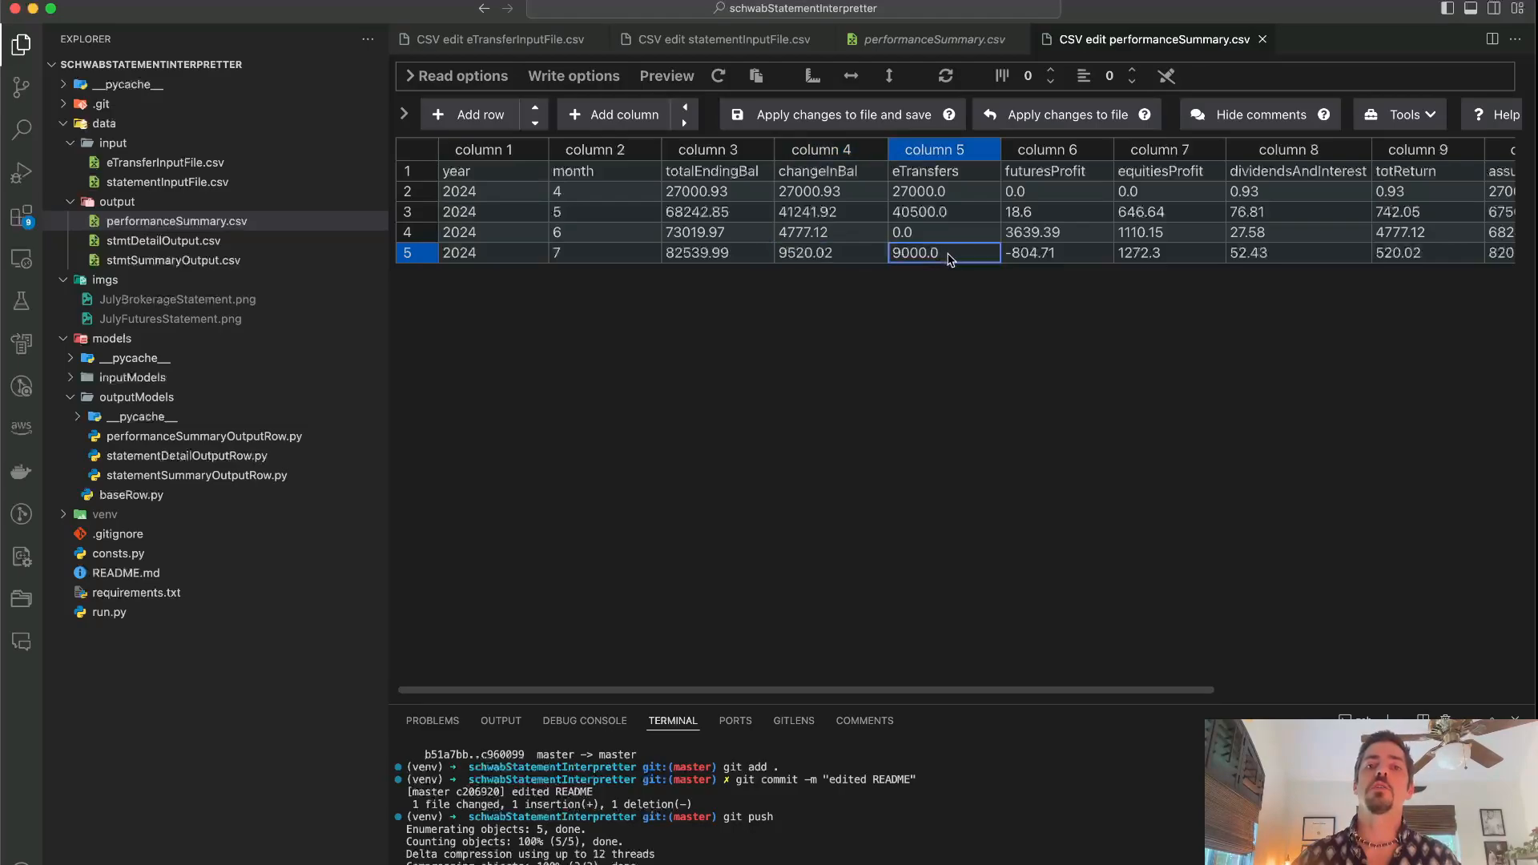
double_click(914, 253)
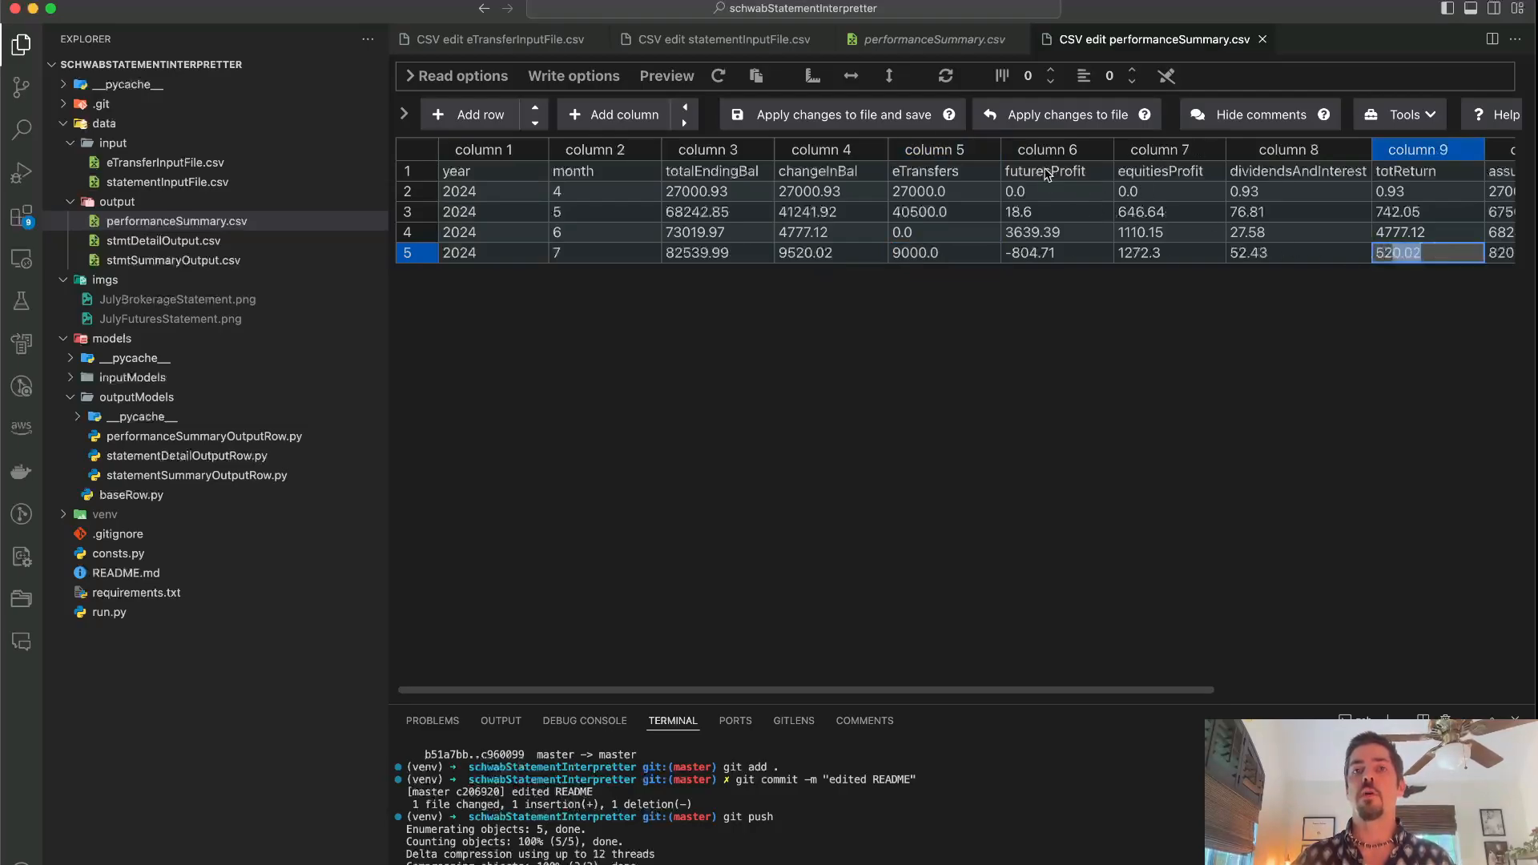
click(1402, 253)
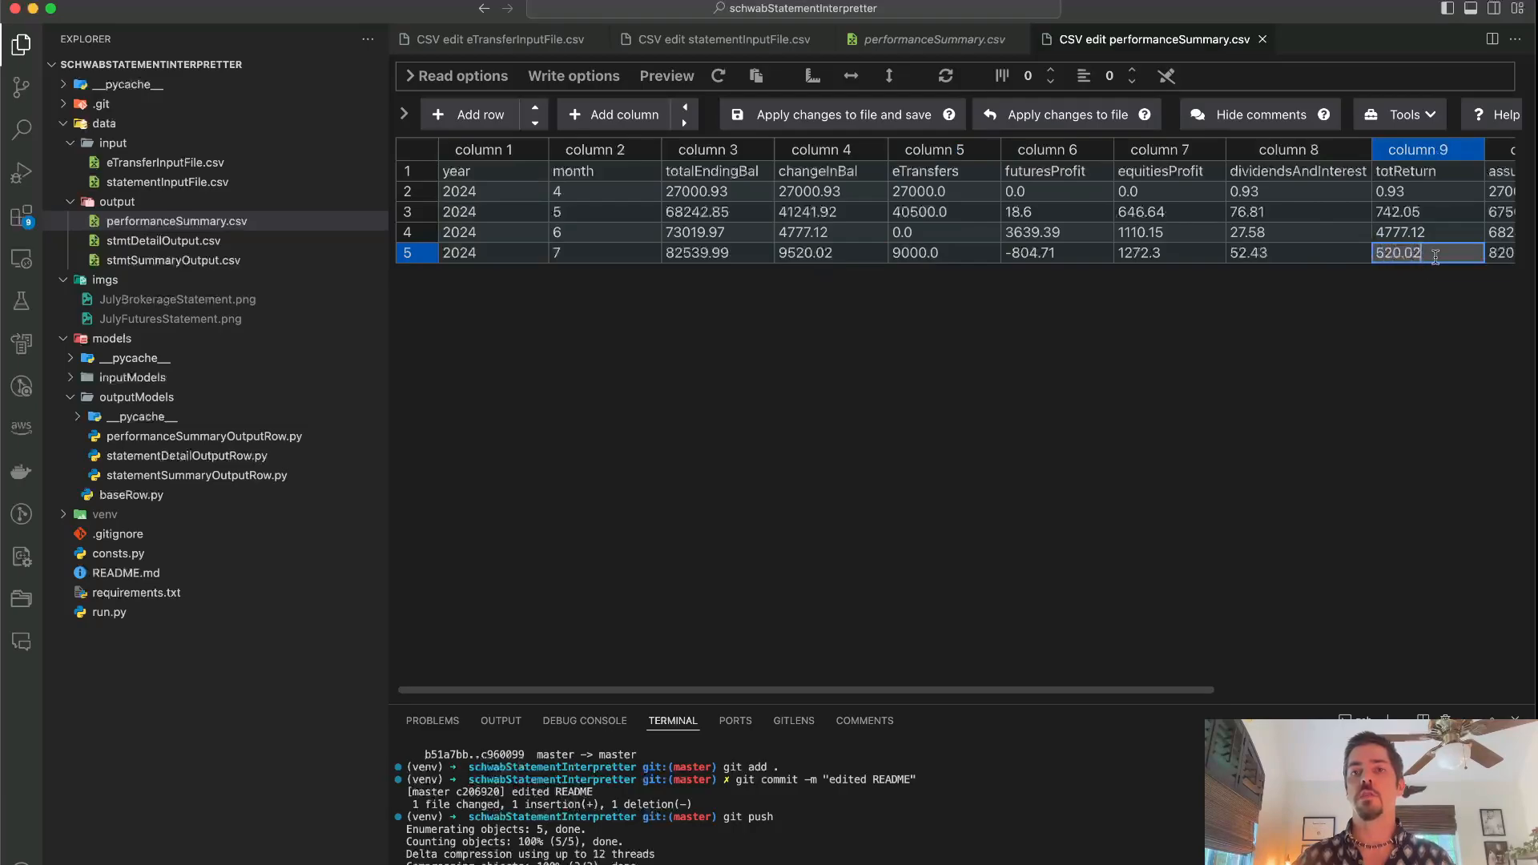
key(cmd+tab)
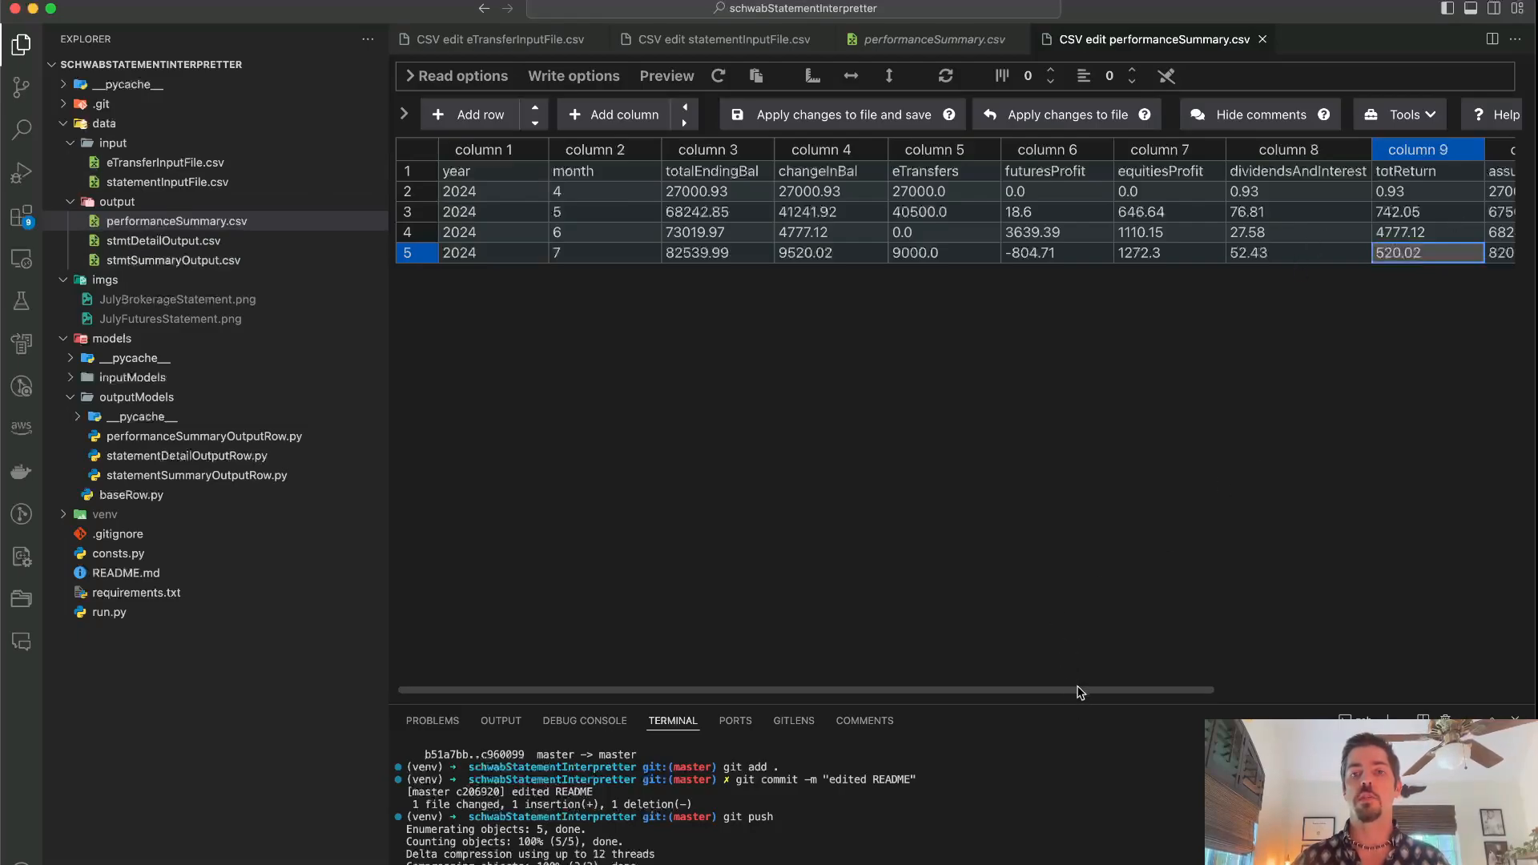
scroll(right, 3)
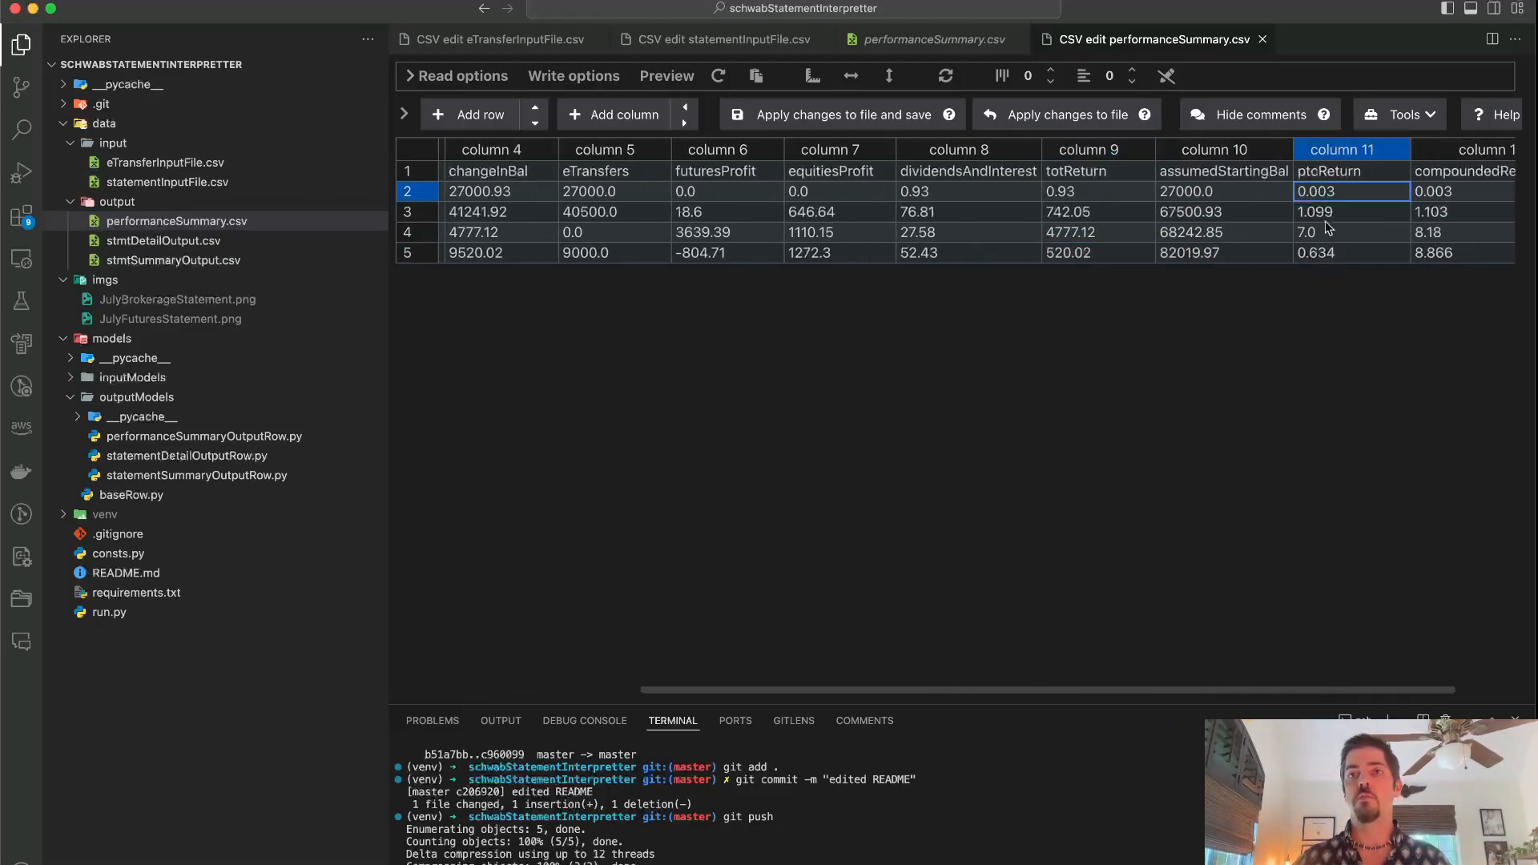
click(1350, 232)
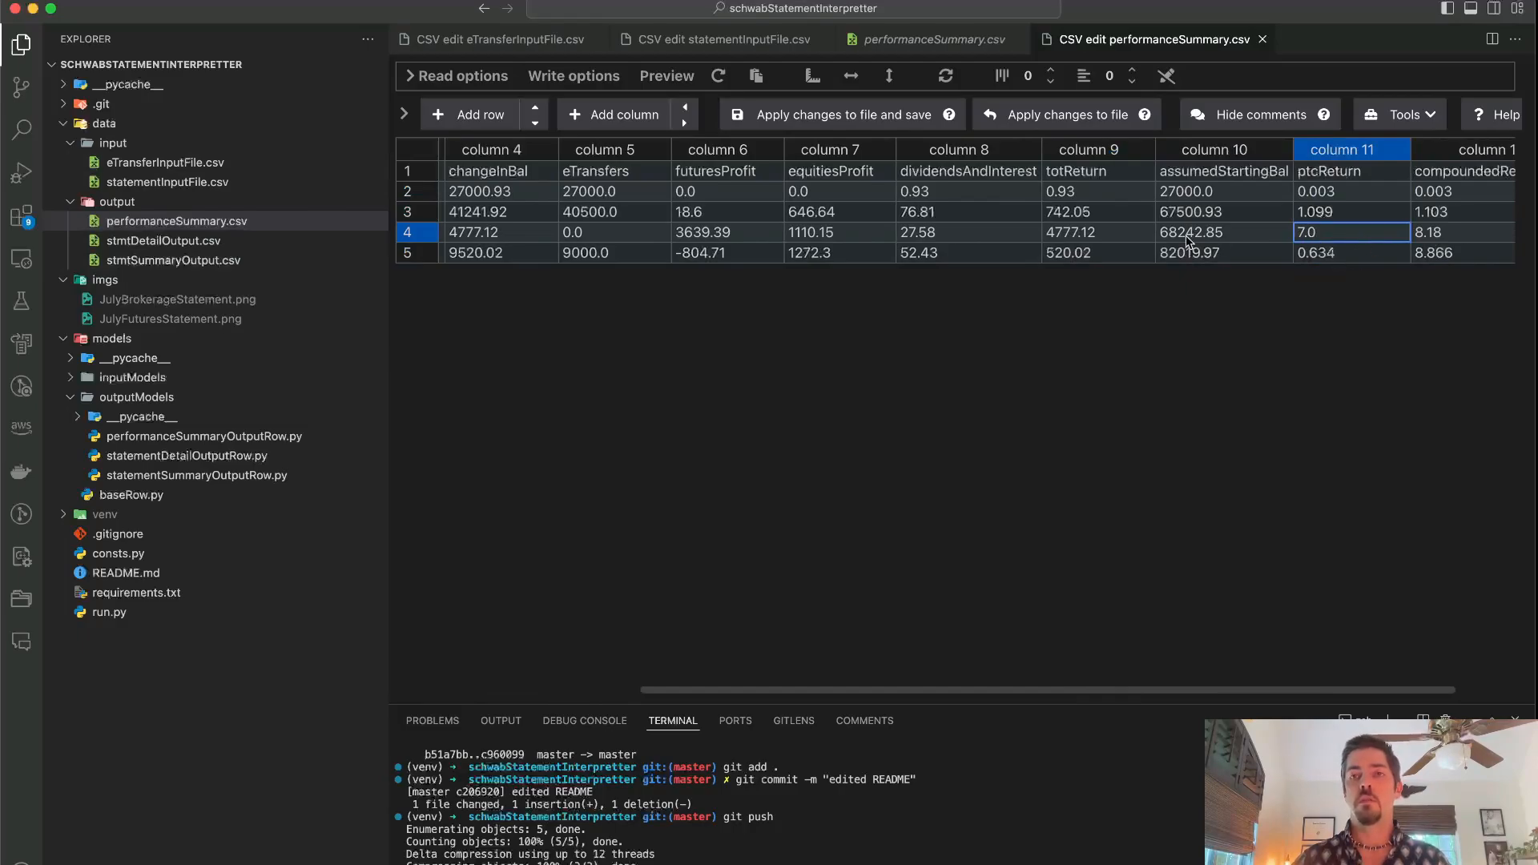
click(1350, 253)
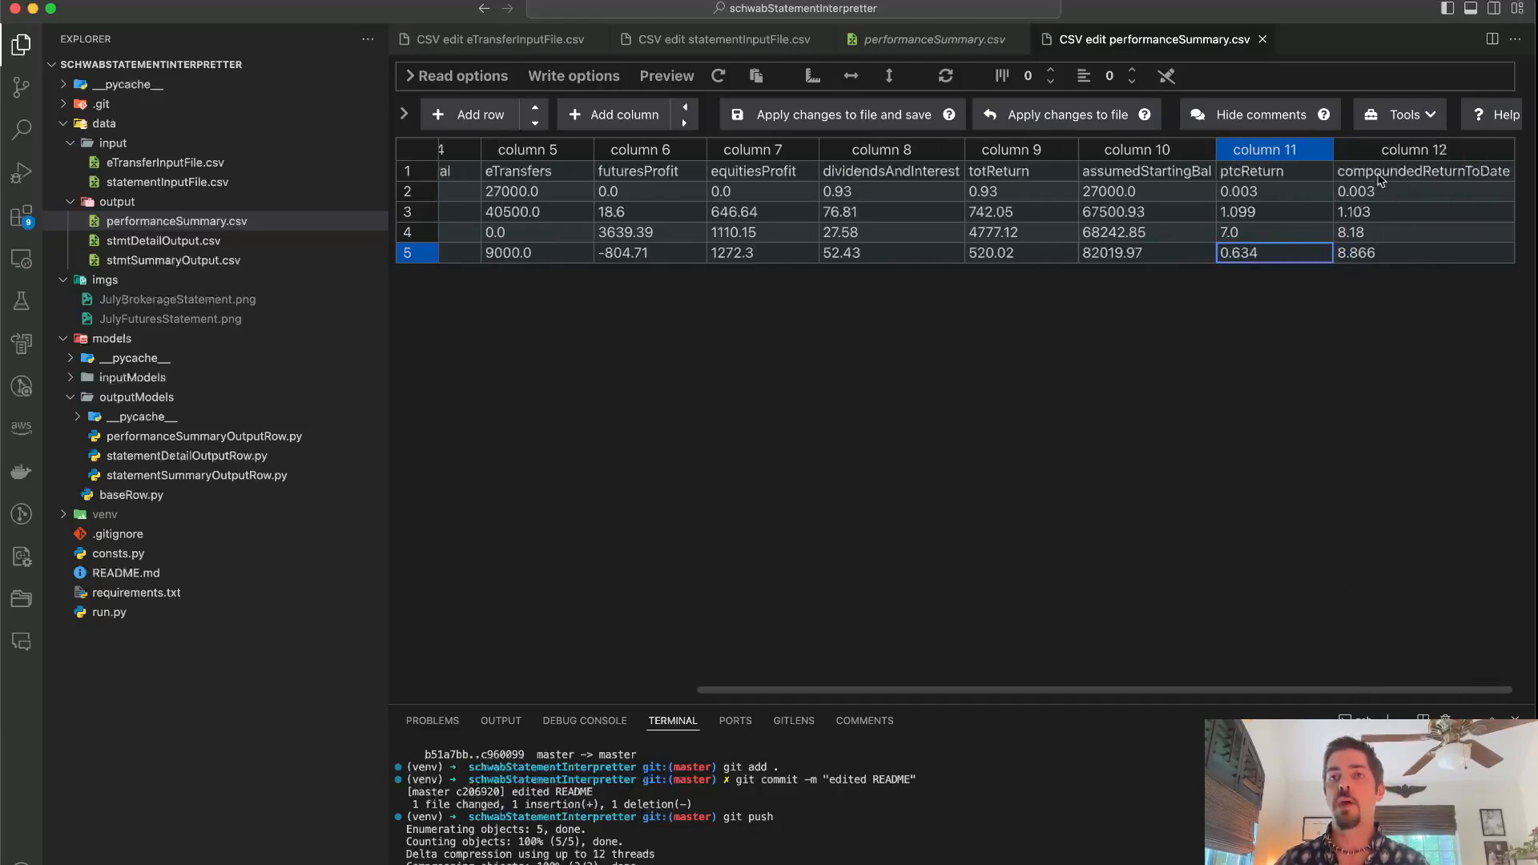
click(1423, 211)
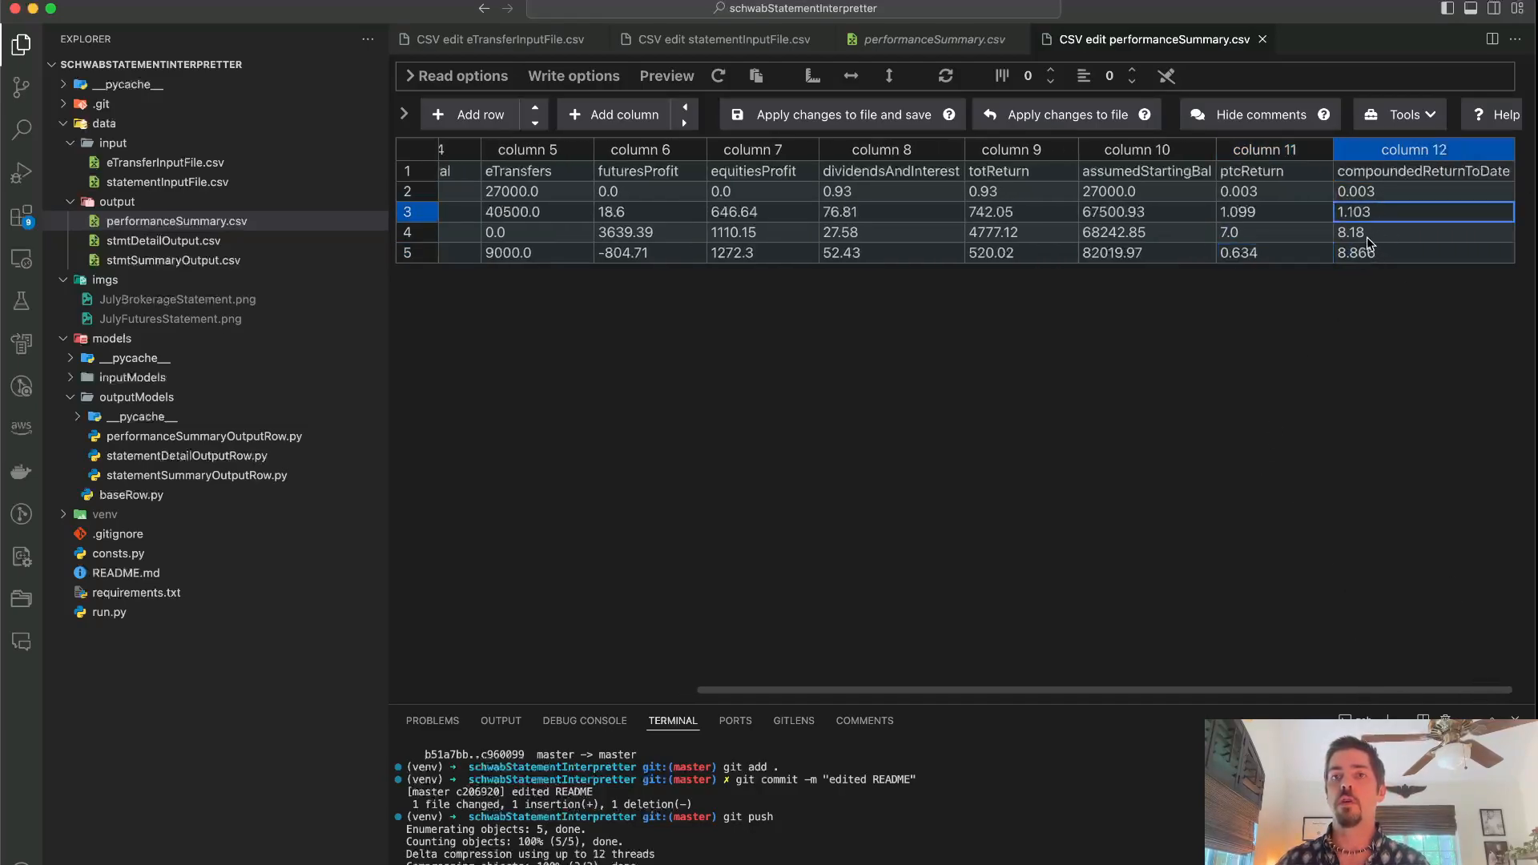
click(1422, 252)
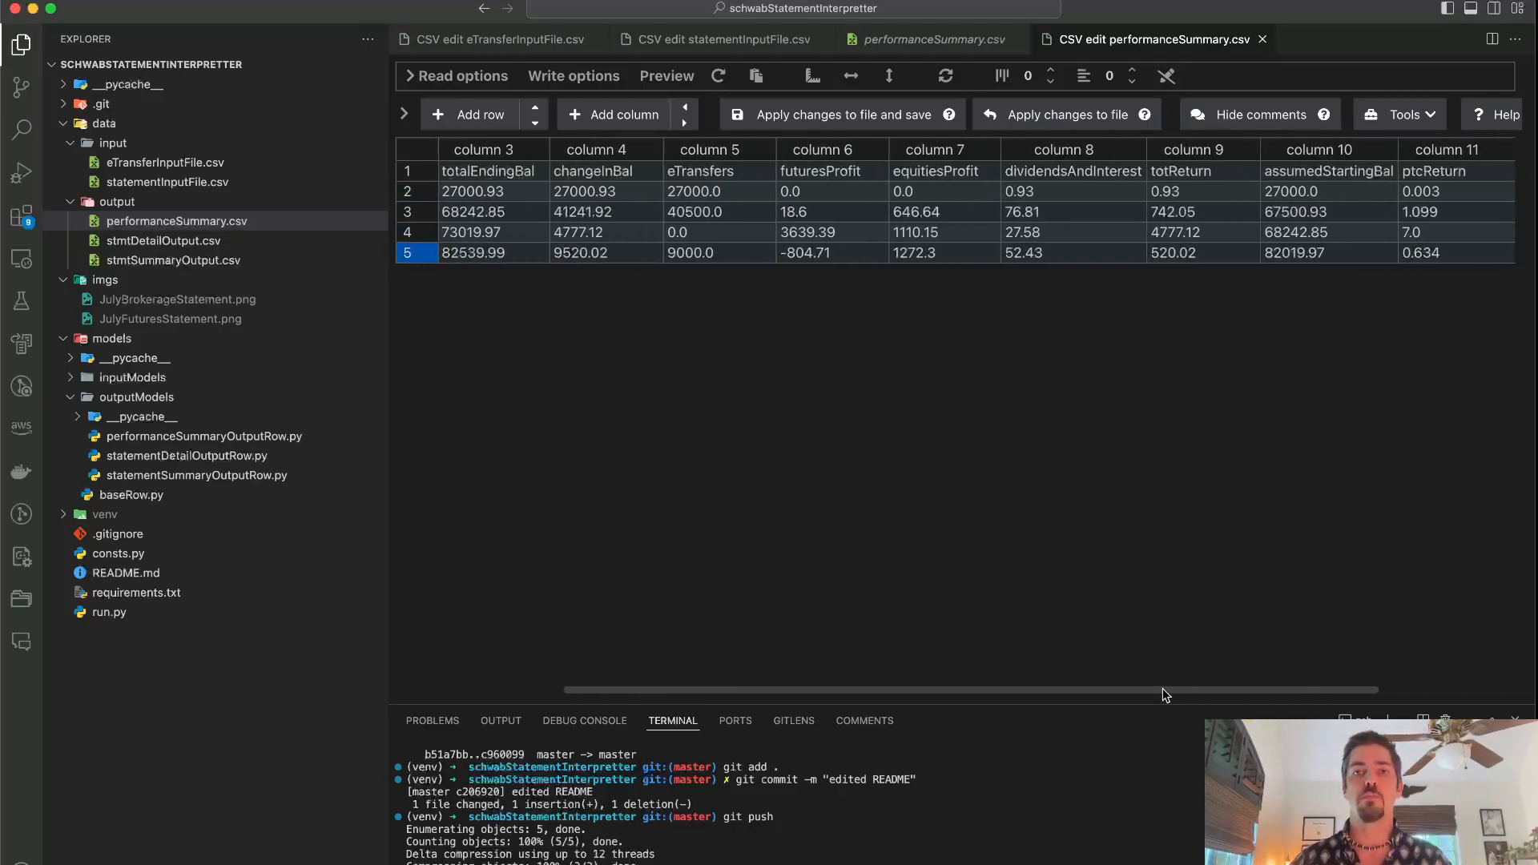
scroll(left, 3)
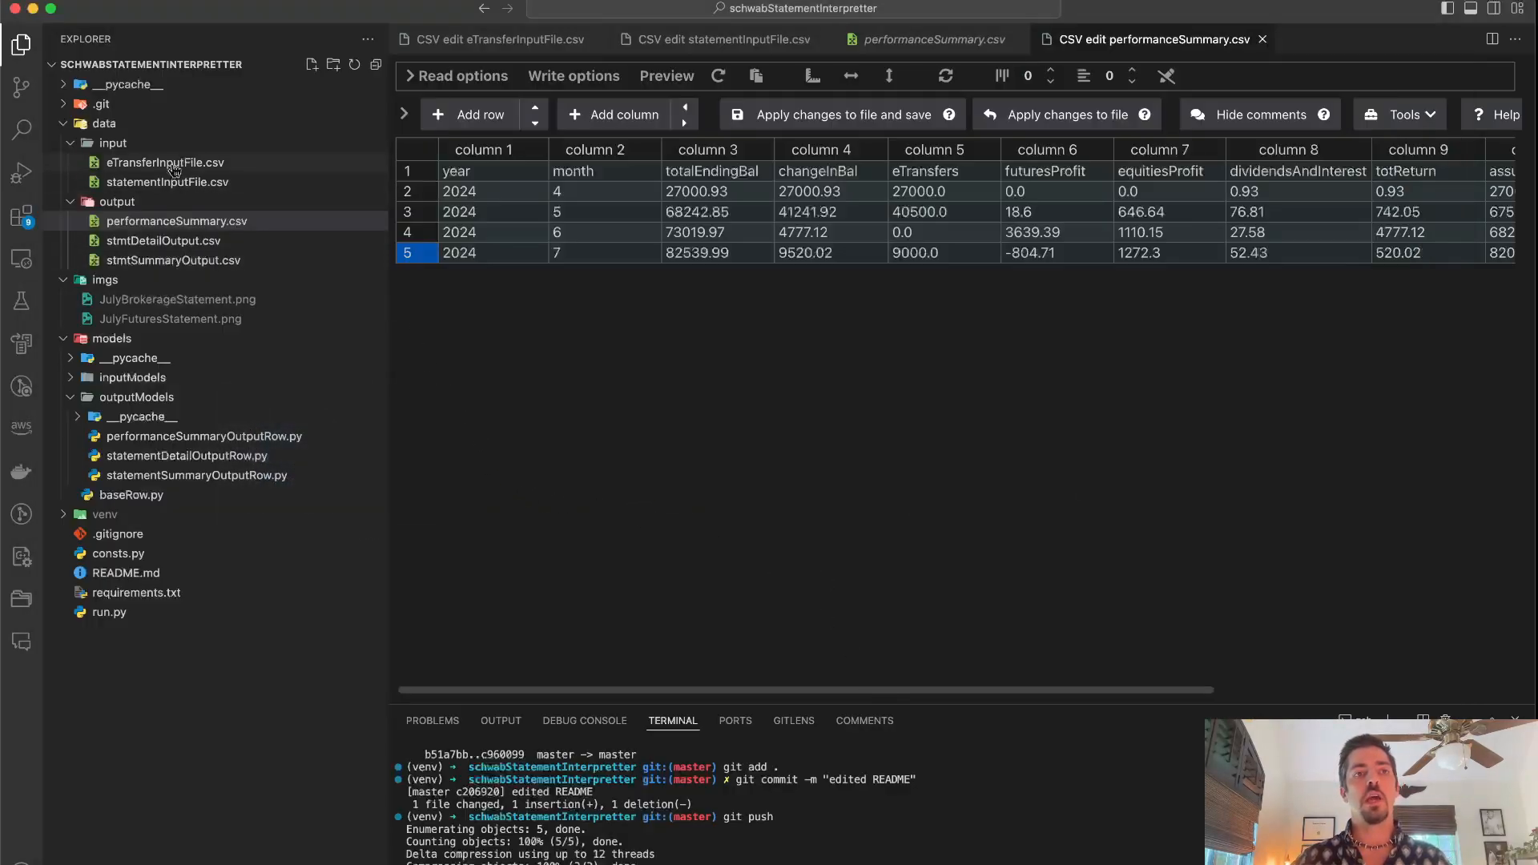
Step: Open eTransferInputFile.csv and statementInputFile.csv, viewing the statement input as a table
click(165, 162)
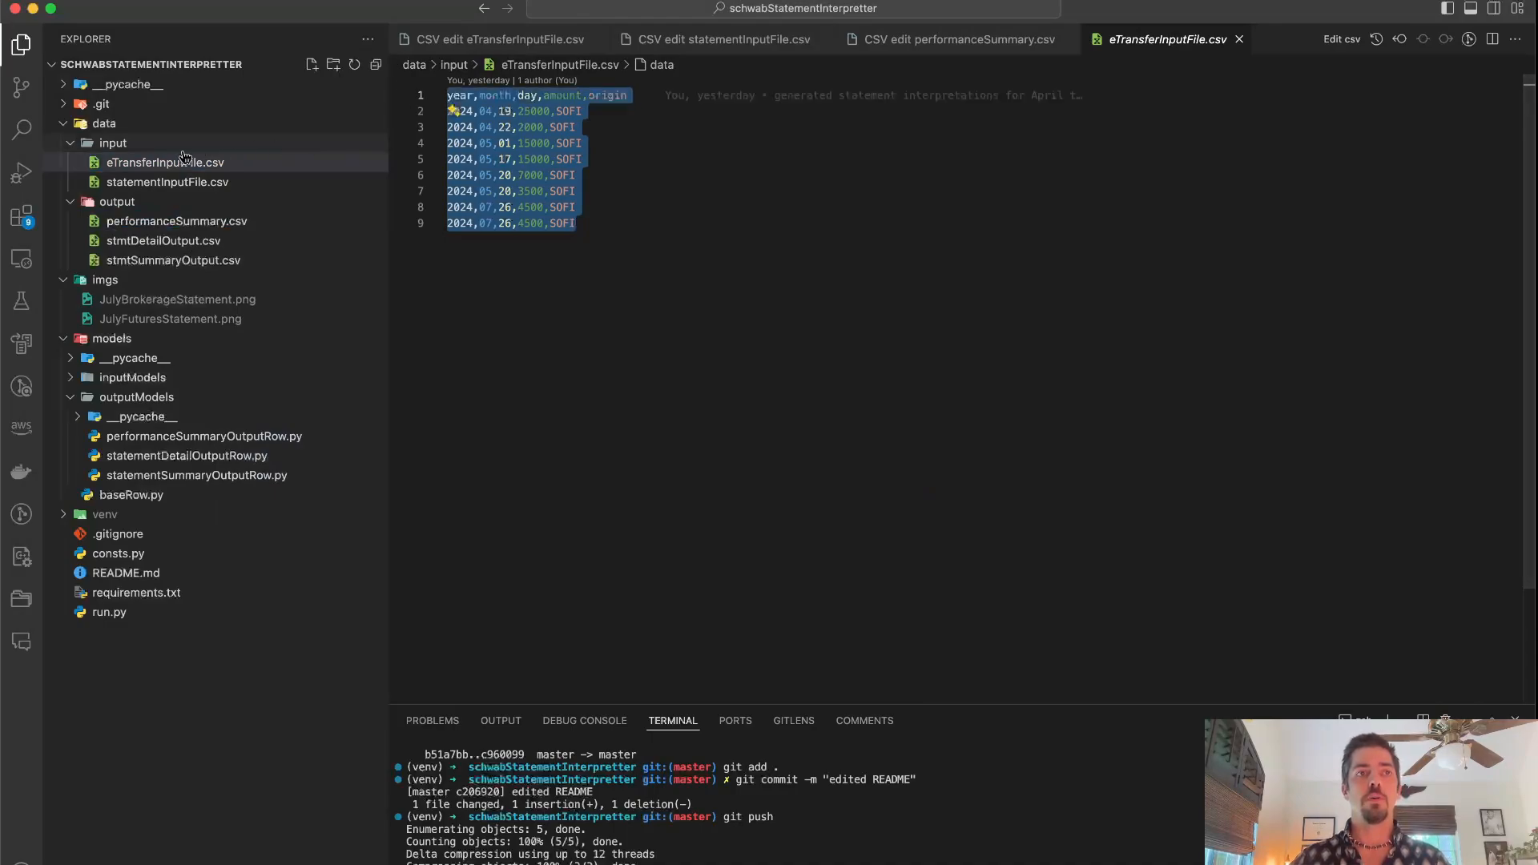
click(167, 182)
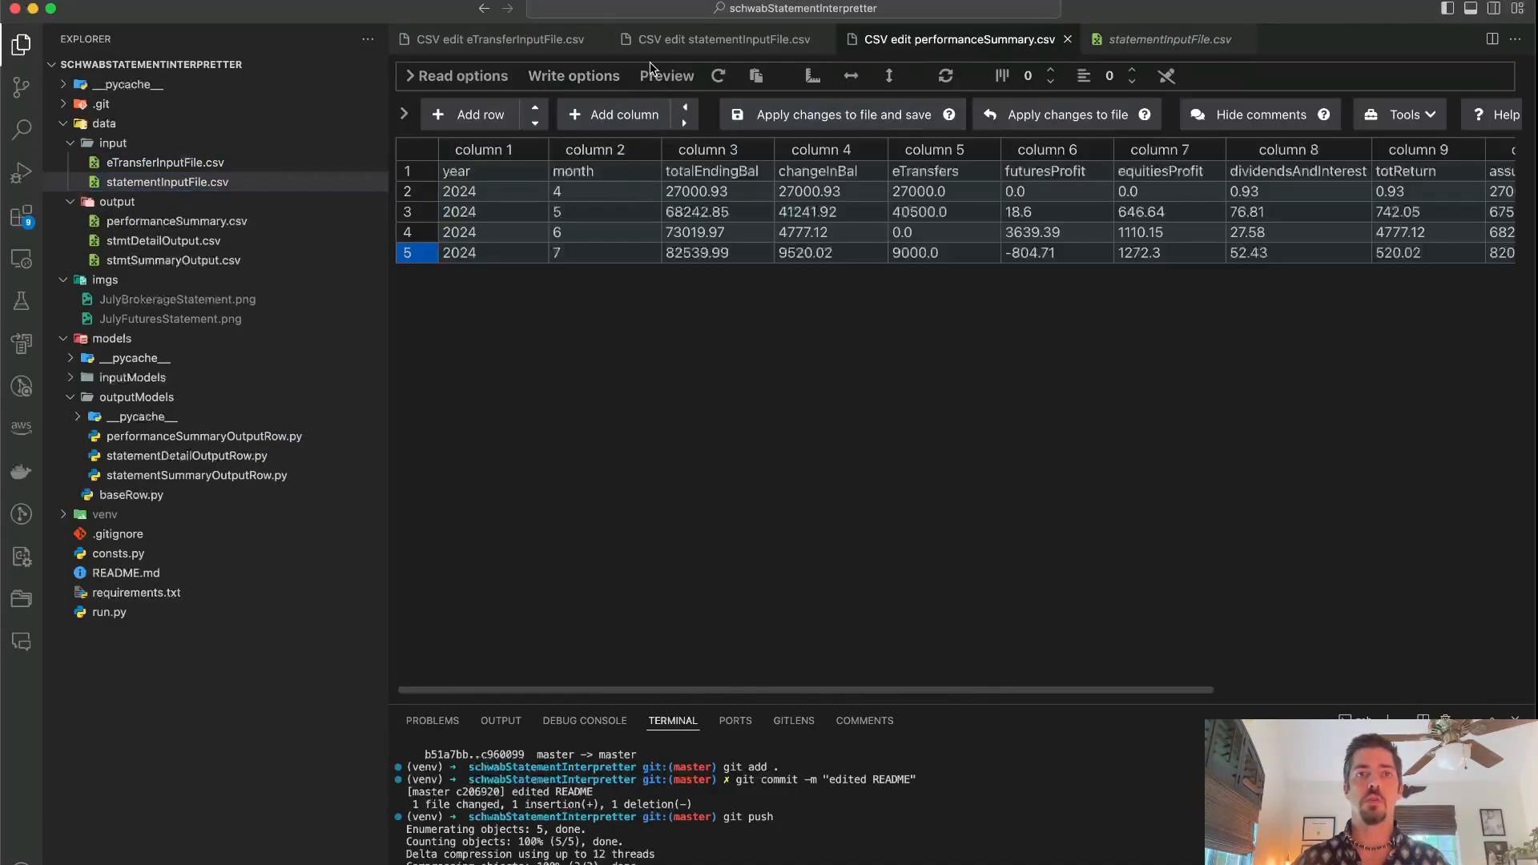
click(716, 39)
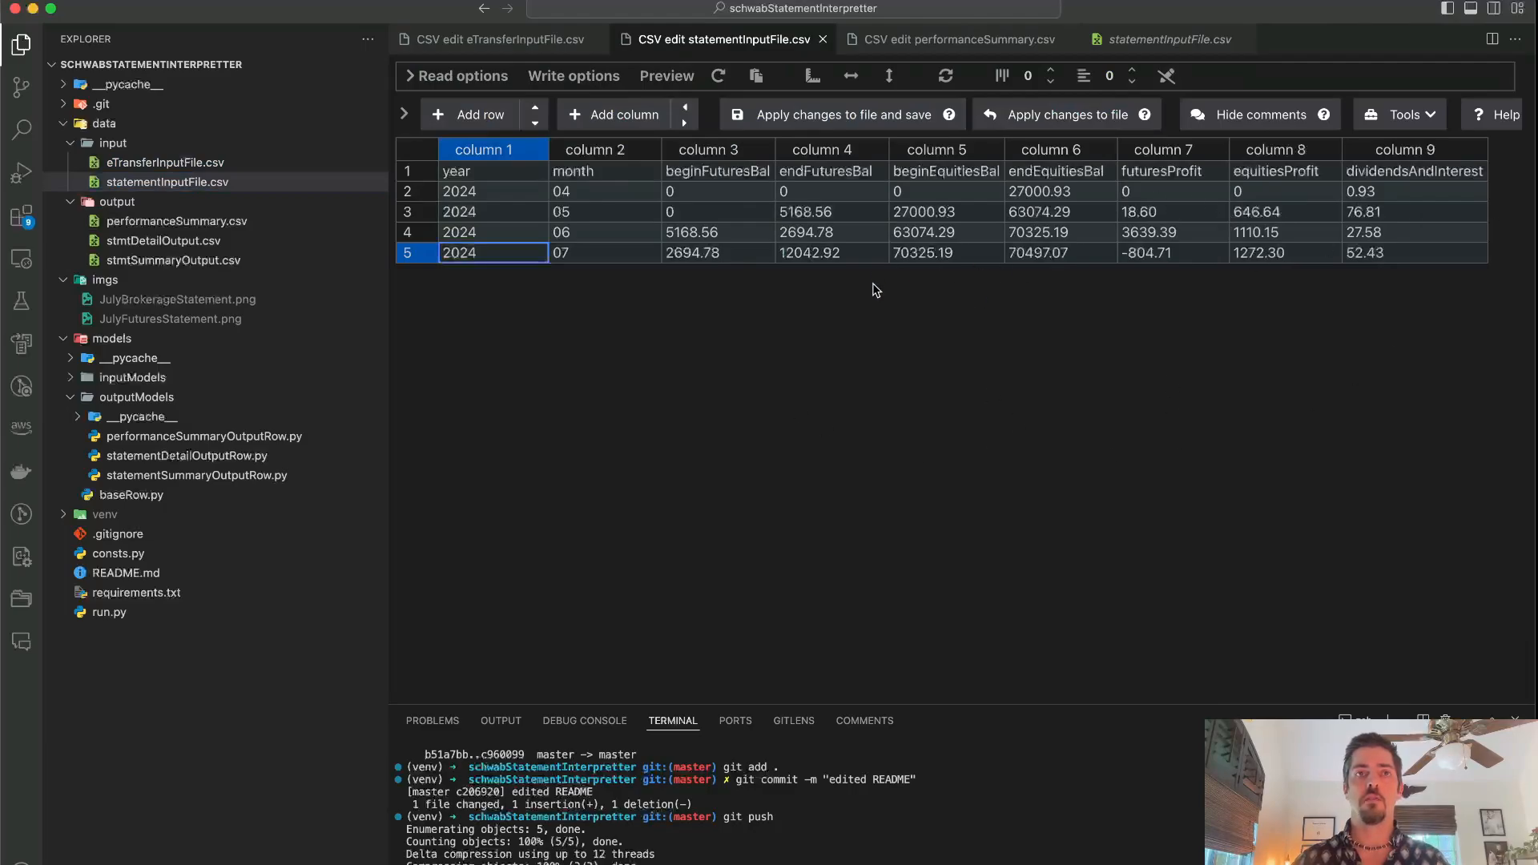
click(490, 40)
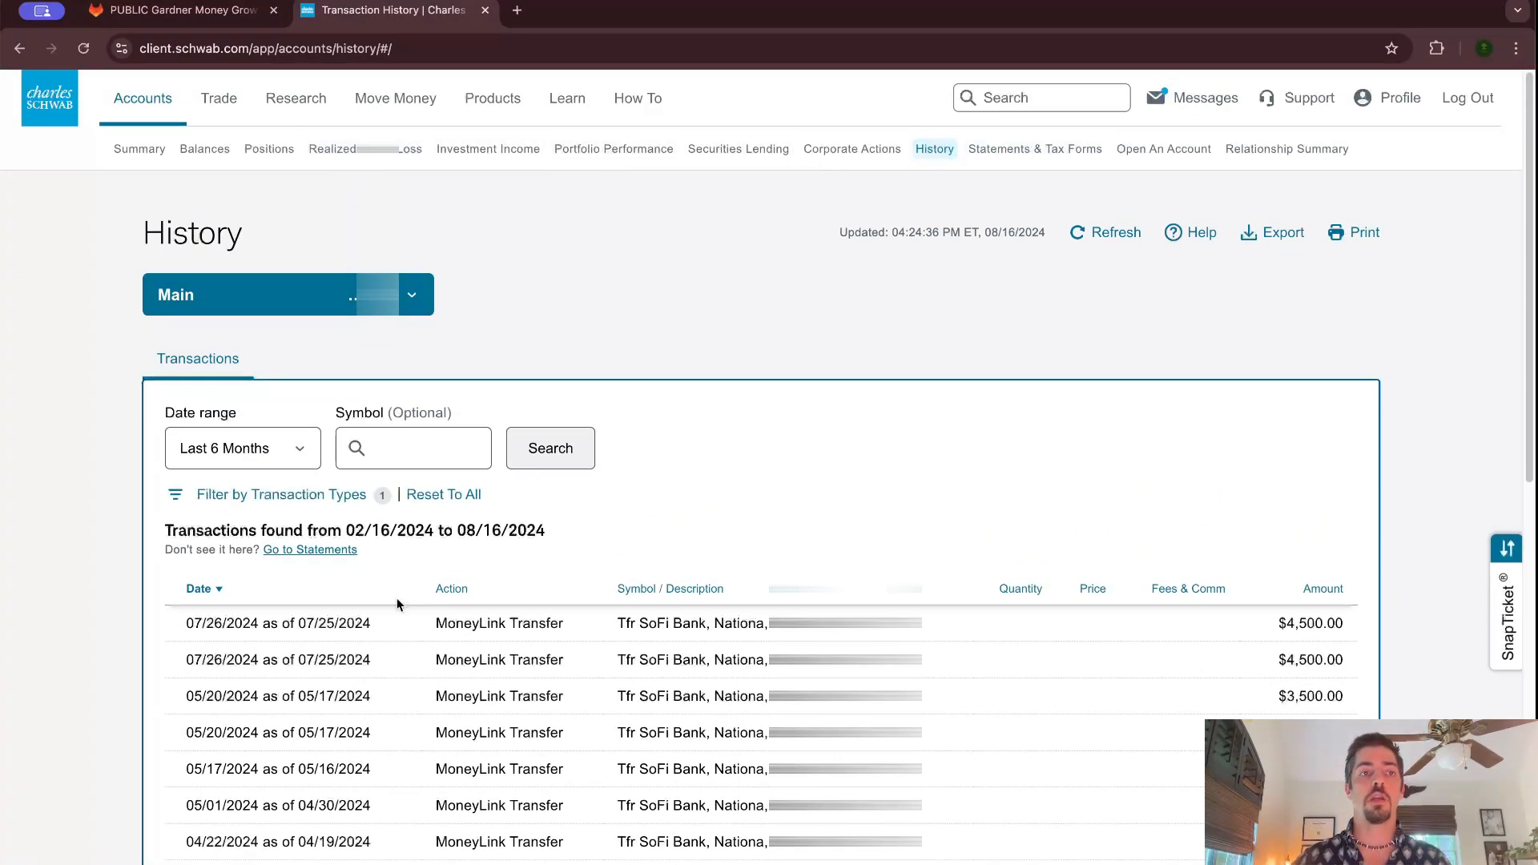
Step: Filter the transaction history to Electronic Transfers and highlight the $25,000.00 April transfer
click(280, 493)
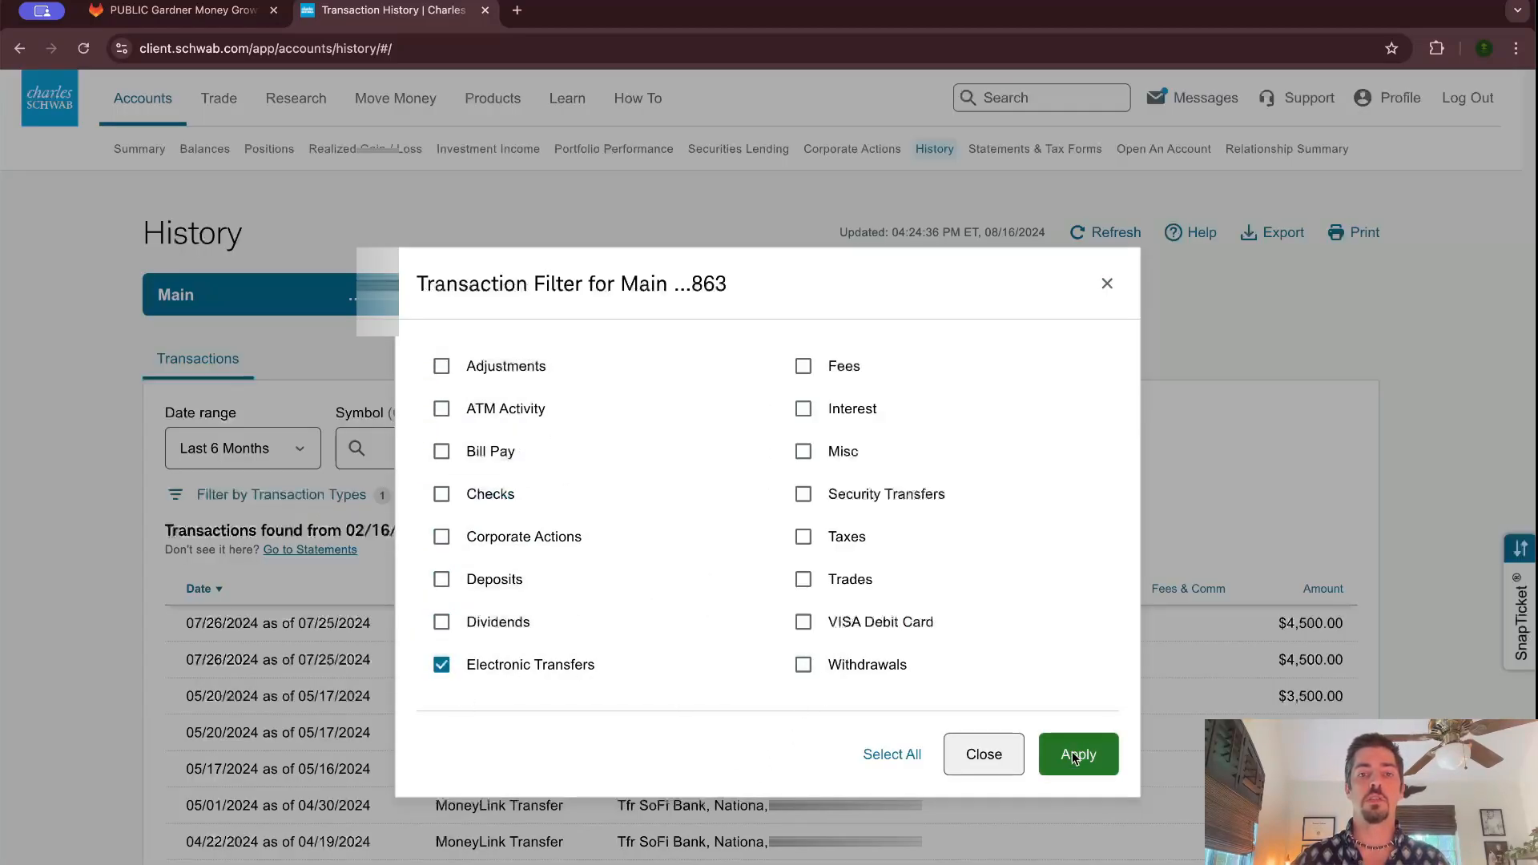
click(1076, 754)
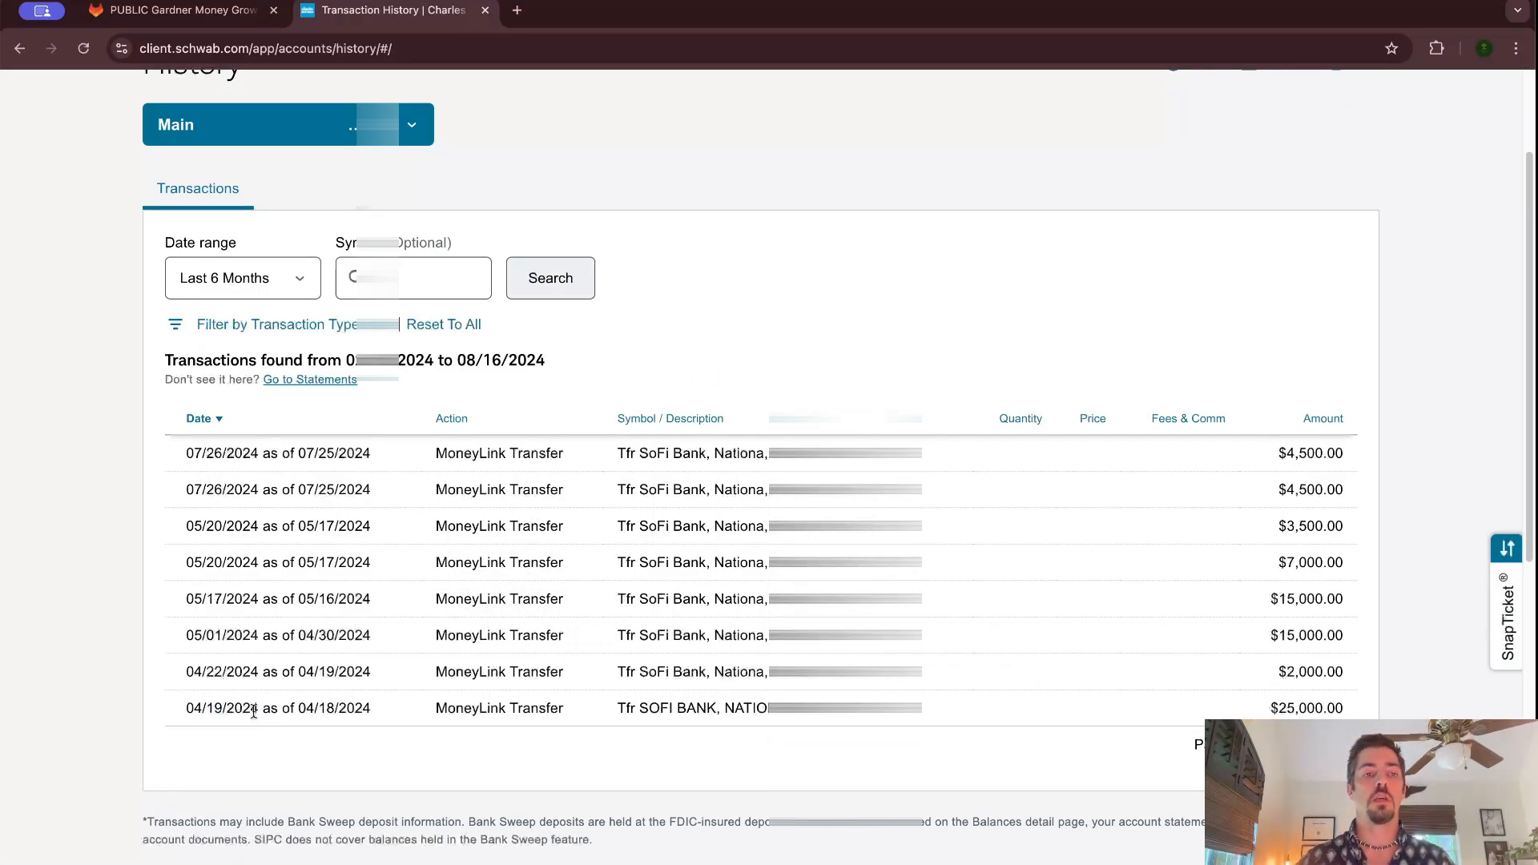
double_click(217, 707)
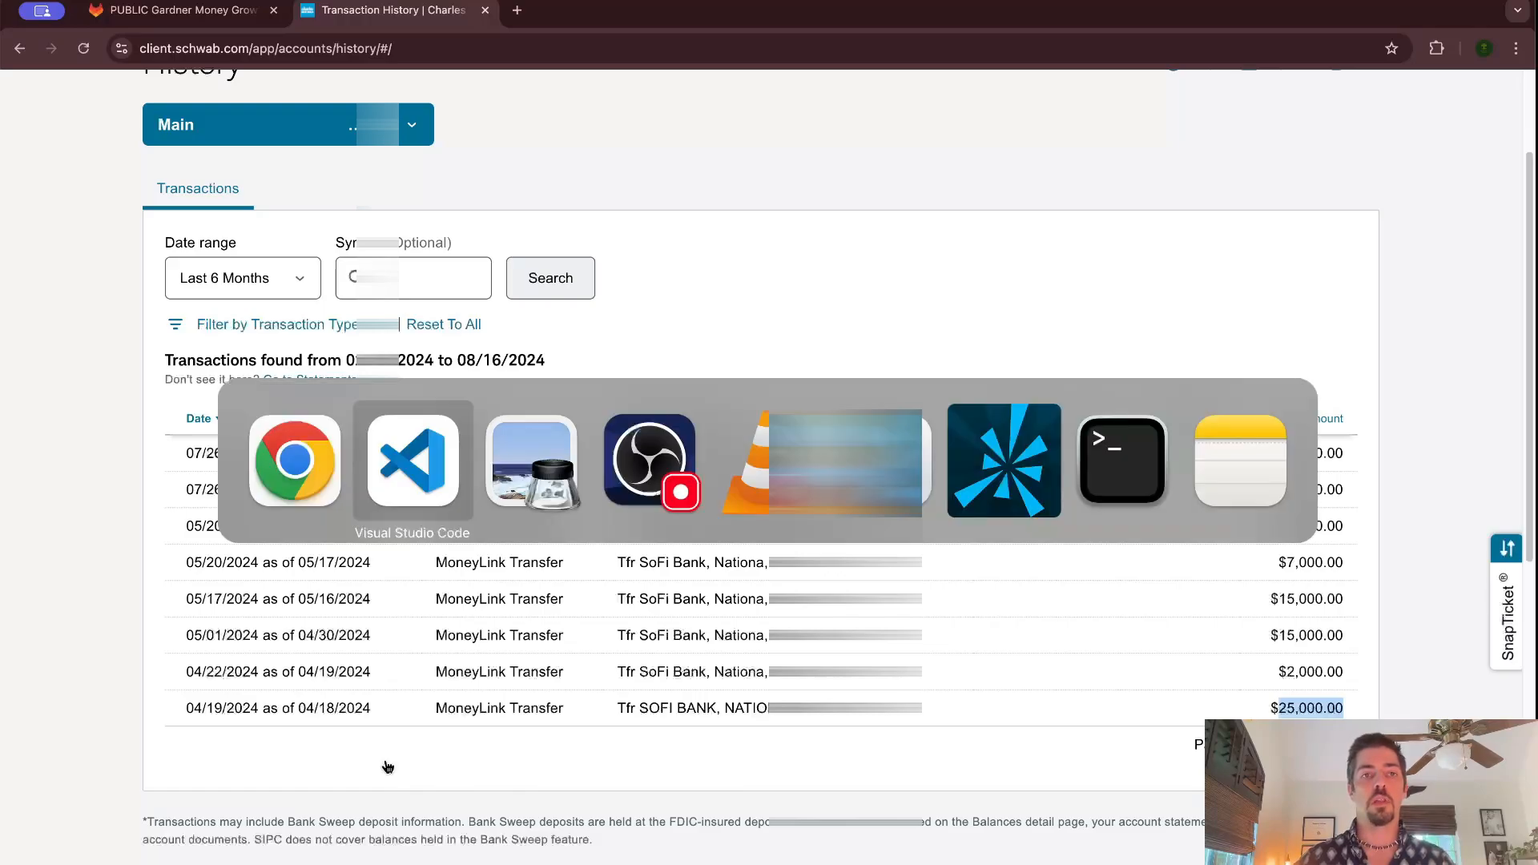
Step: Back in VS Code, select the May 1 15000 and April 22 2000 transfer amounts
click(410, 459)
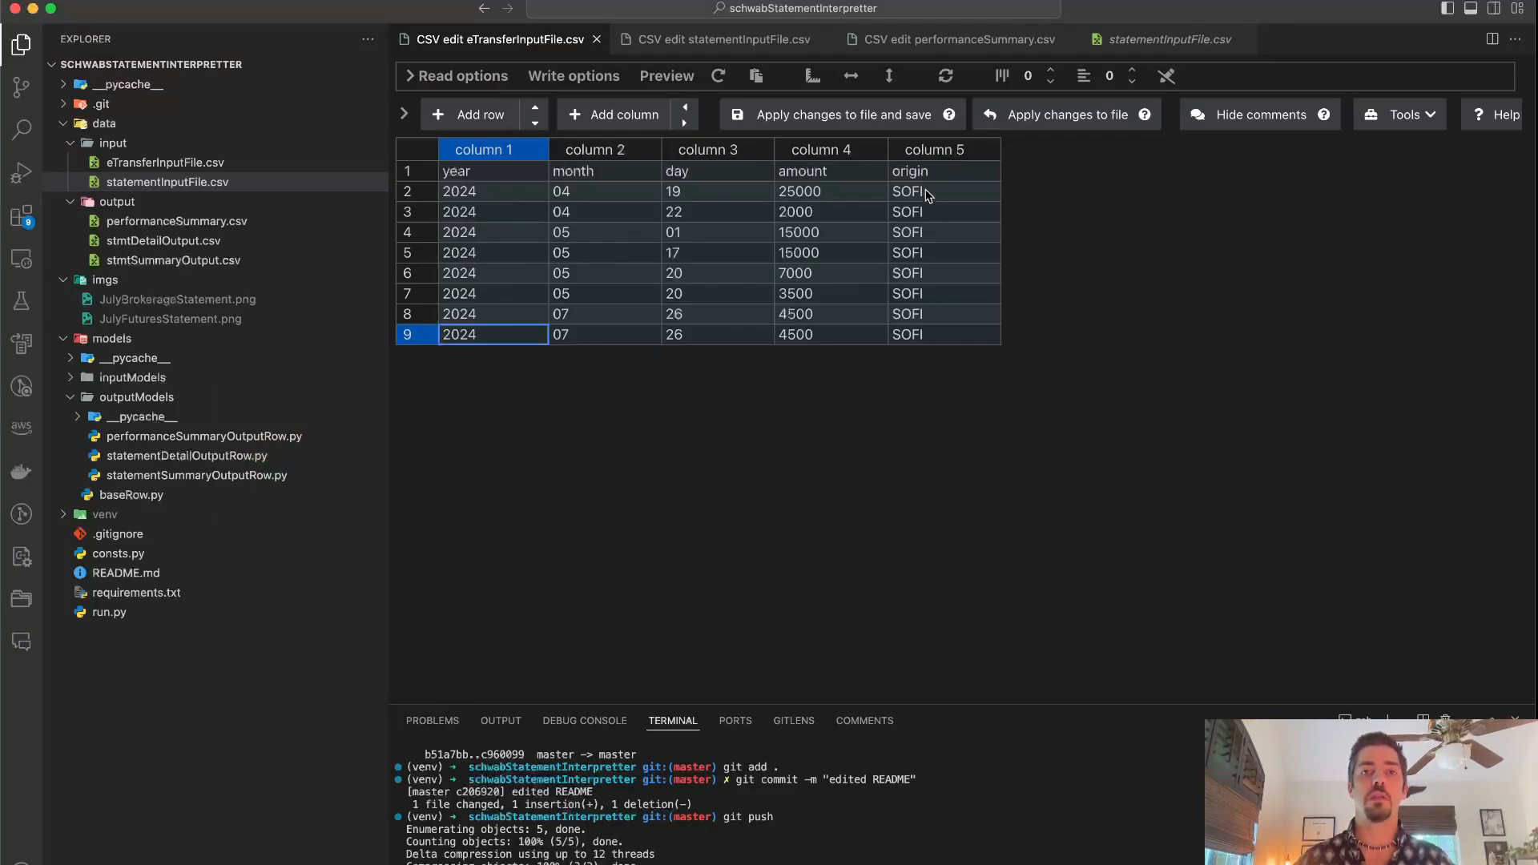
mouse_move(926, 229)
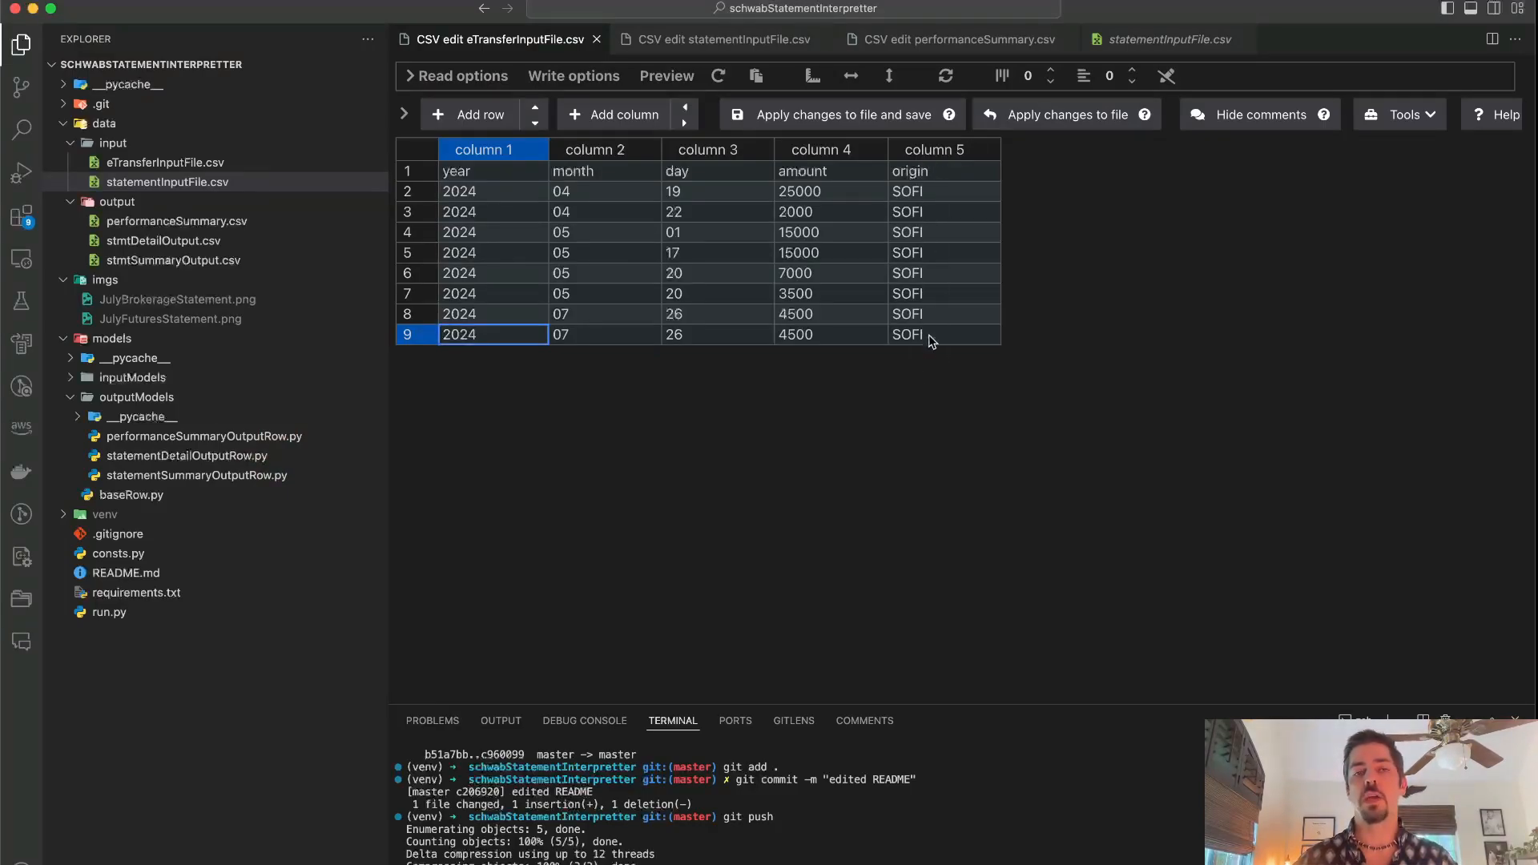
mouse_move(936, 180)
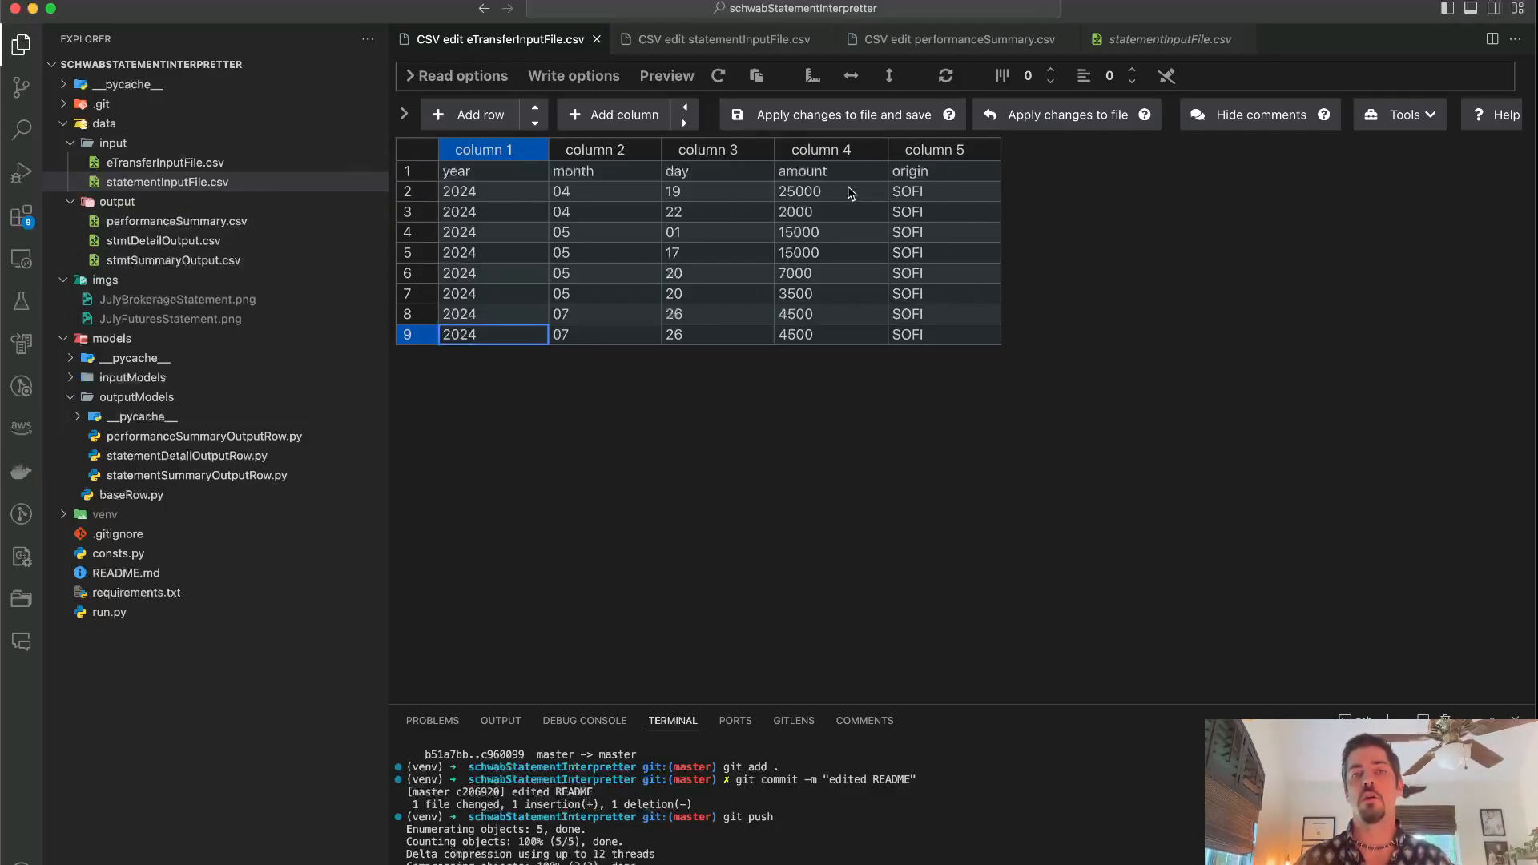
click(799, 192)
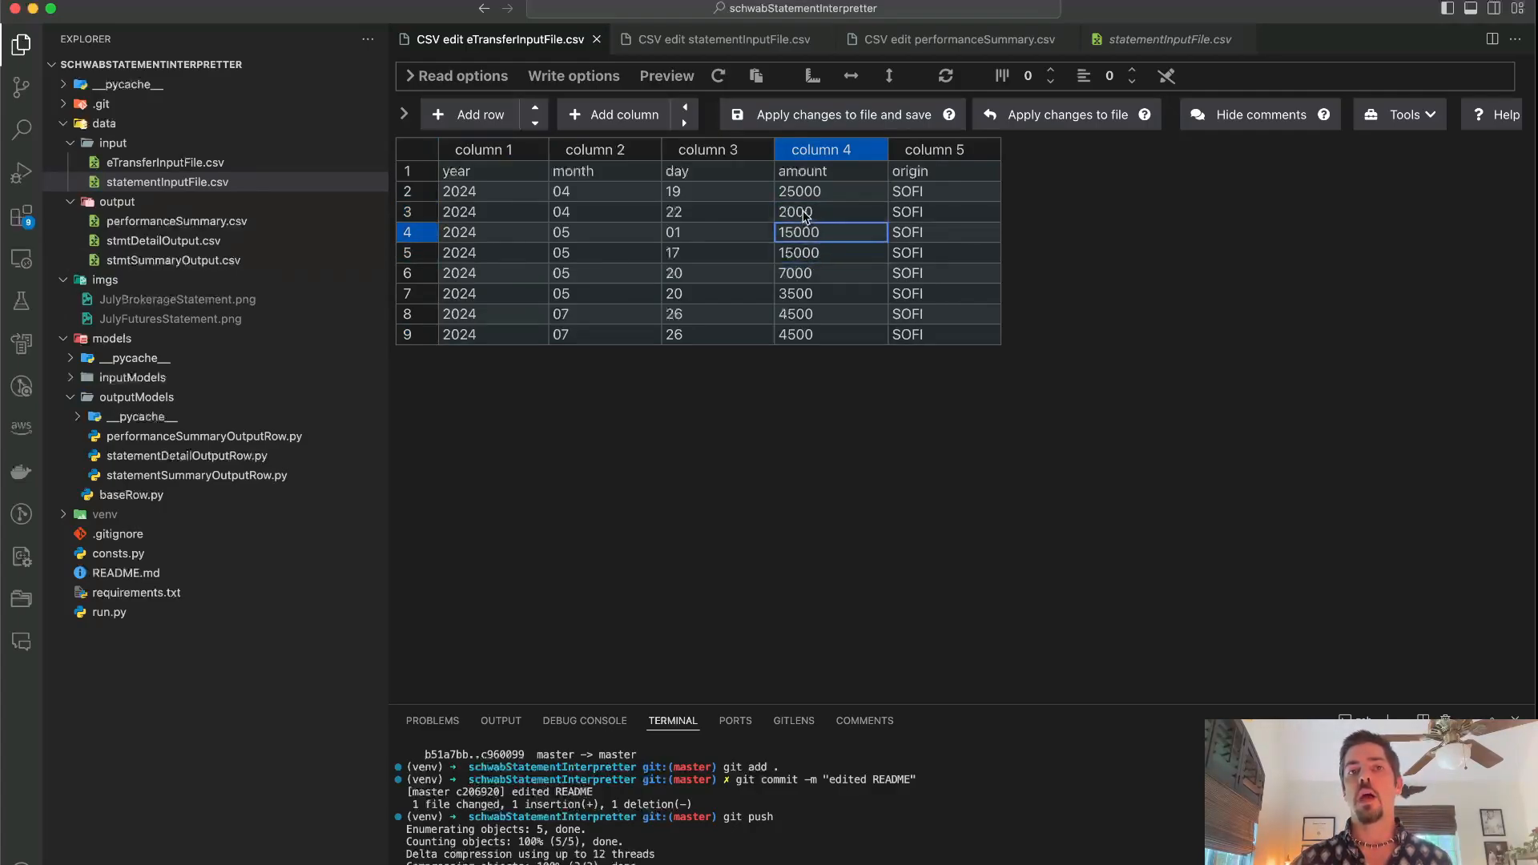
click(829, 212)
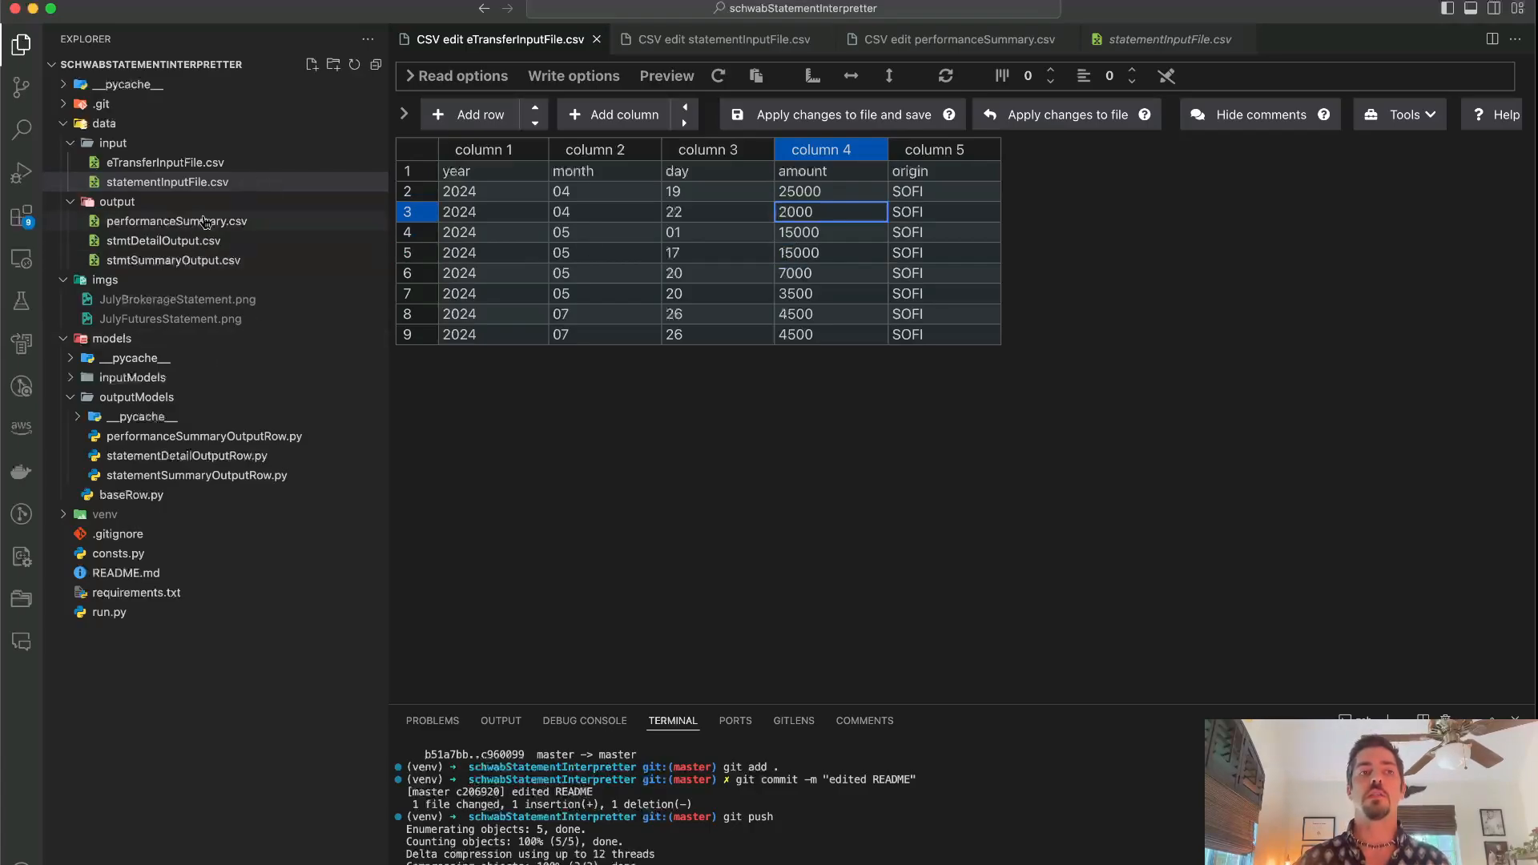
click(912, 39)
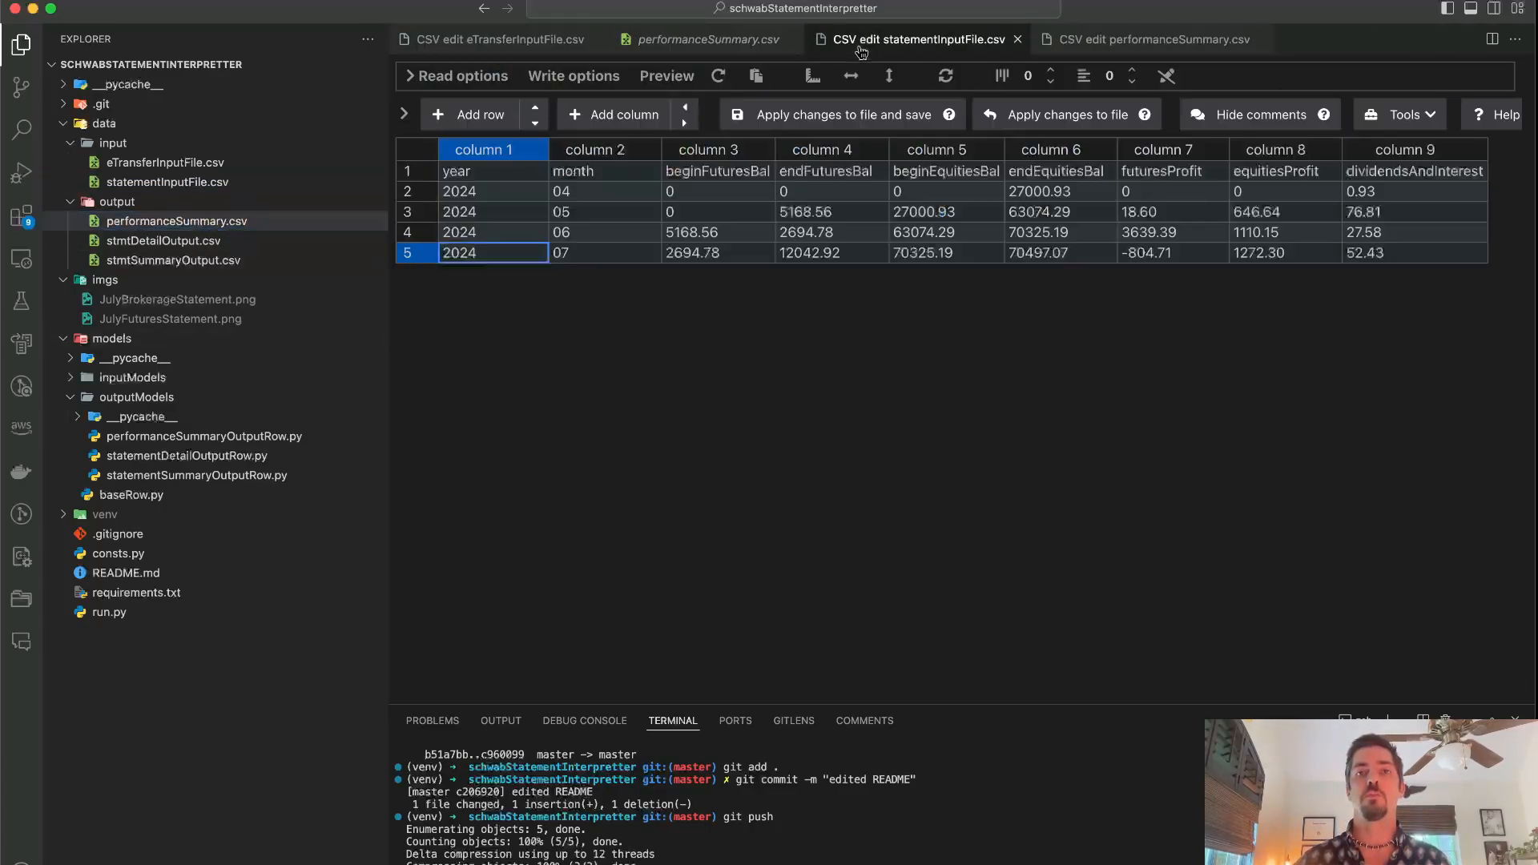
click(1145, 39)
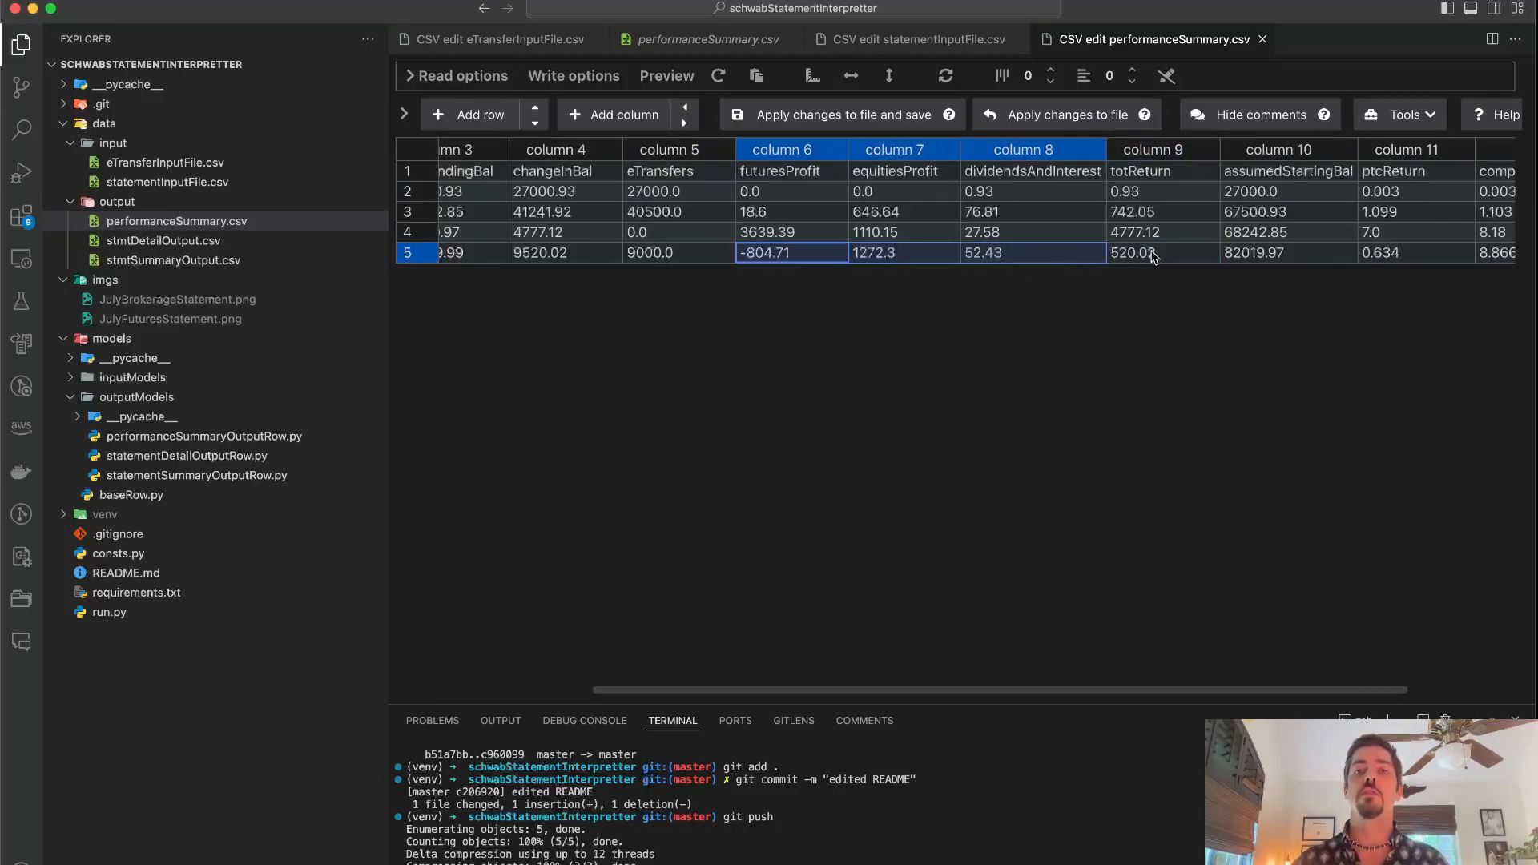
click(1162, 252)
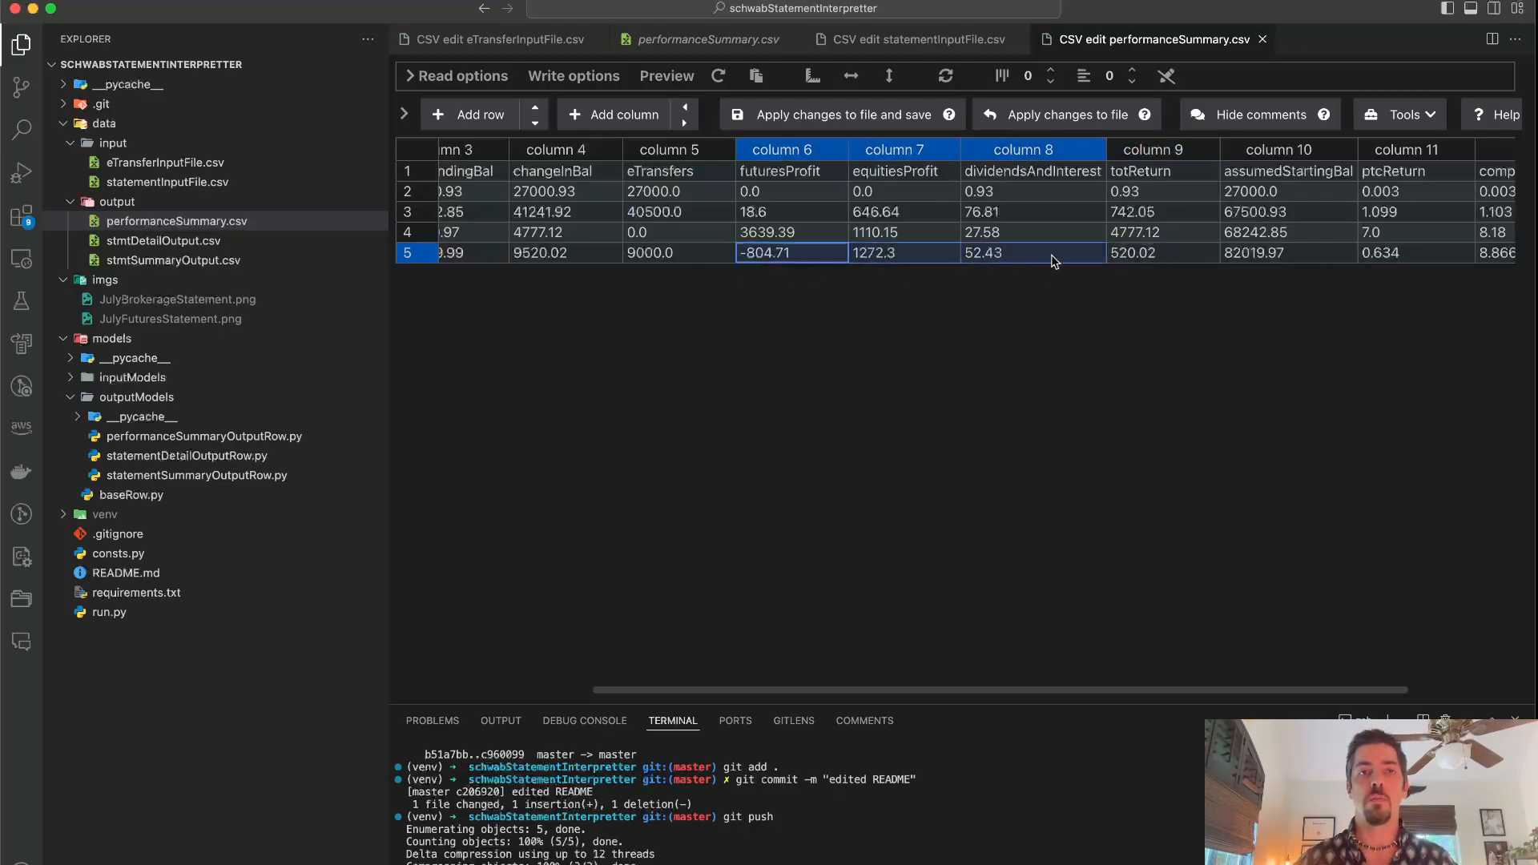
scroll(left, 3)
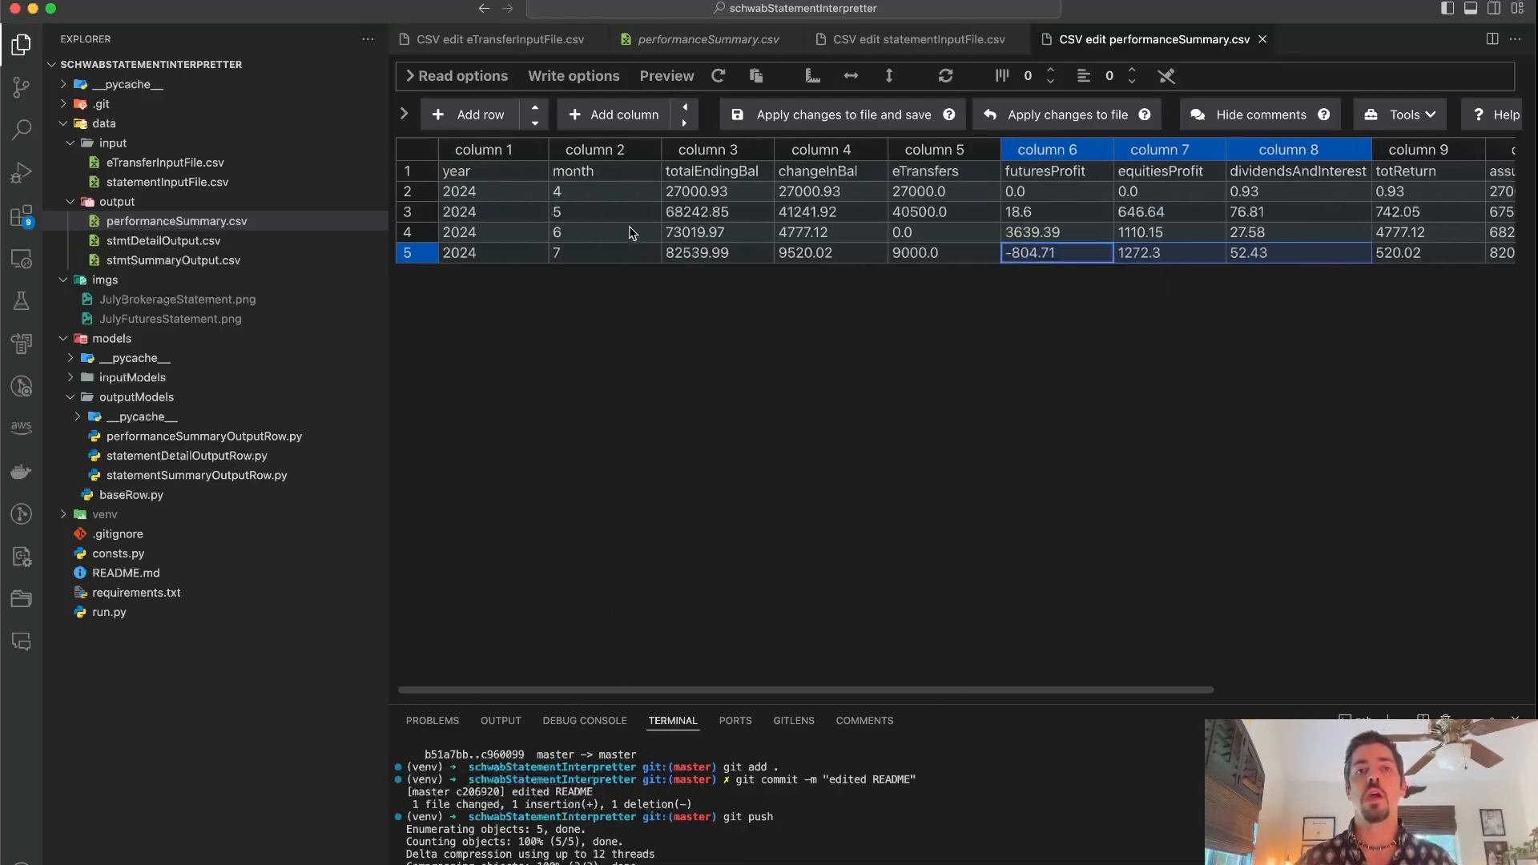
click(695, 252)
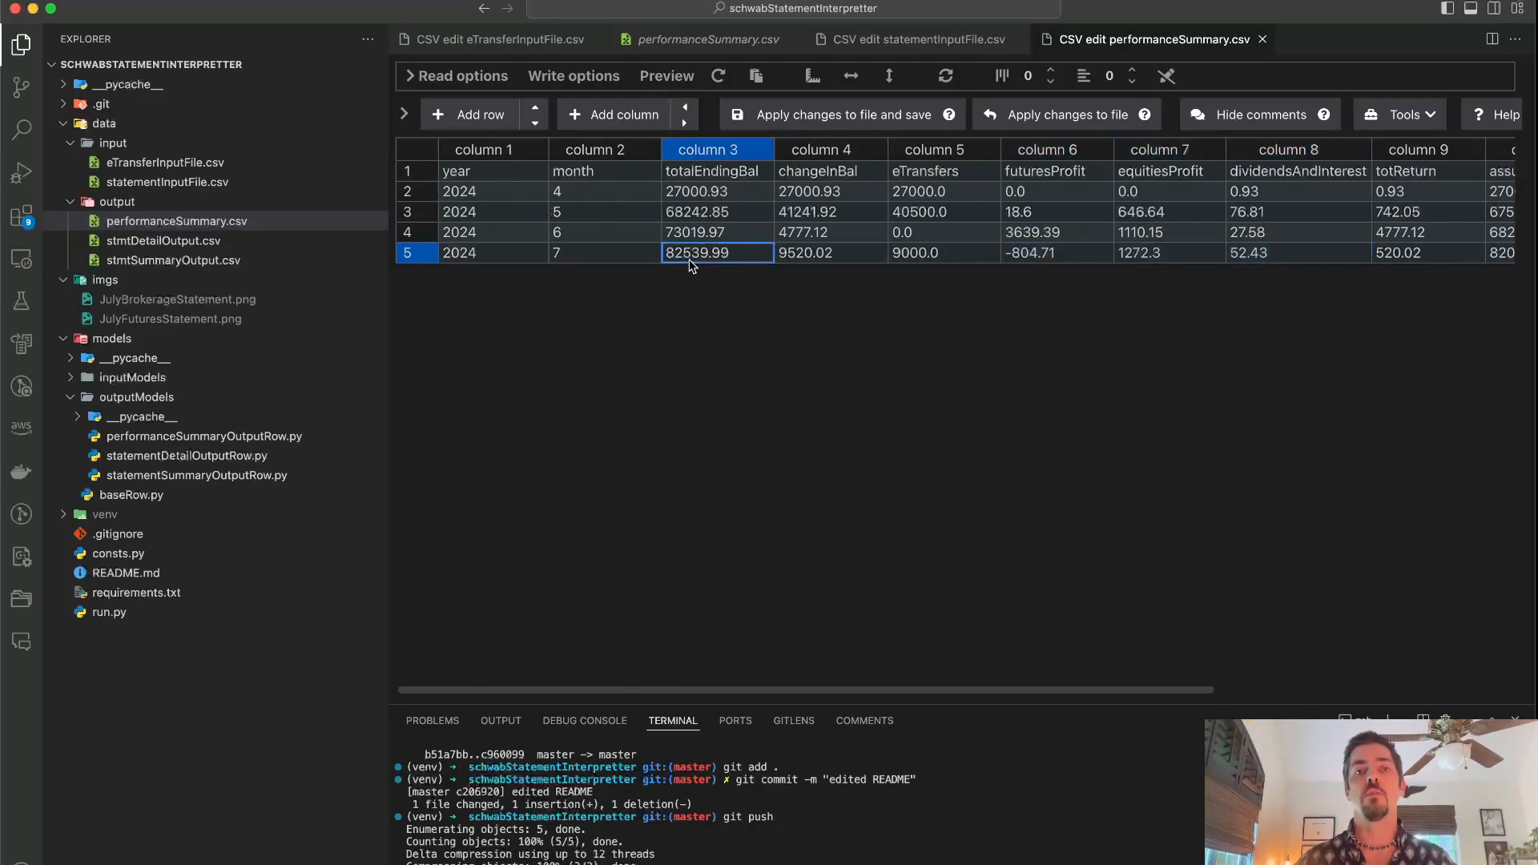
click(716, 191)
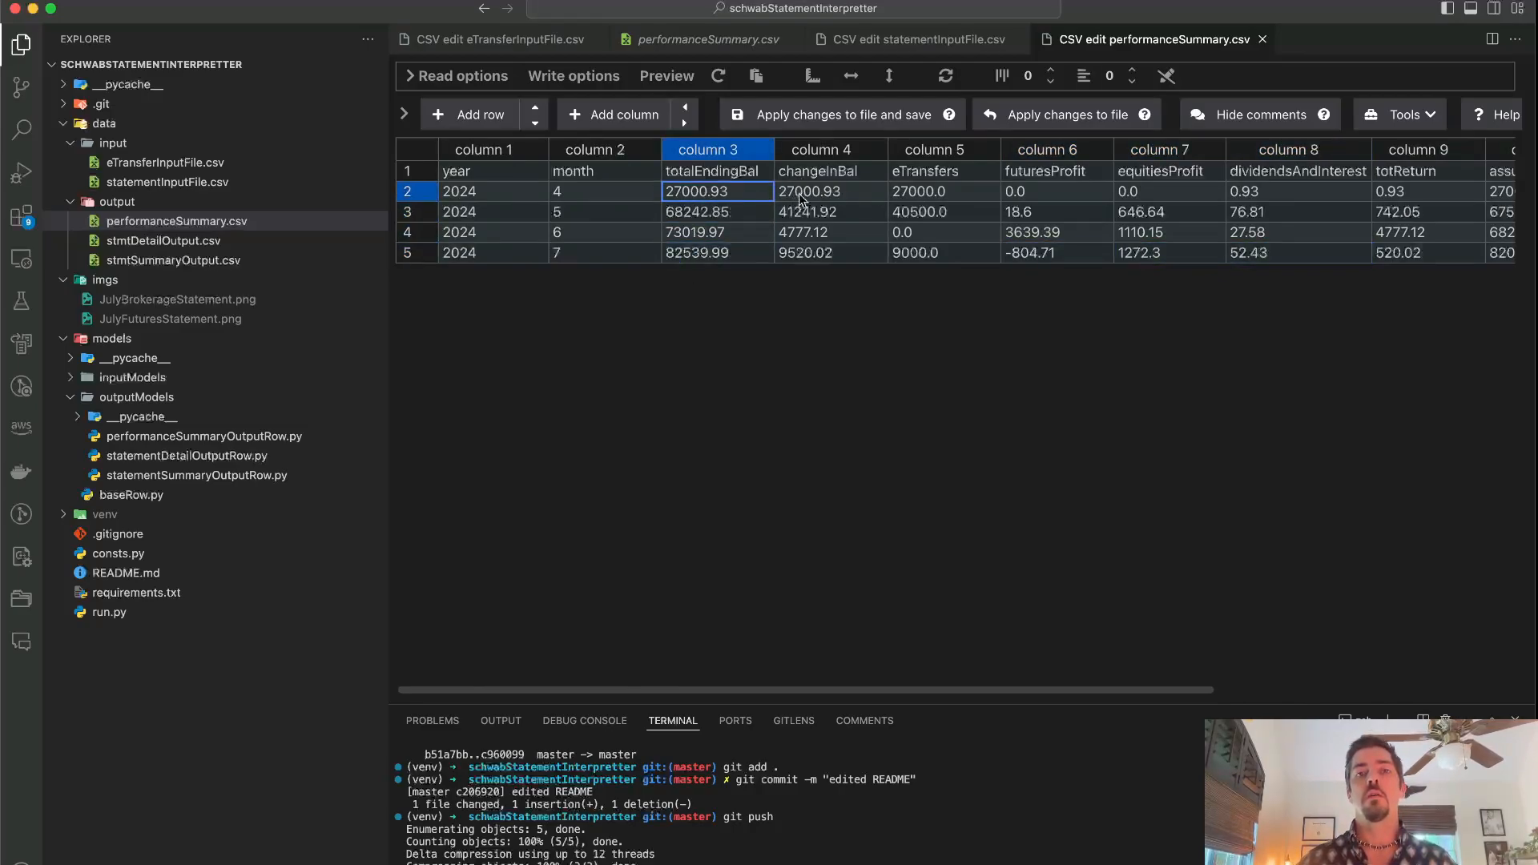
click(829, 252)
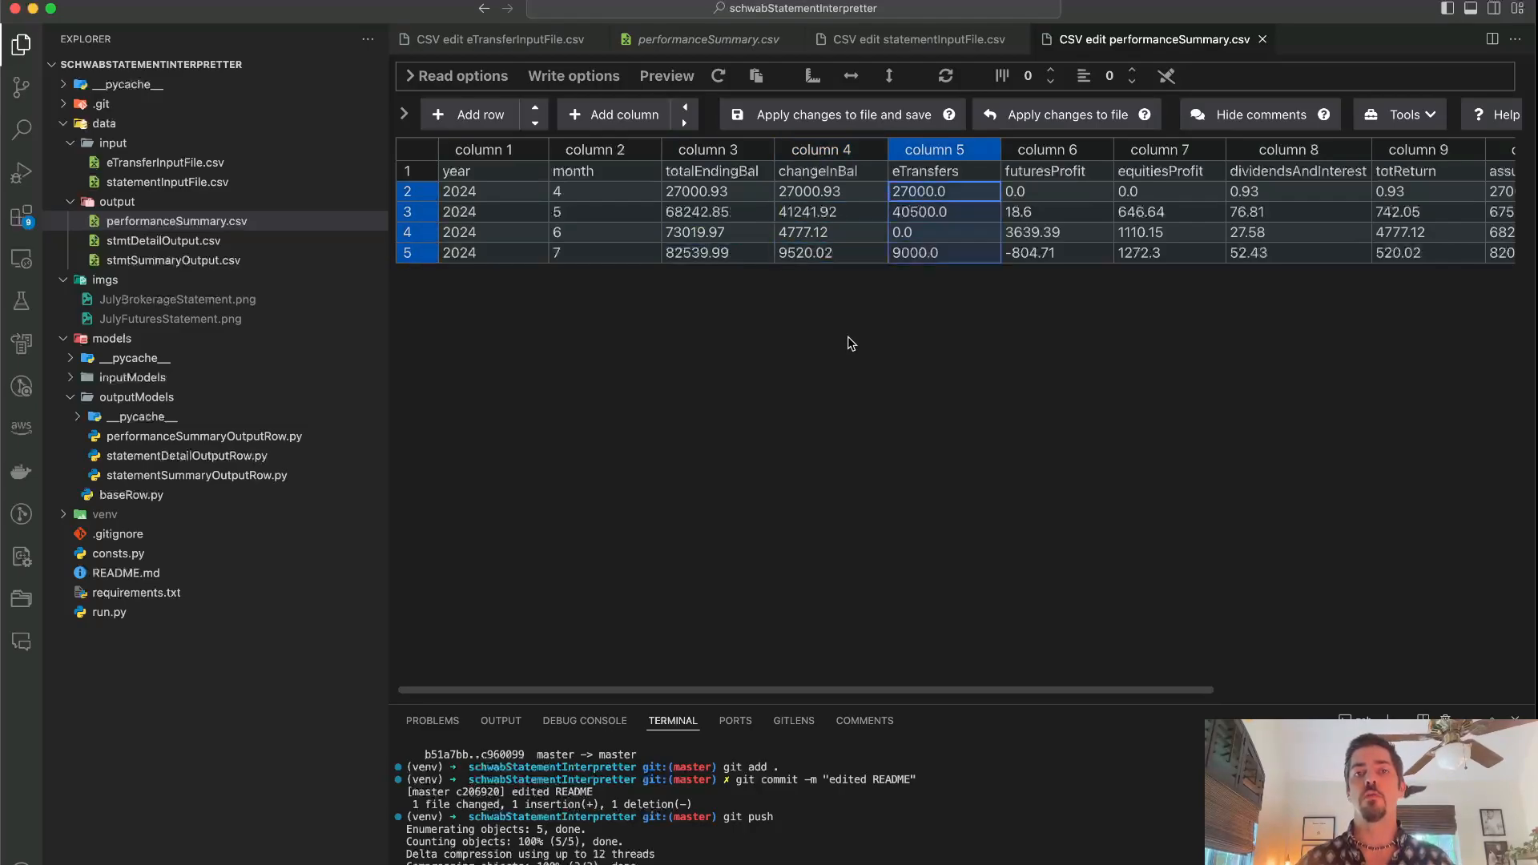
scroll(right, 3)
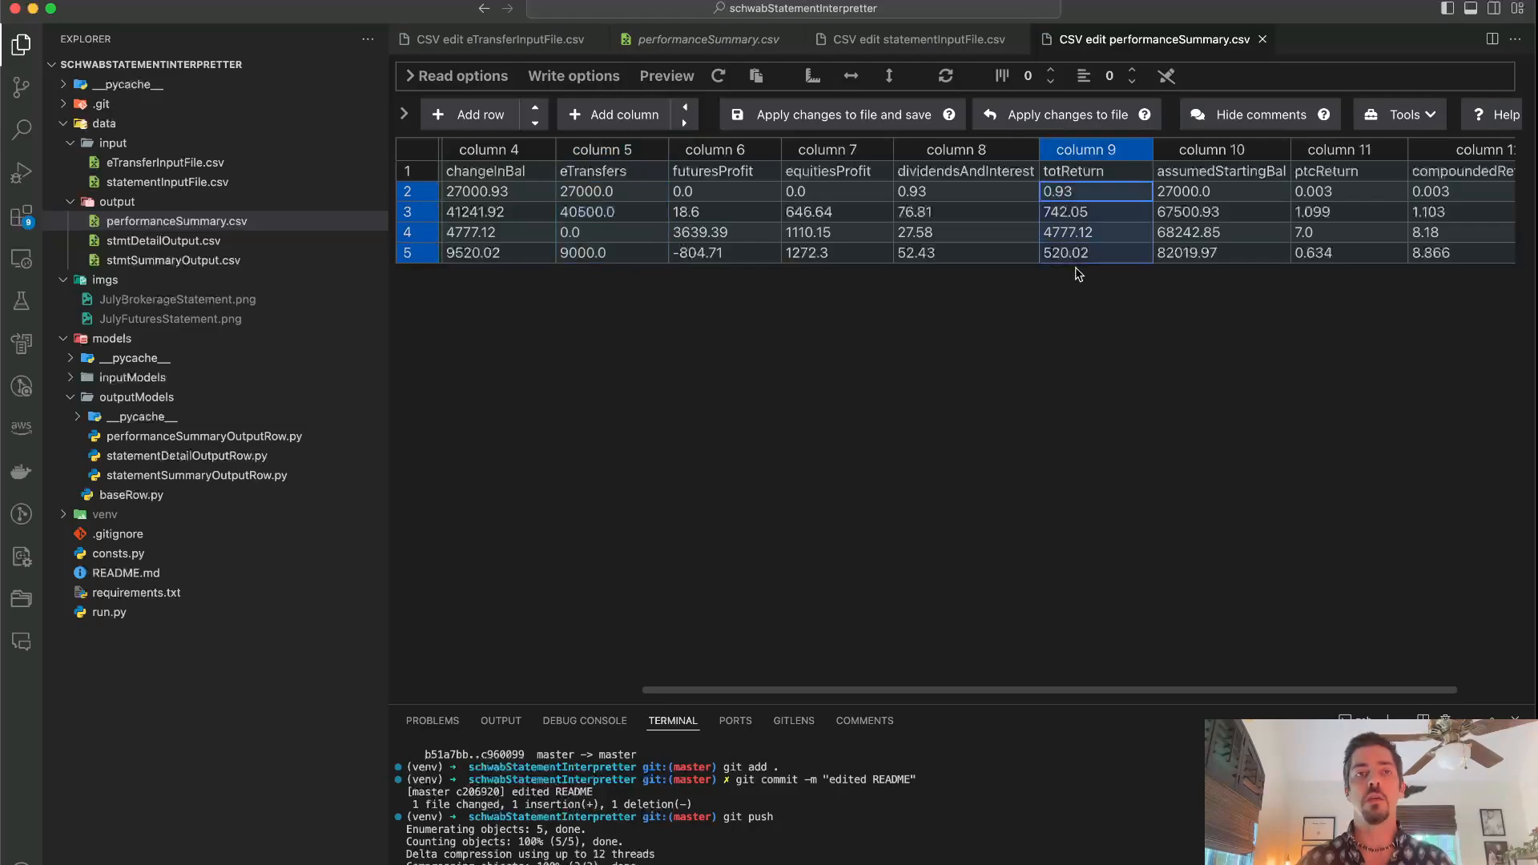
mouse_move(639, 239)
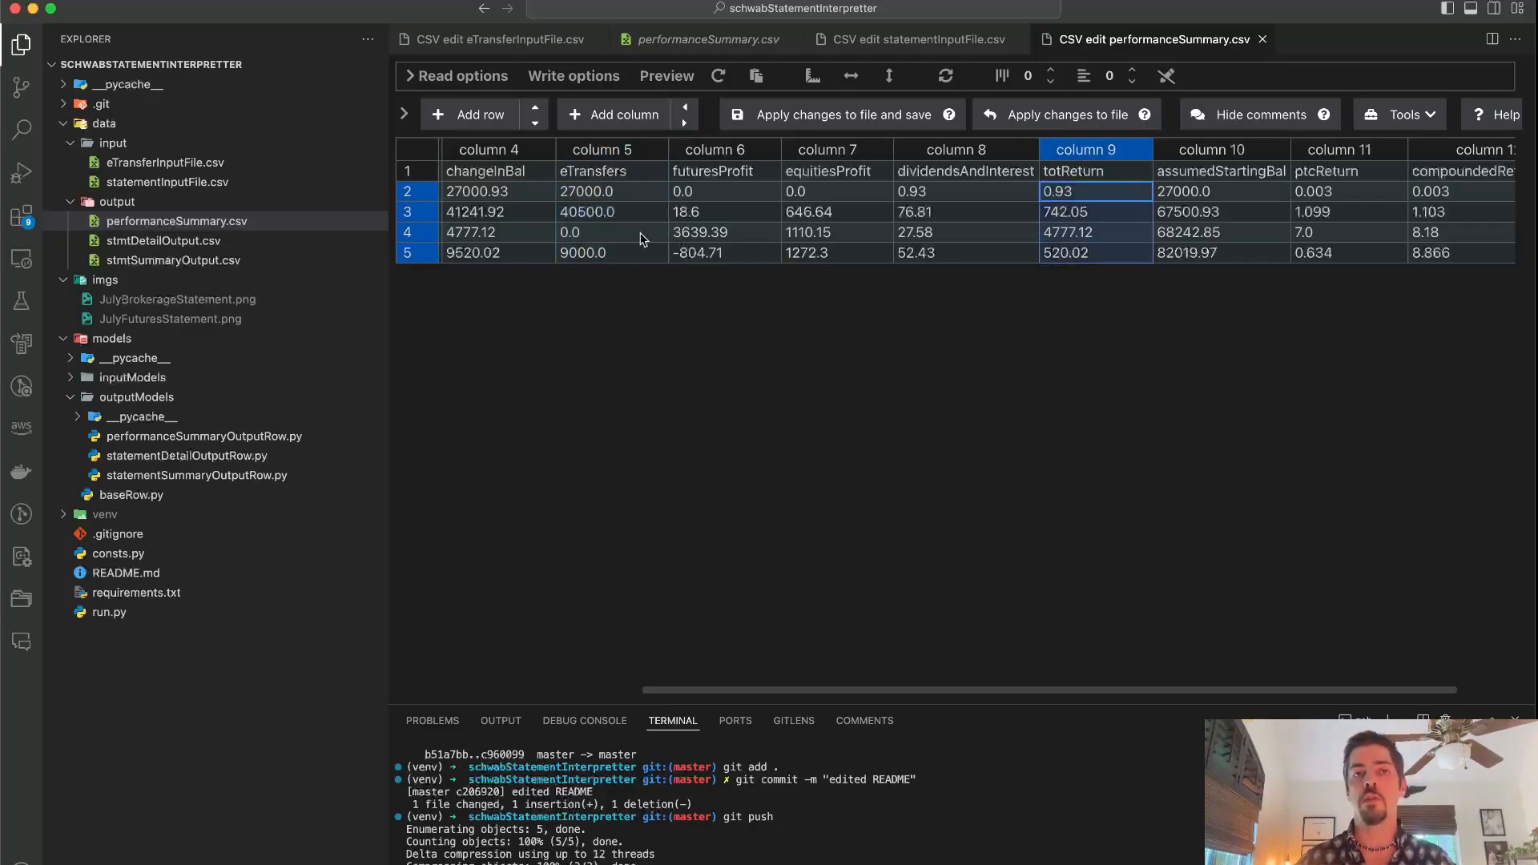
mouse_move(1355, 263)
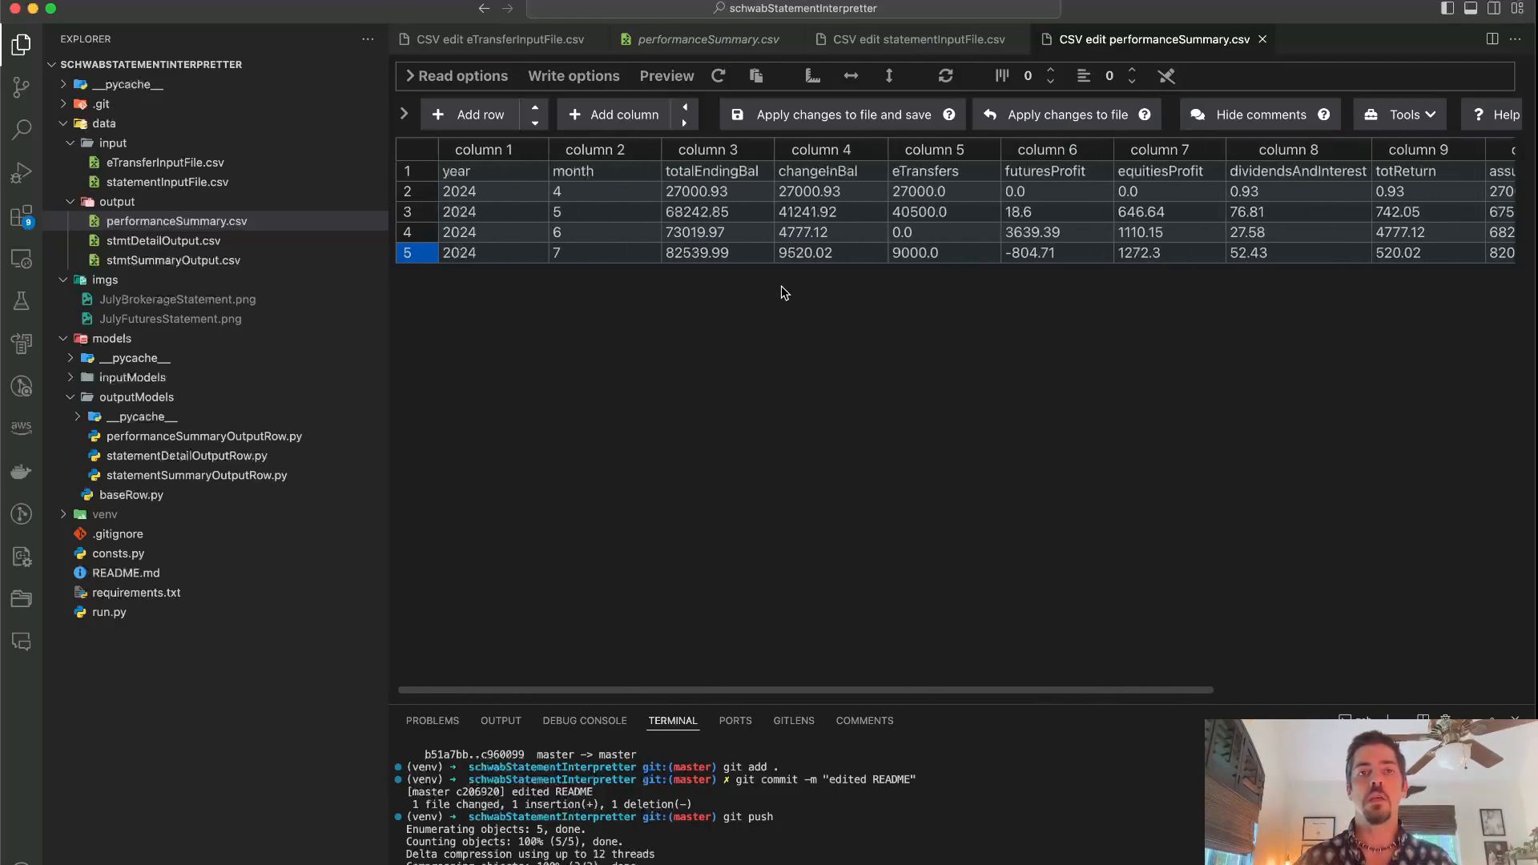
click(696, 252)
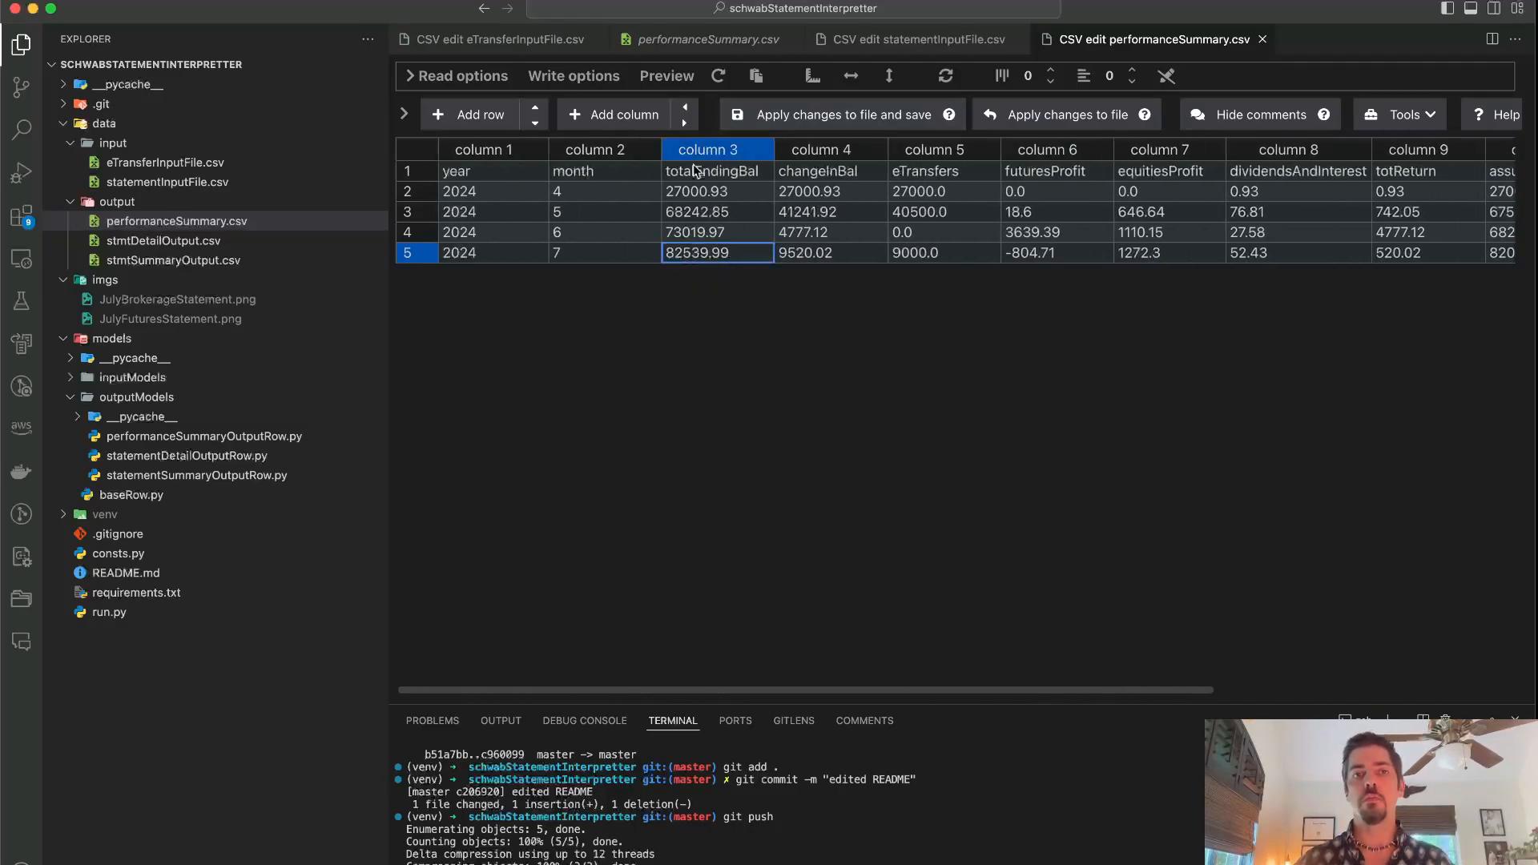
scroll(right, 3)
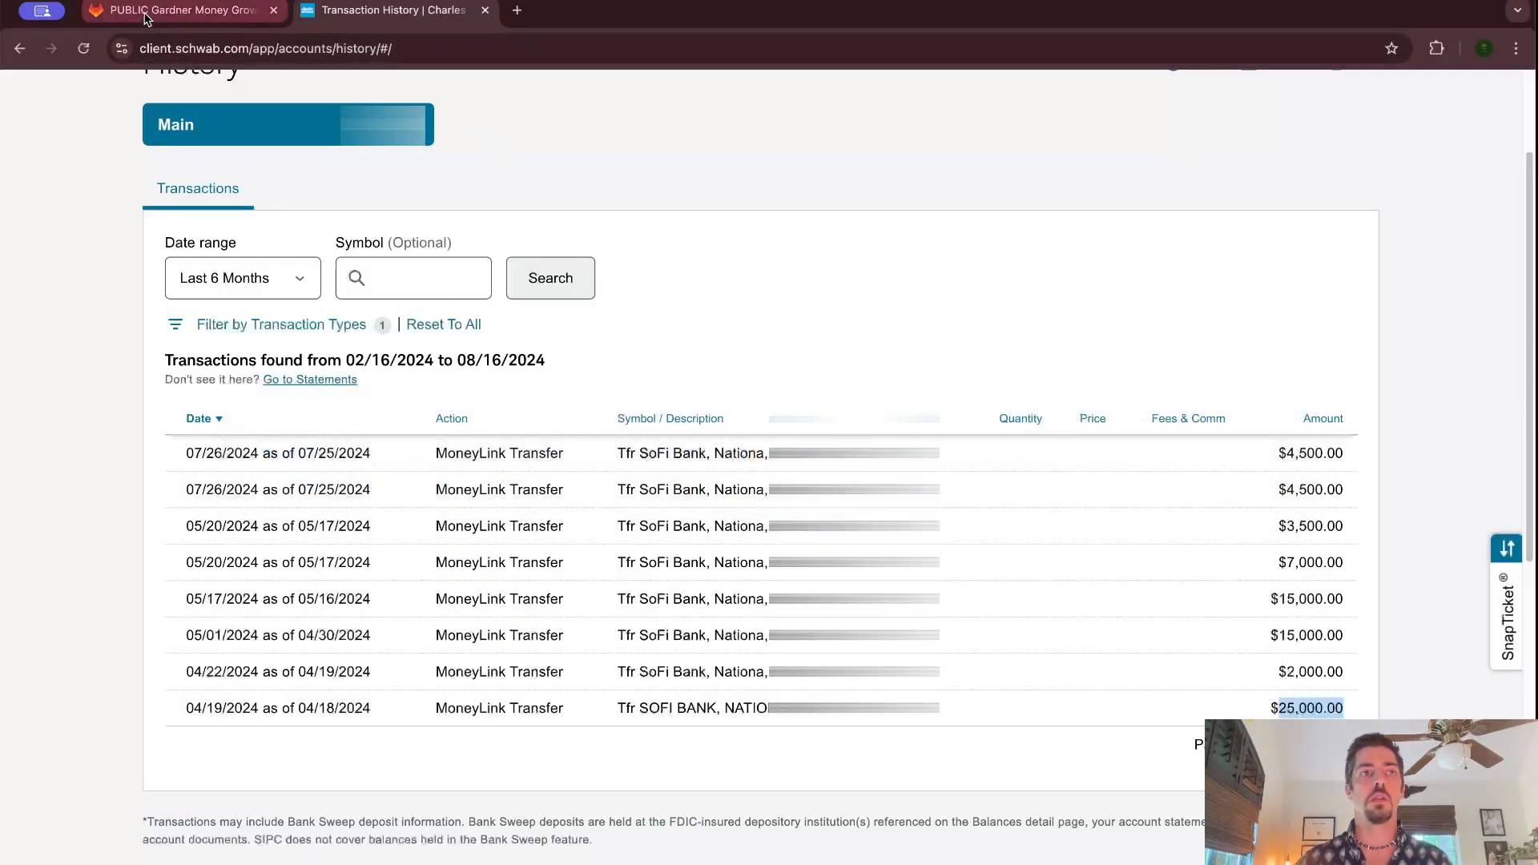
Step: Switch to the GitLab tab for the Schwab Statement Interpreter repository
click(182, 11)
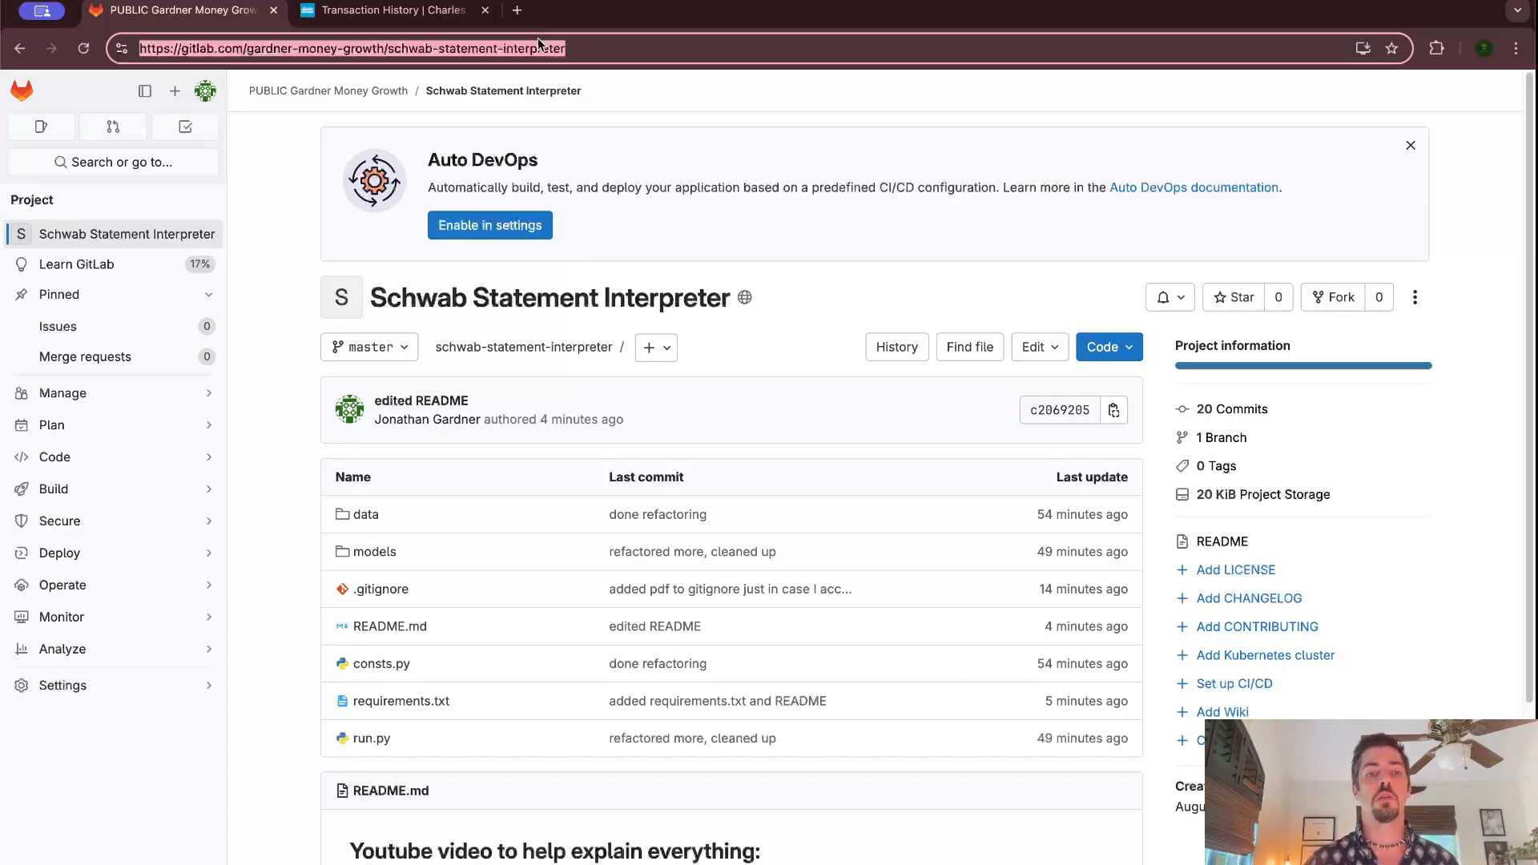
Step: Scroll to the README's 'To run the code' section and highlight the package-install step
scroll(down, 3)
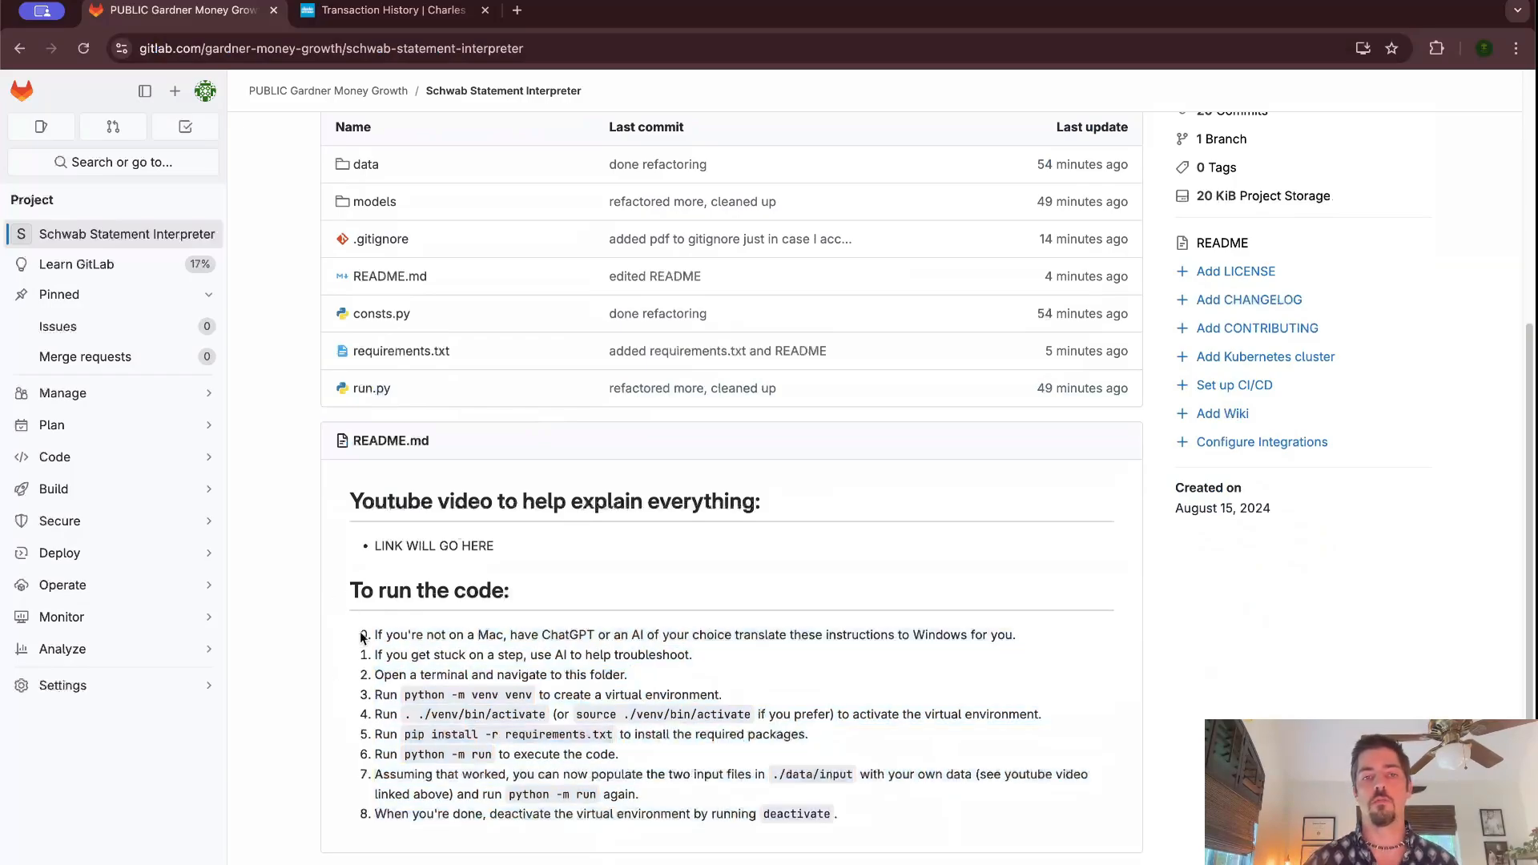
mouse_move(996, 838)
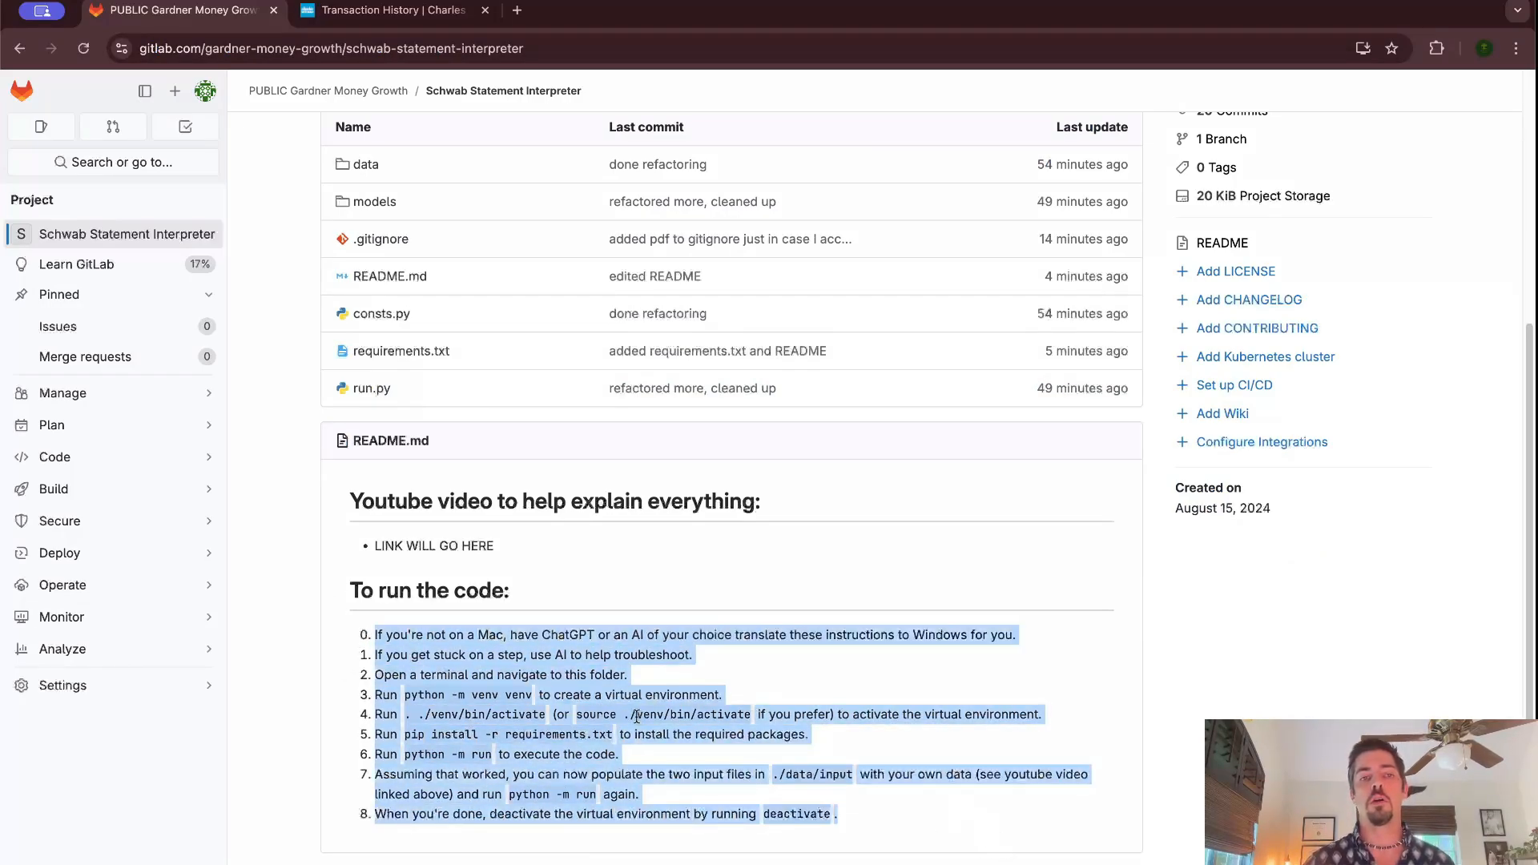
click(373, 694)
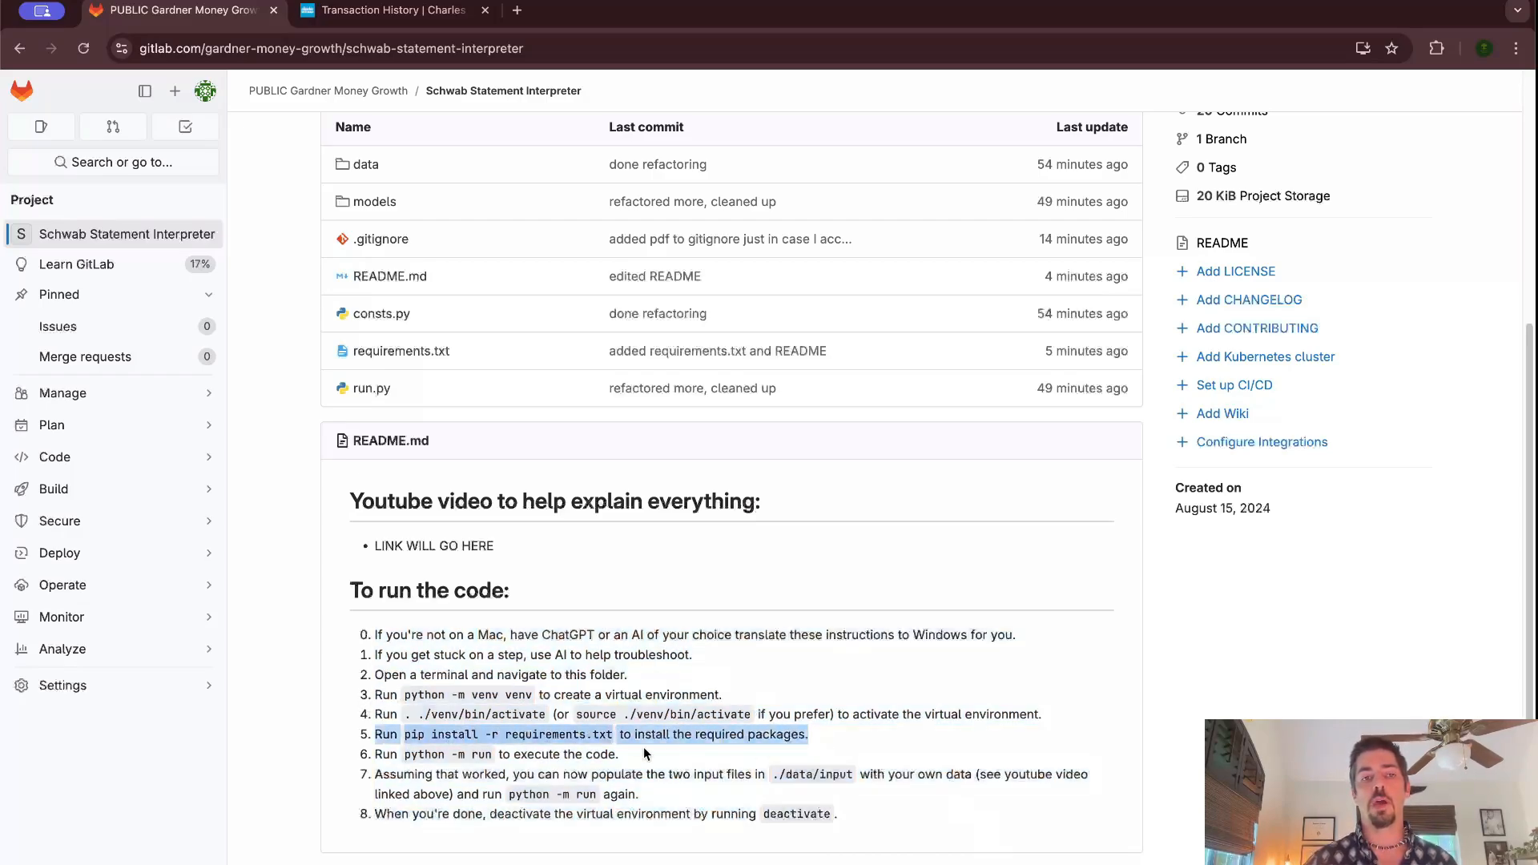
mouse_move(664, 365)
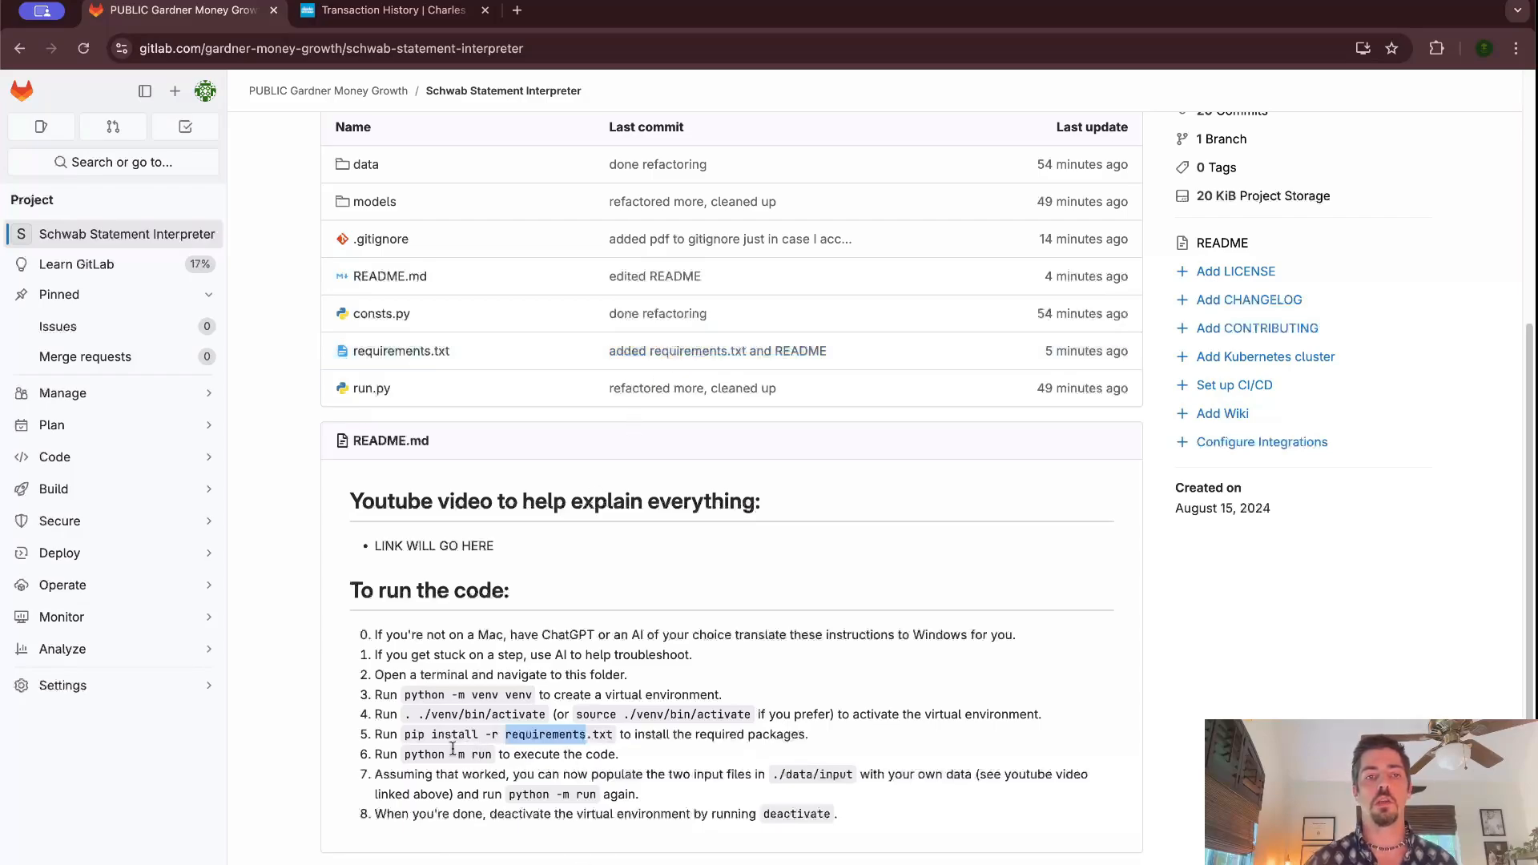
mouse_move(402, 722)
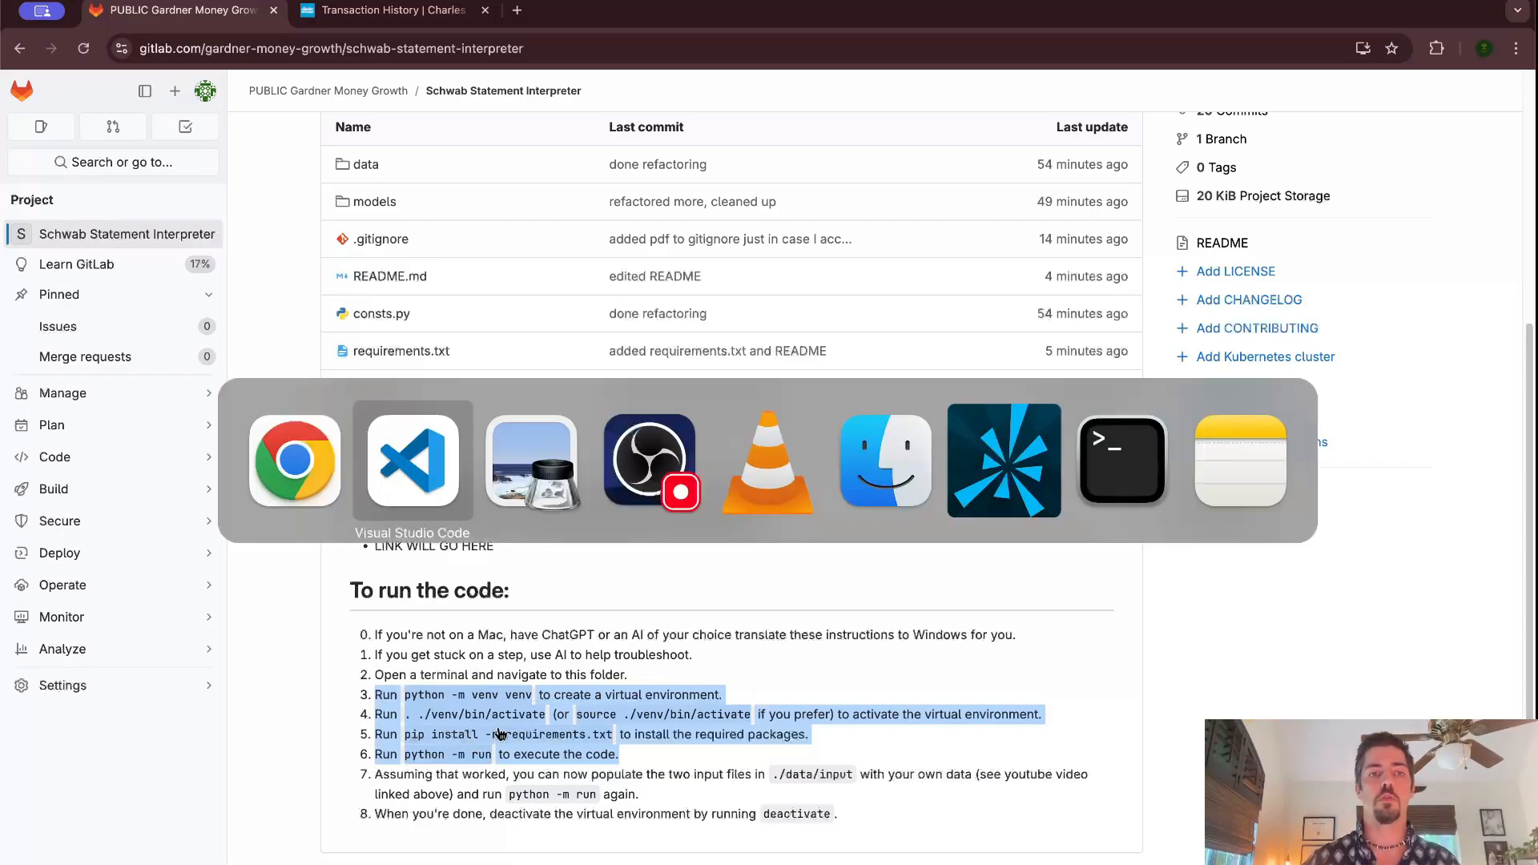
mouse_move(654, 740)
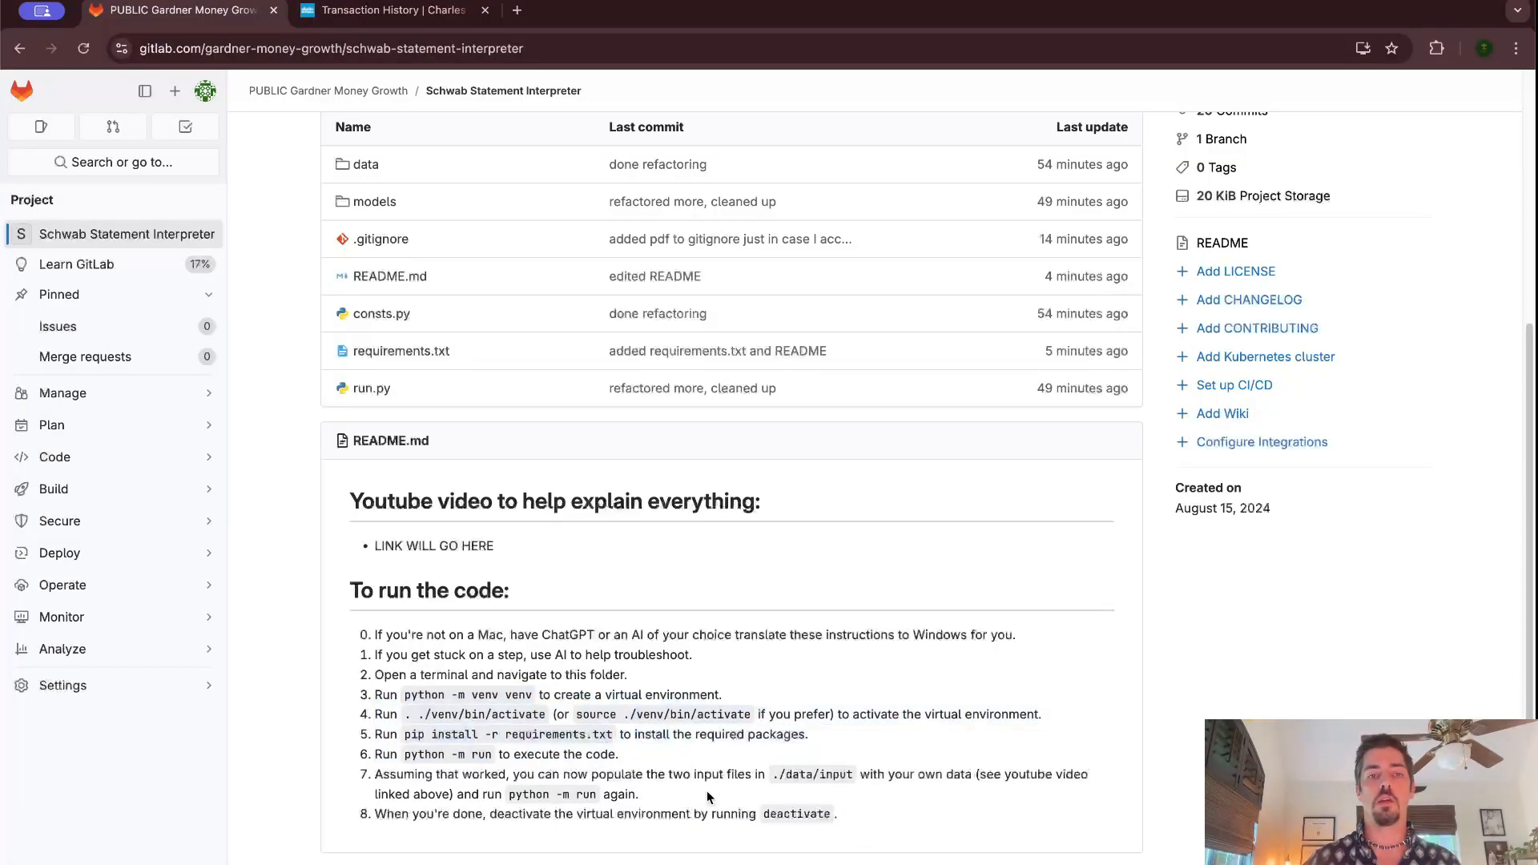
drag(375, 773, 638, 794)
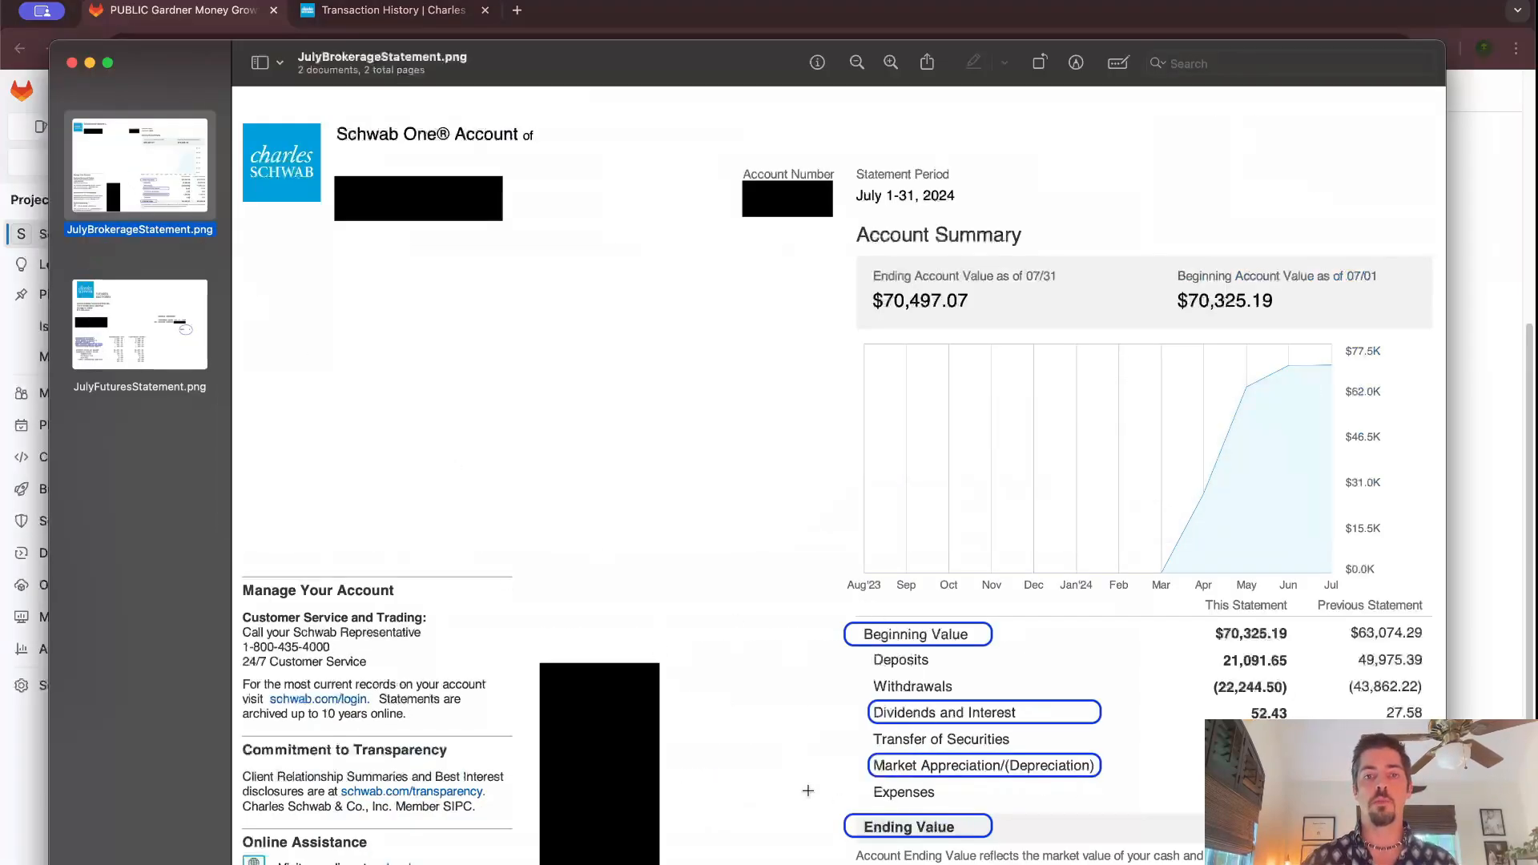
Step: Show the July futures statement in Preview, then switch back to Visual Studio Code
click(140, 323)
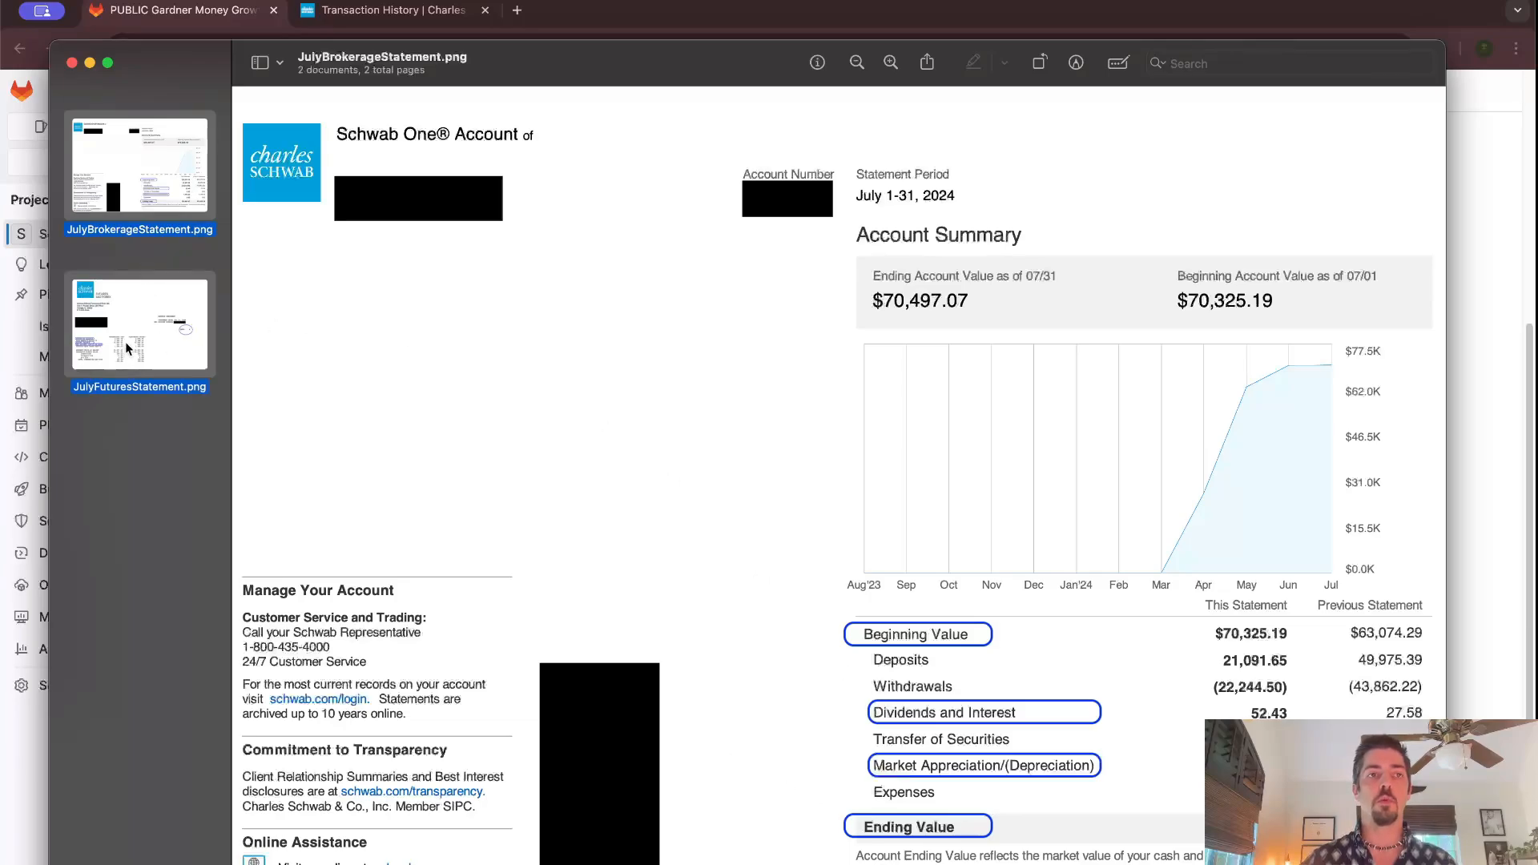
click(139, 324)
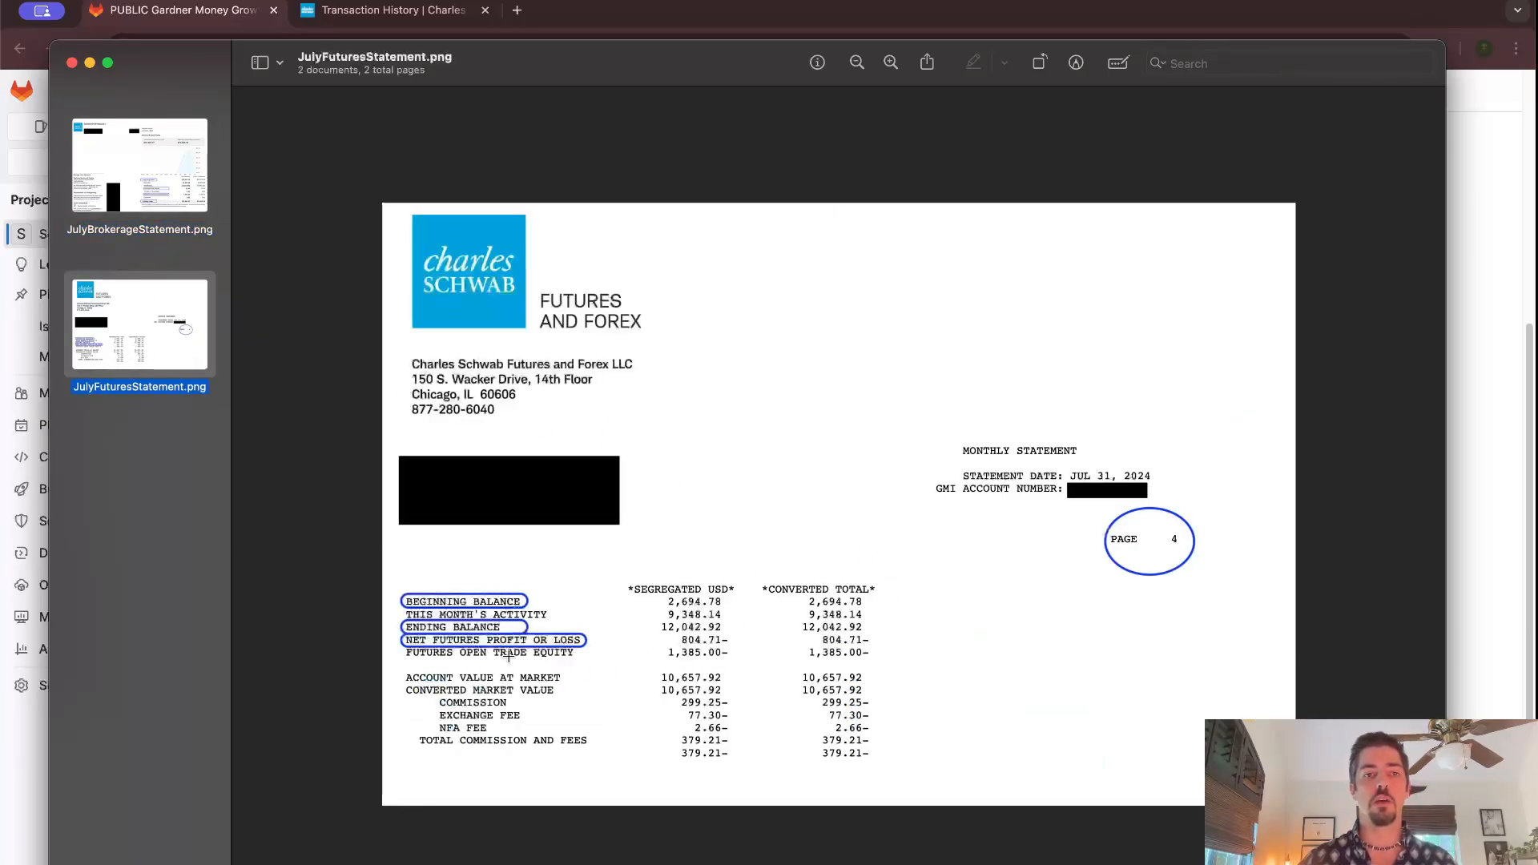
key(cmd+tab)
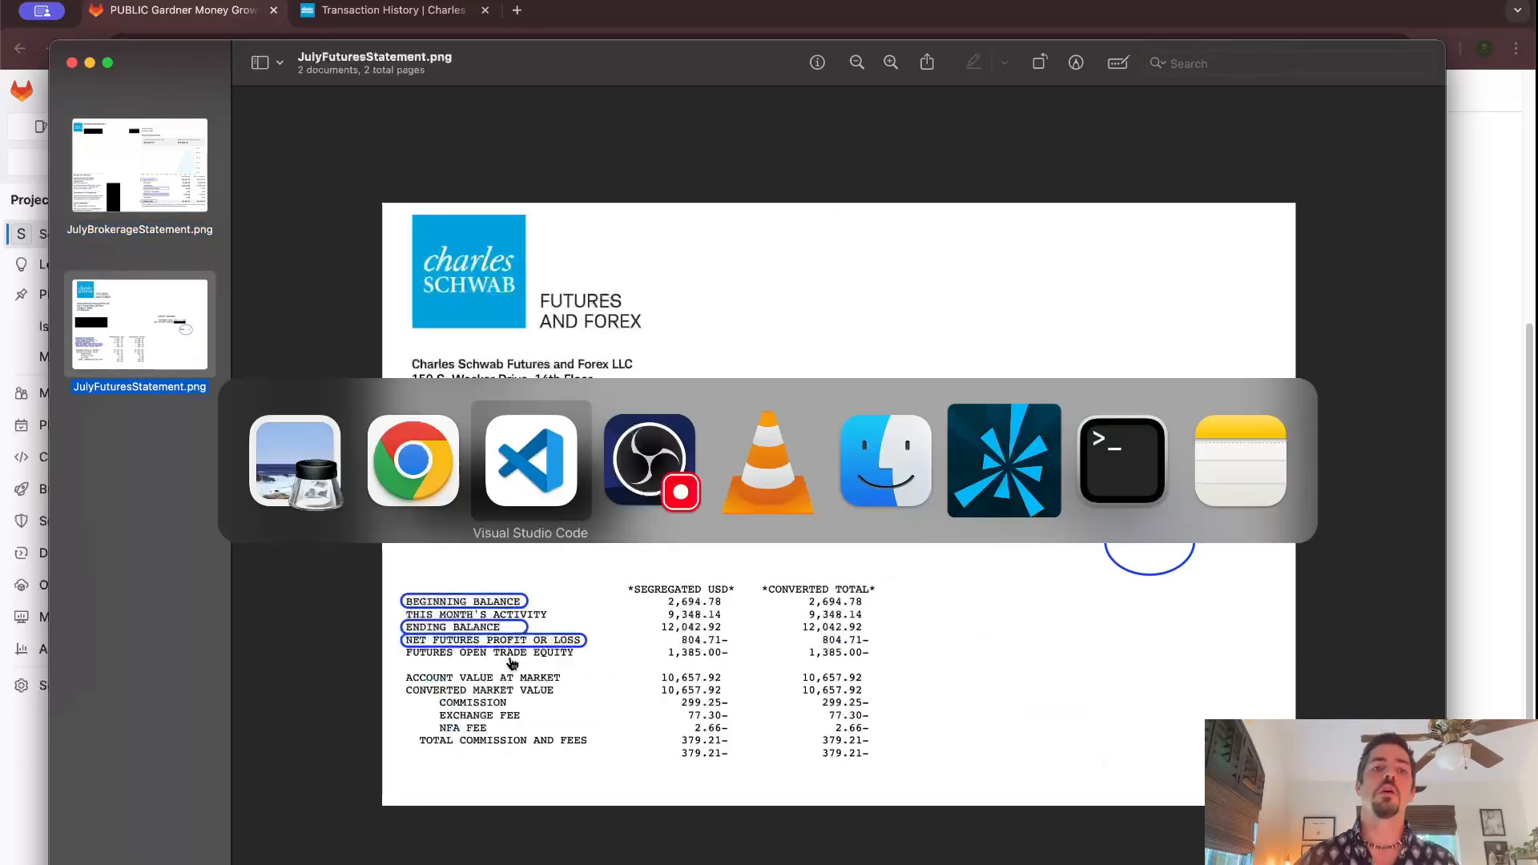
click(529, 459)
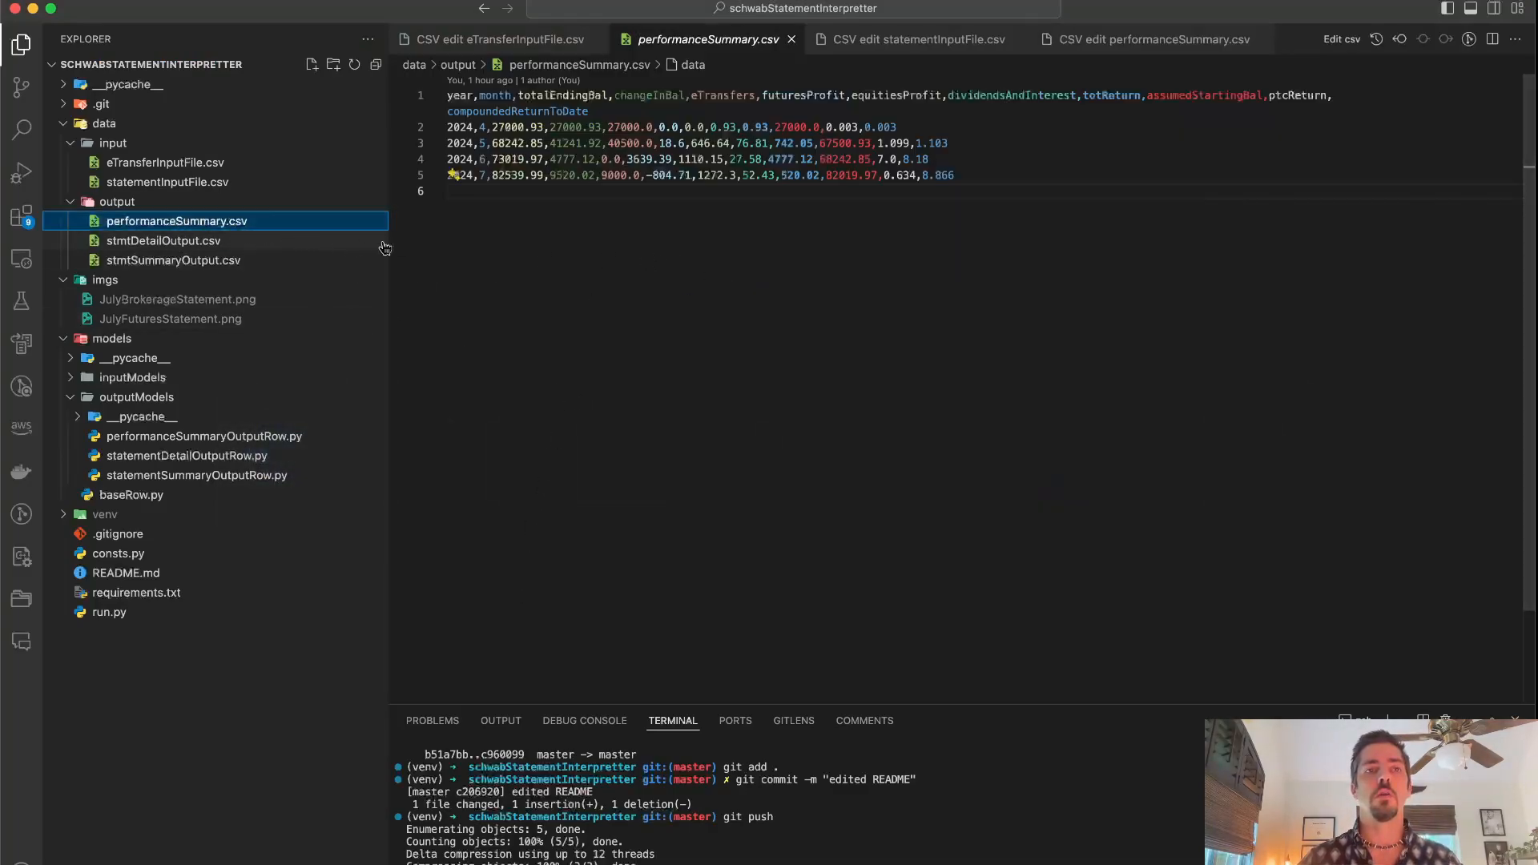
Step: View the statement input file as a table, then return to the project editor
click(166, 182)
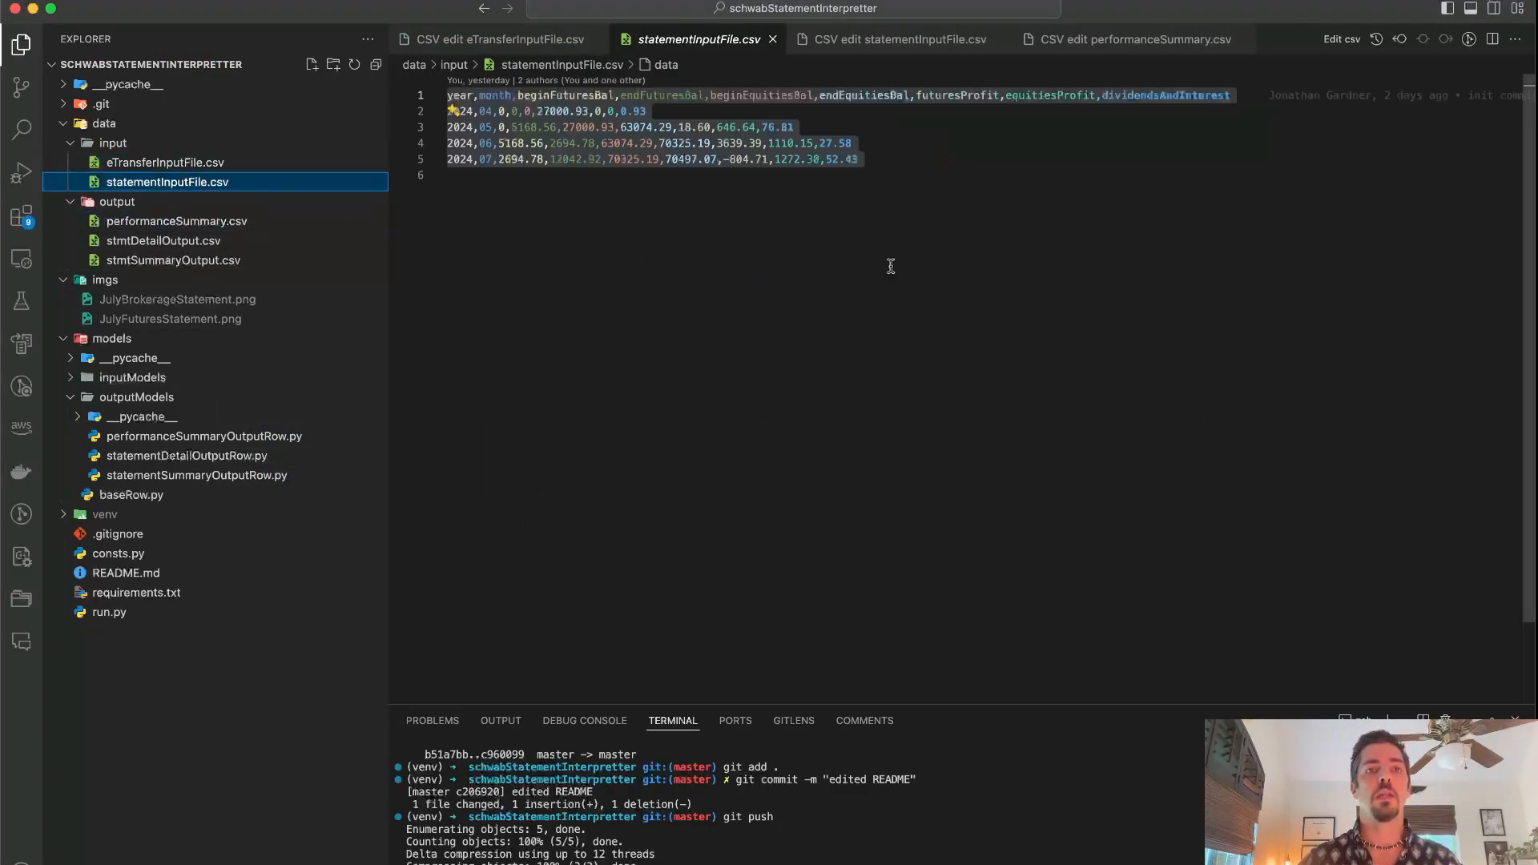
key(cmd+a)
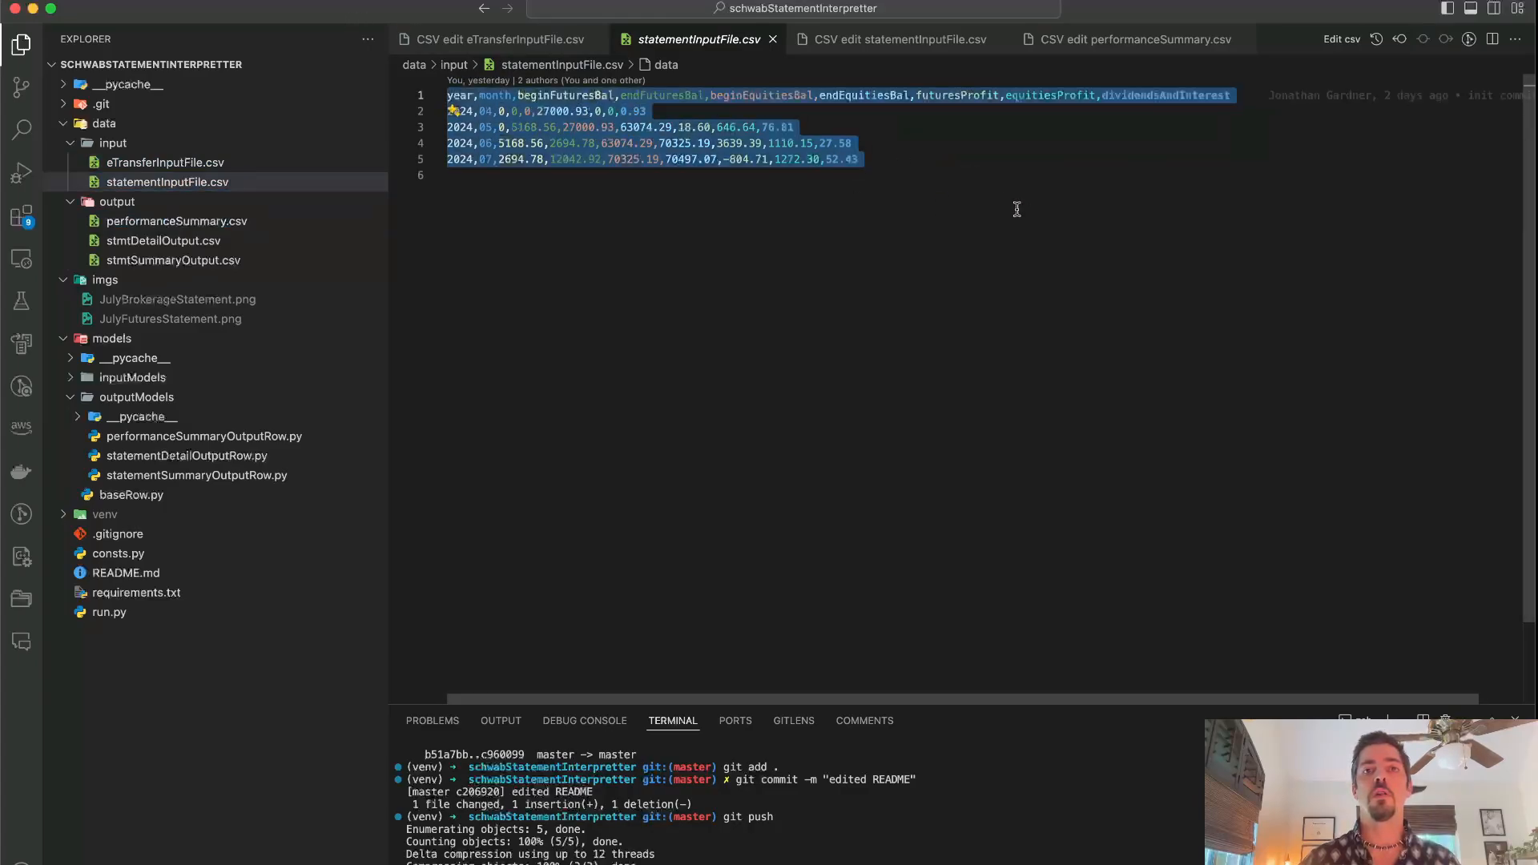
click(858, 158)
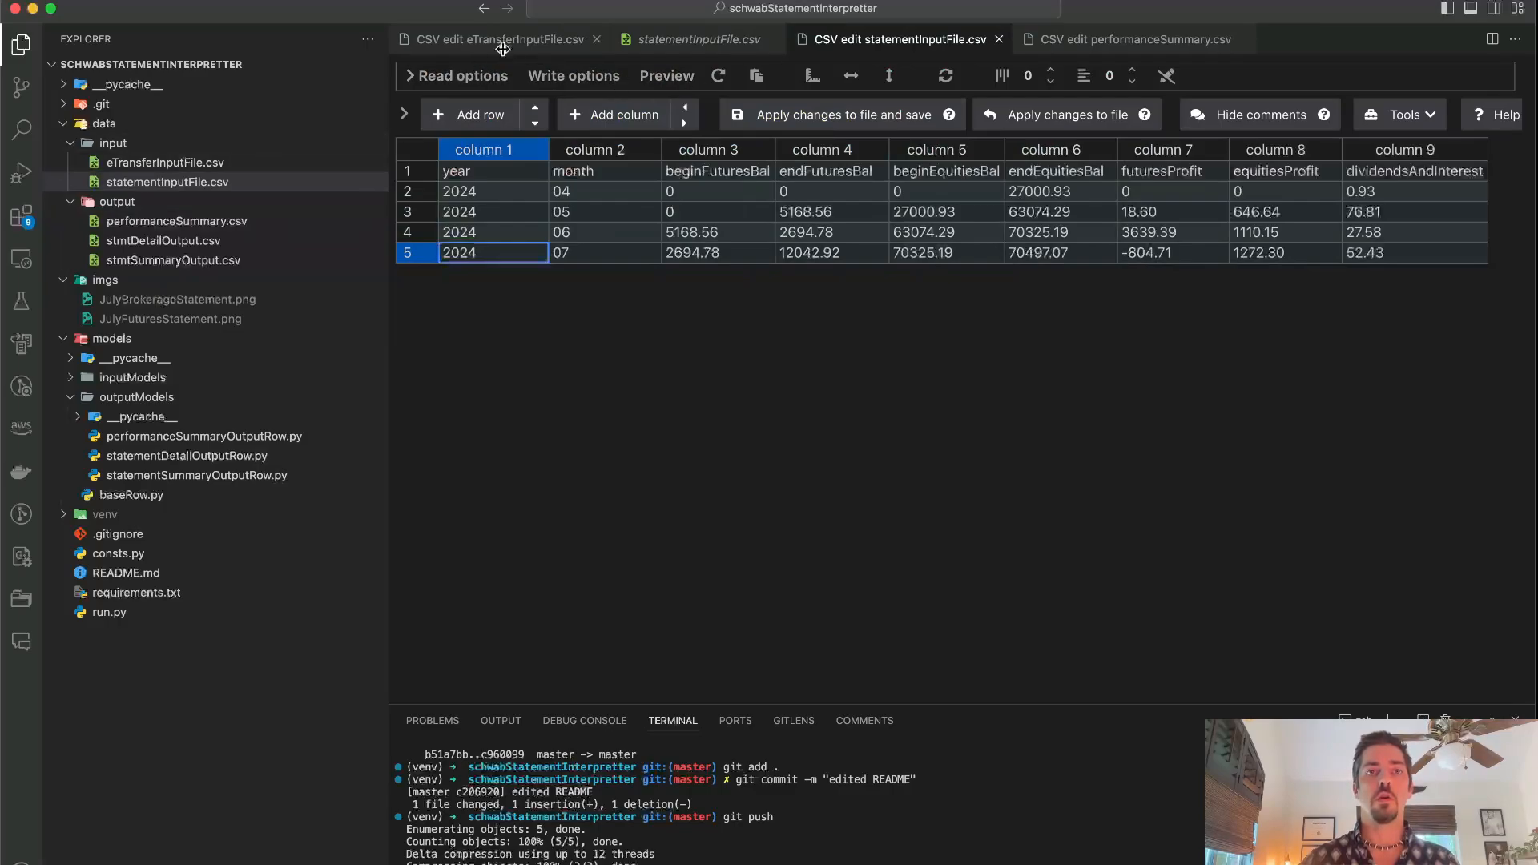
click(494, 39)
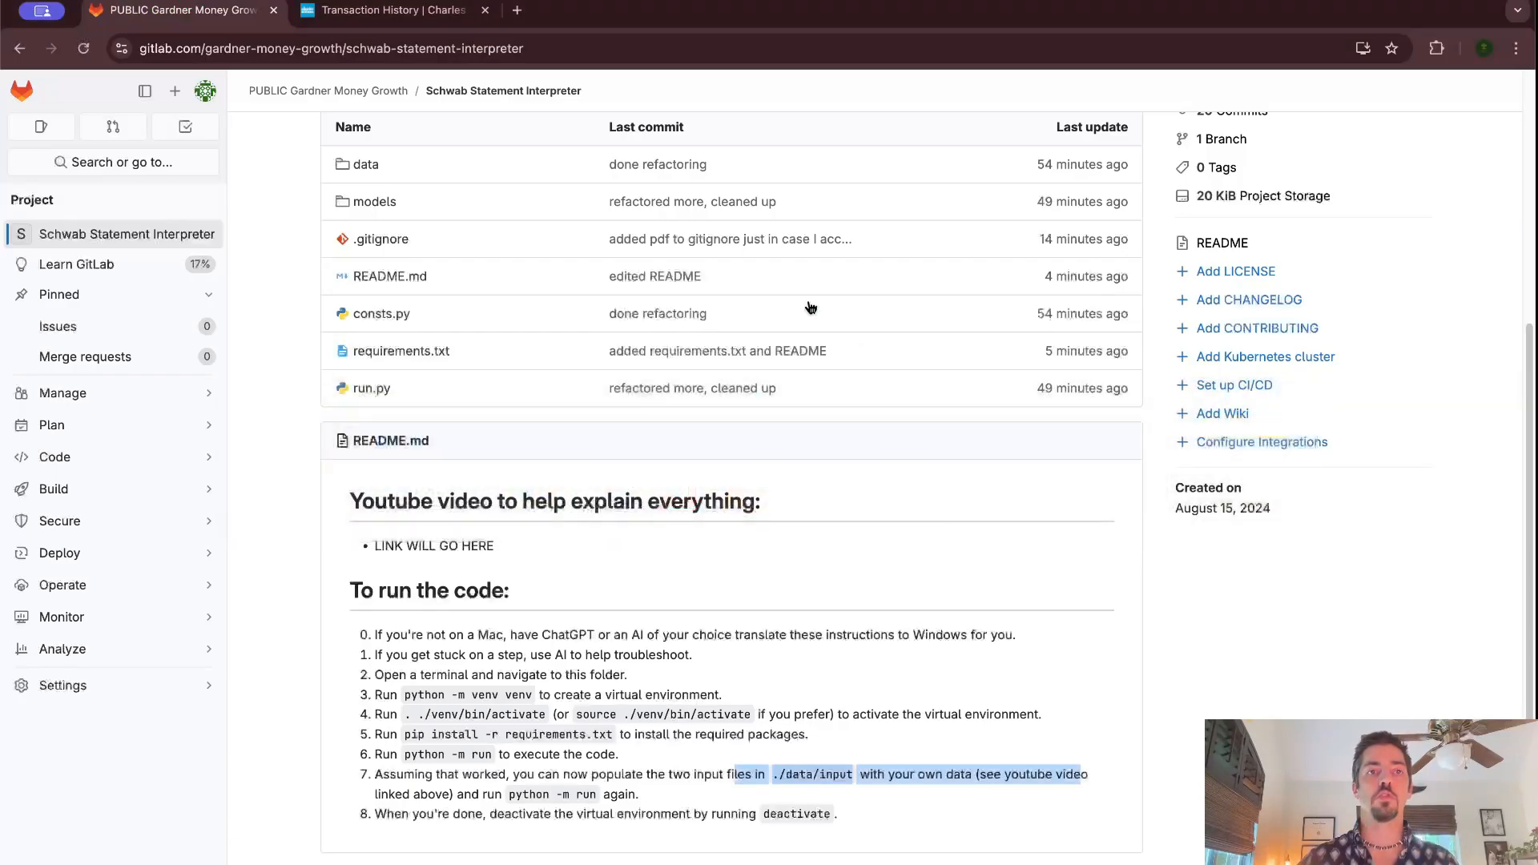
click(392, 11)
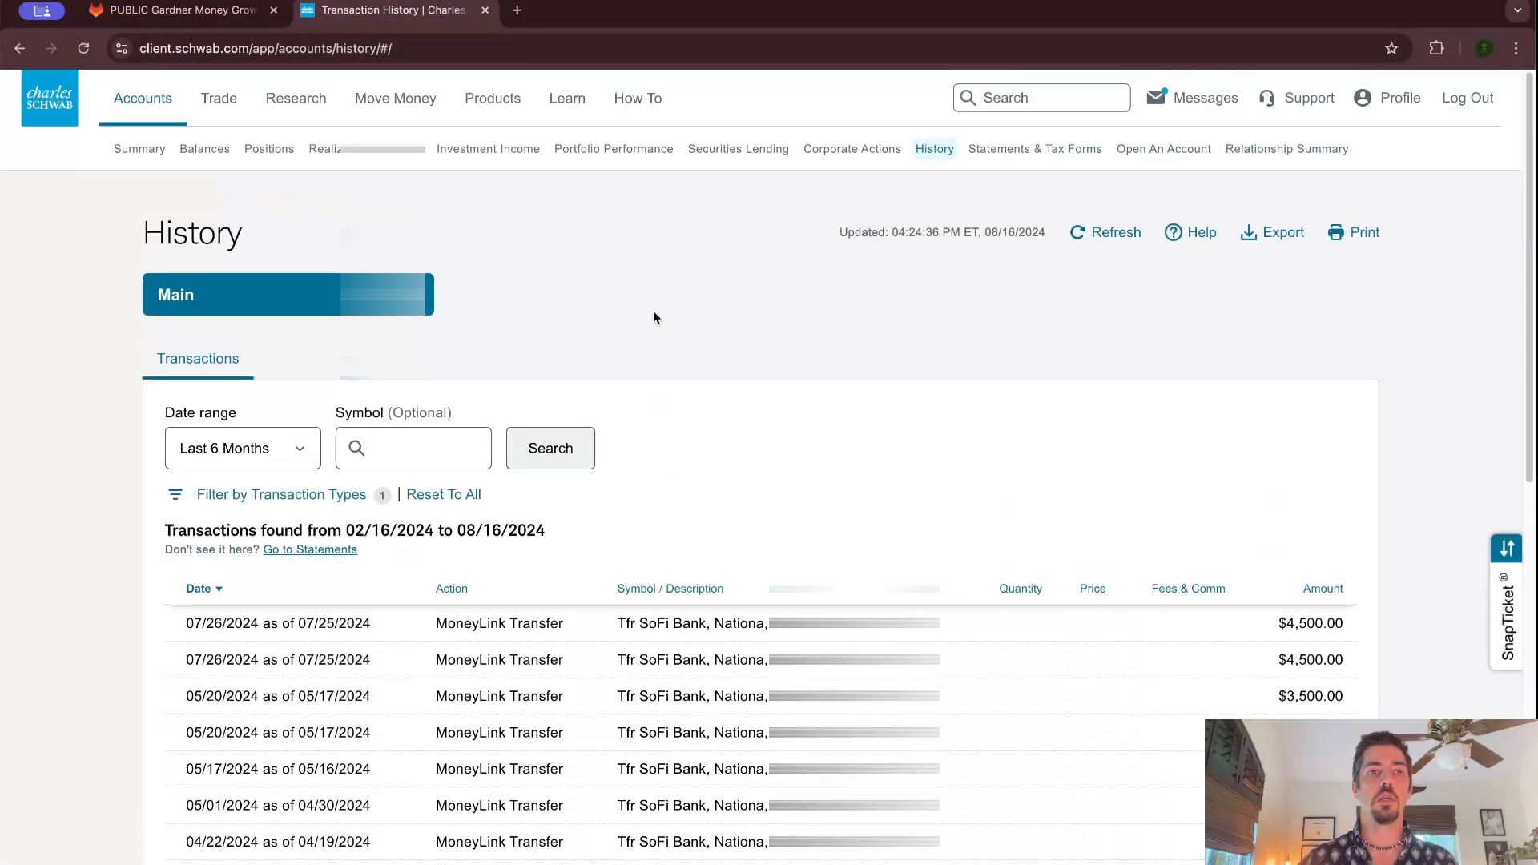
mouse_move(182, 11)
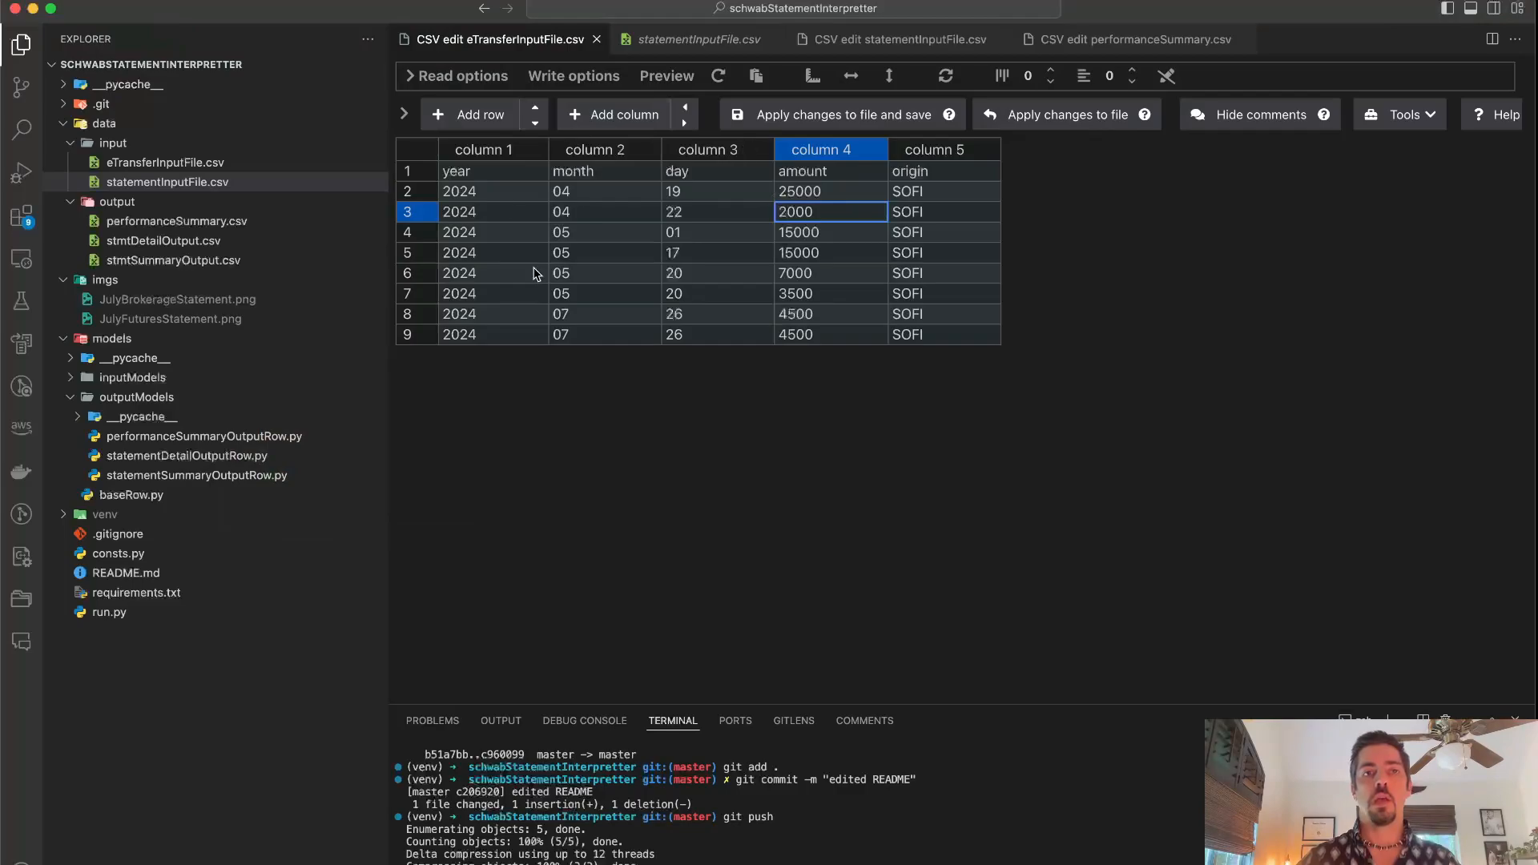
mouse_move(606, 190)
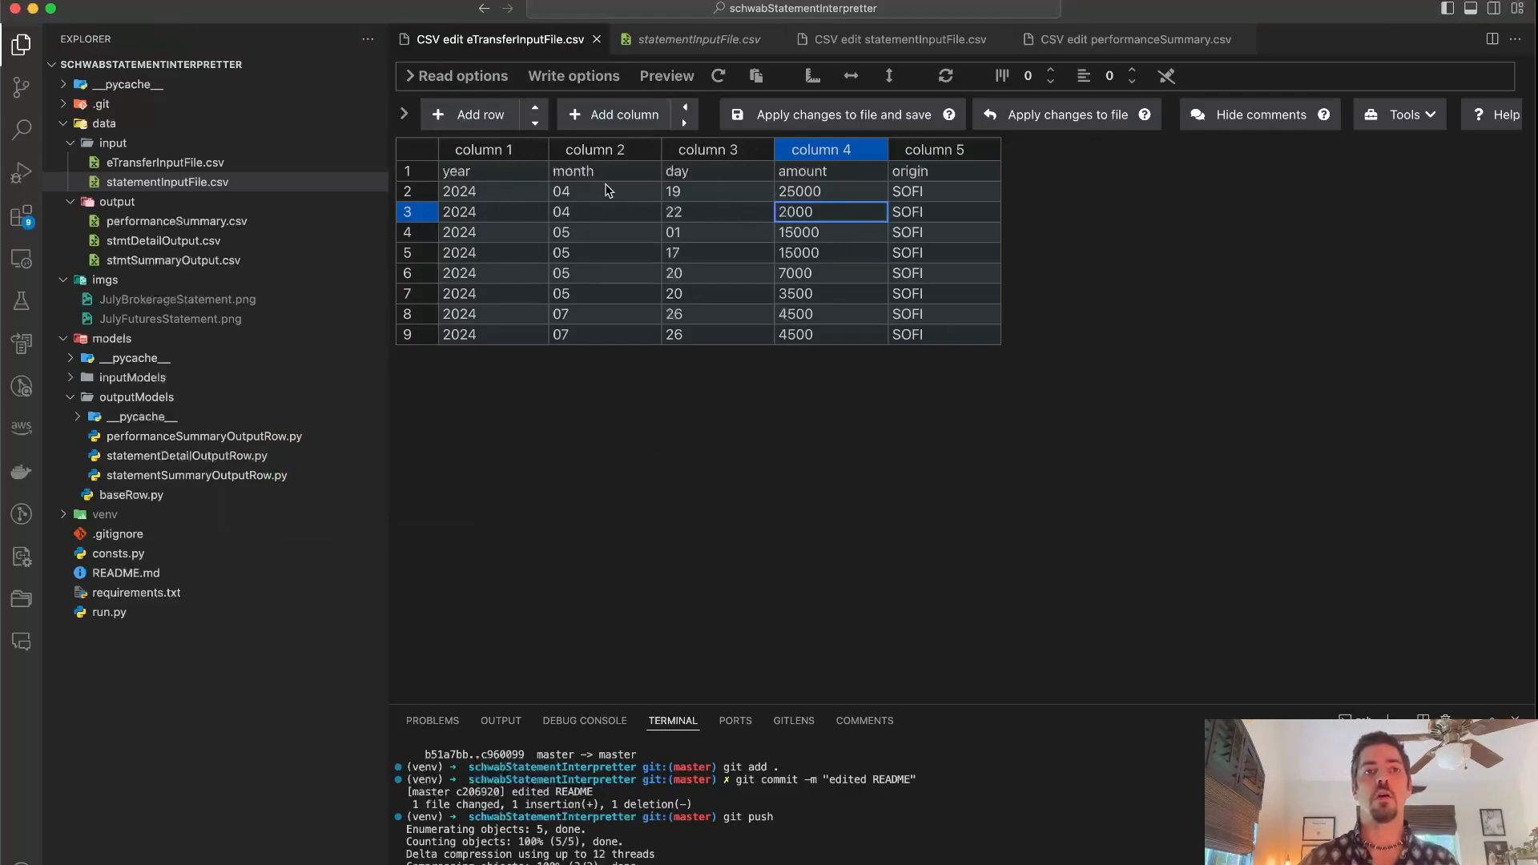
mouse_move(807, 307)
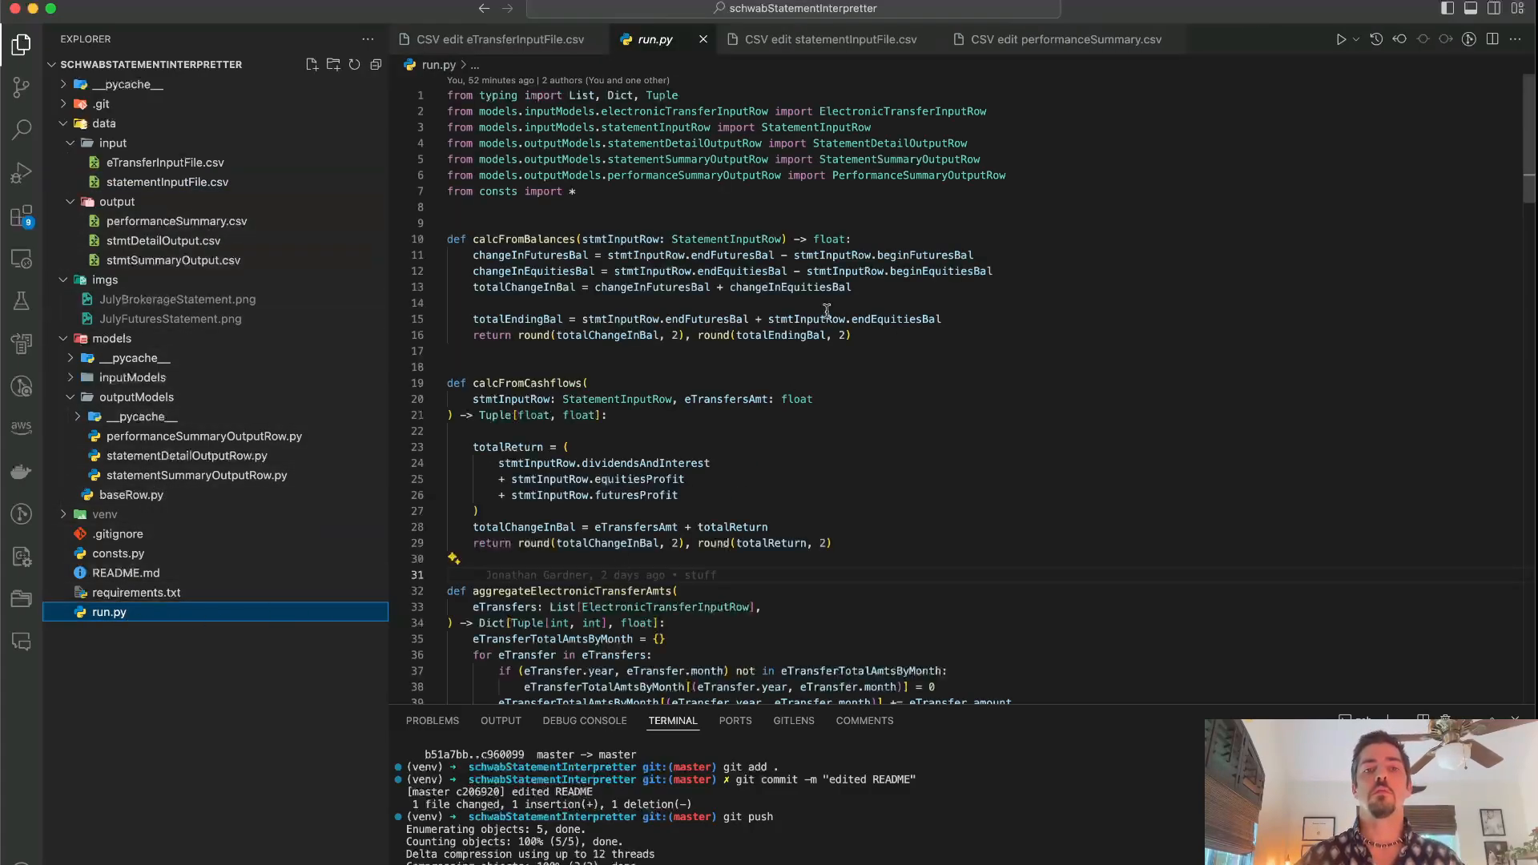
Step: Review the project files and open performanceSummary.csv from the Explorer
scroll(down, 3)
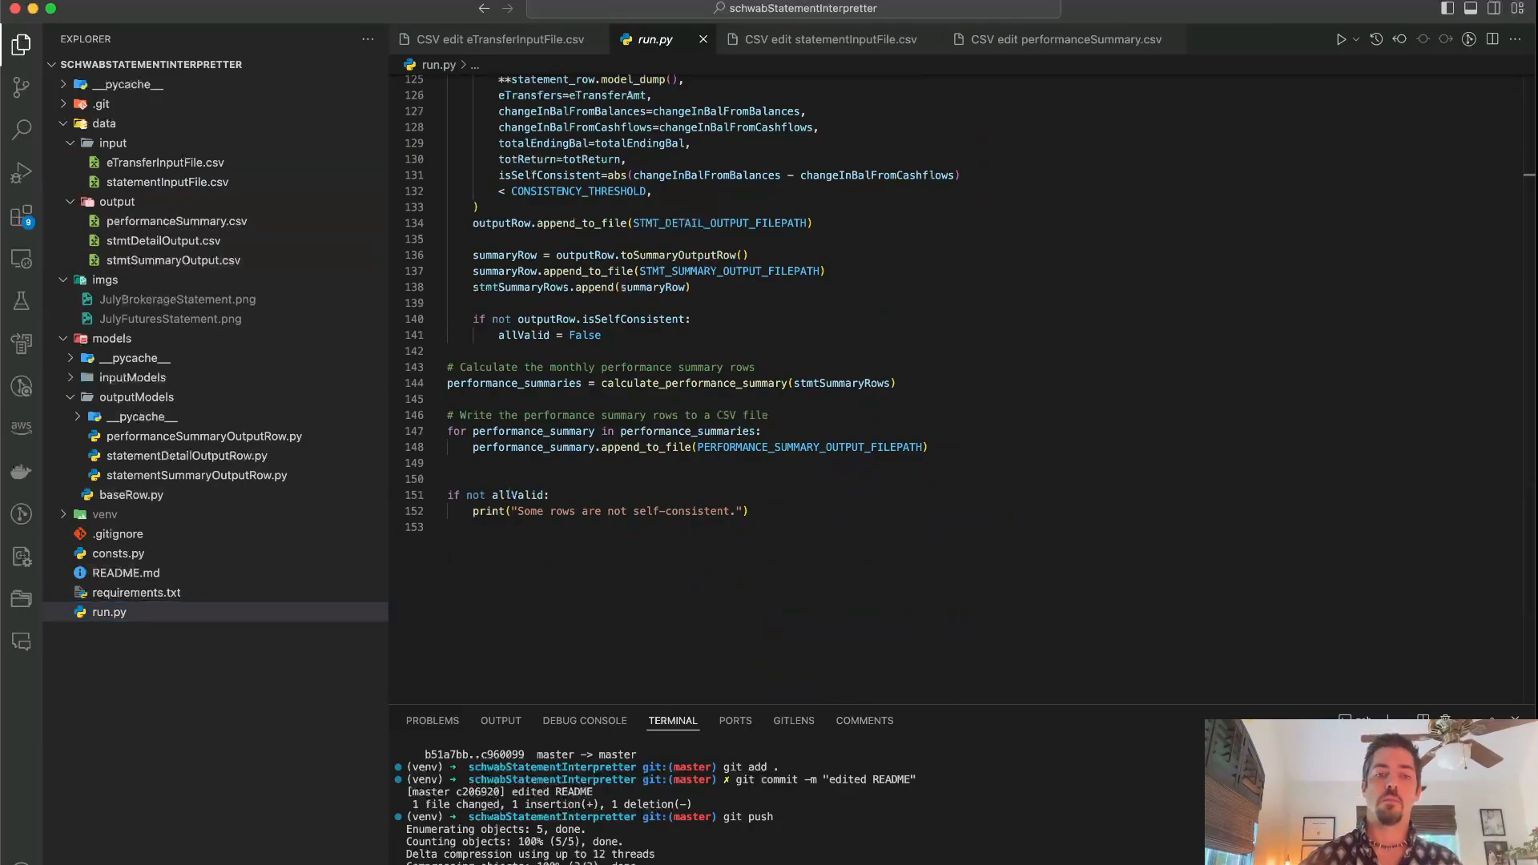
click(176, 221)
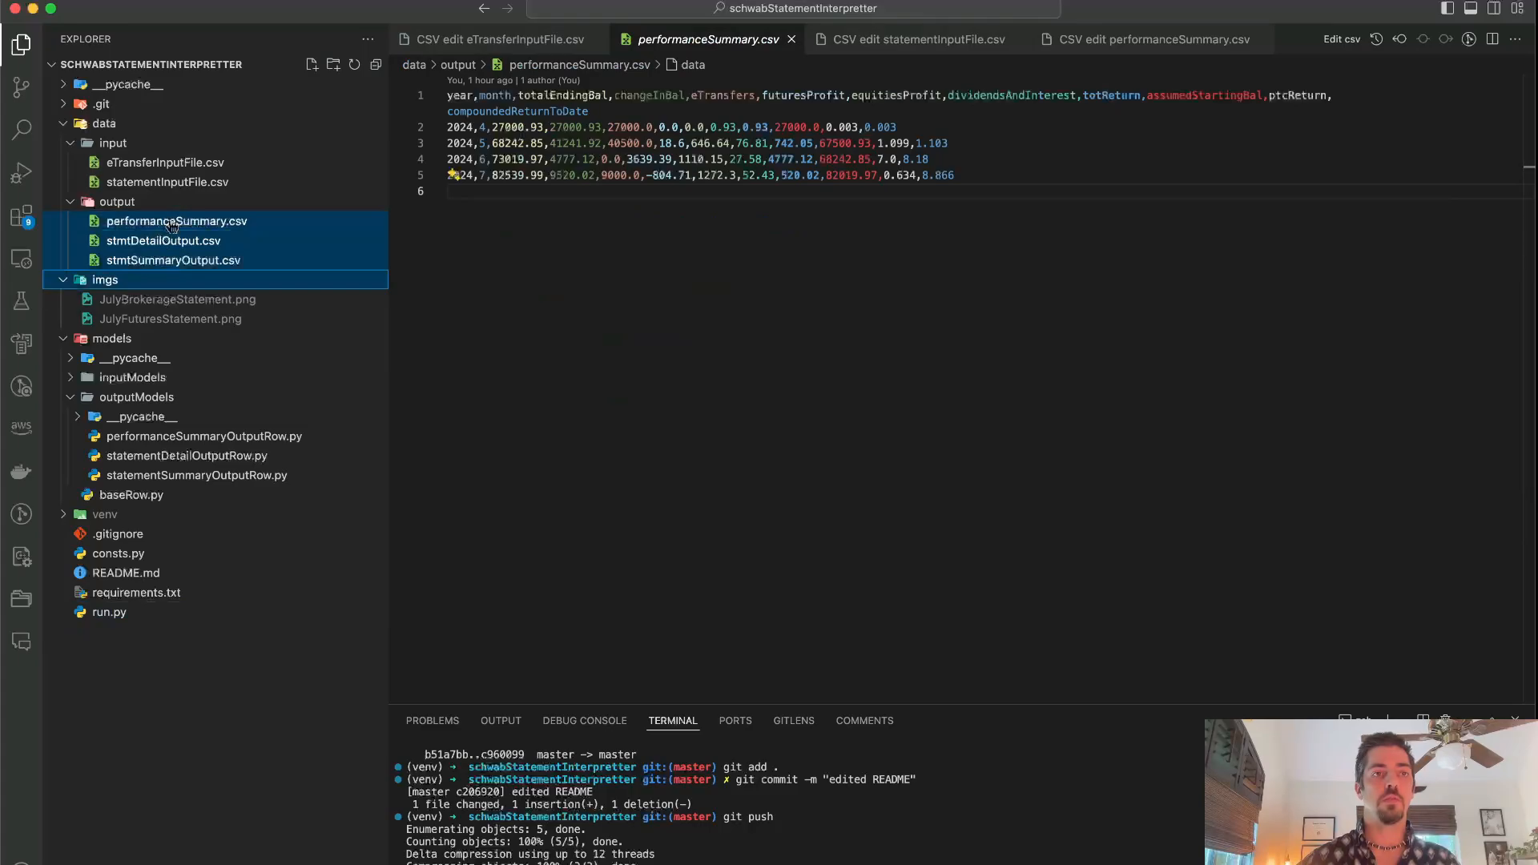
right_click(173, 260)
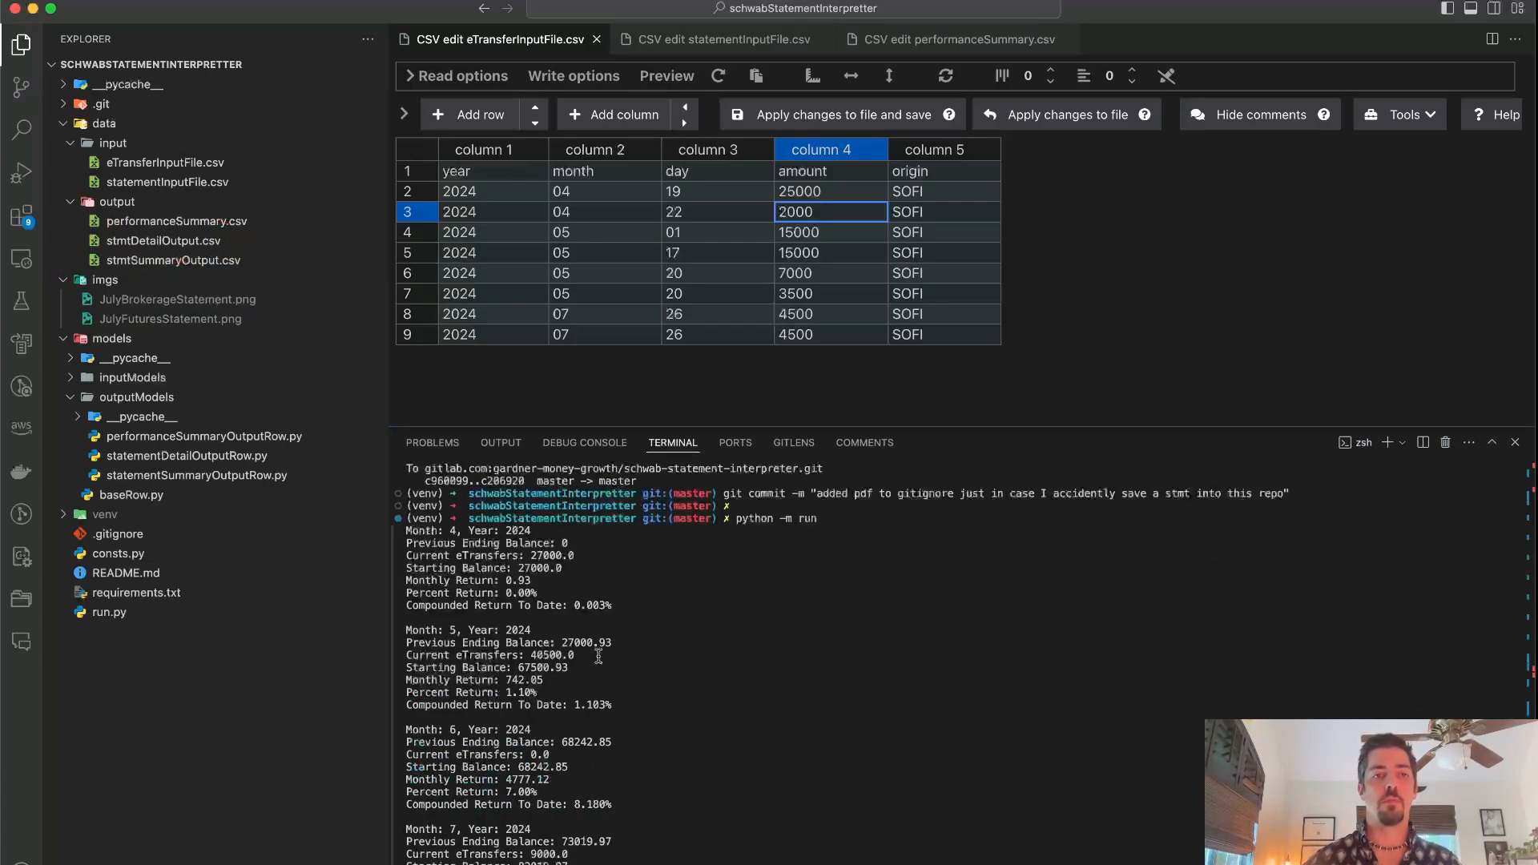
Step: Highlight April's run results, then view performanceSummary.csv, stmtSummaryOutput.csv and stmtDetailOutput.csv
drag(406, 535, 637, 642)
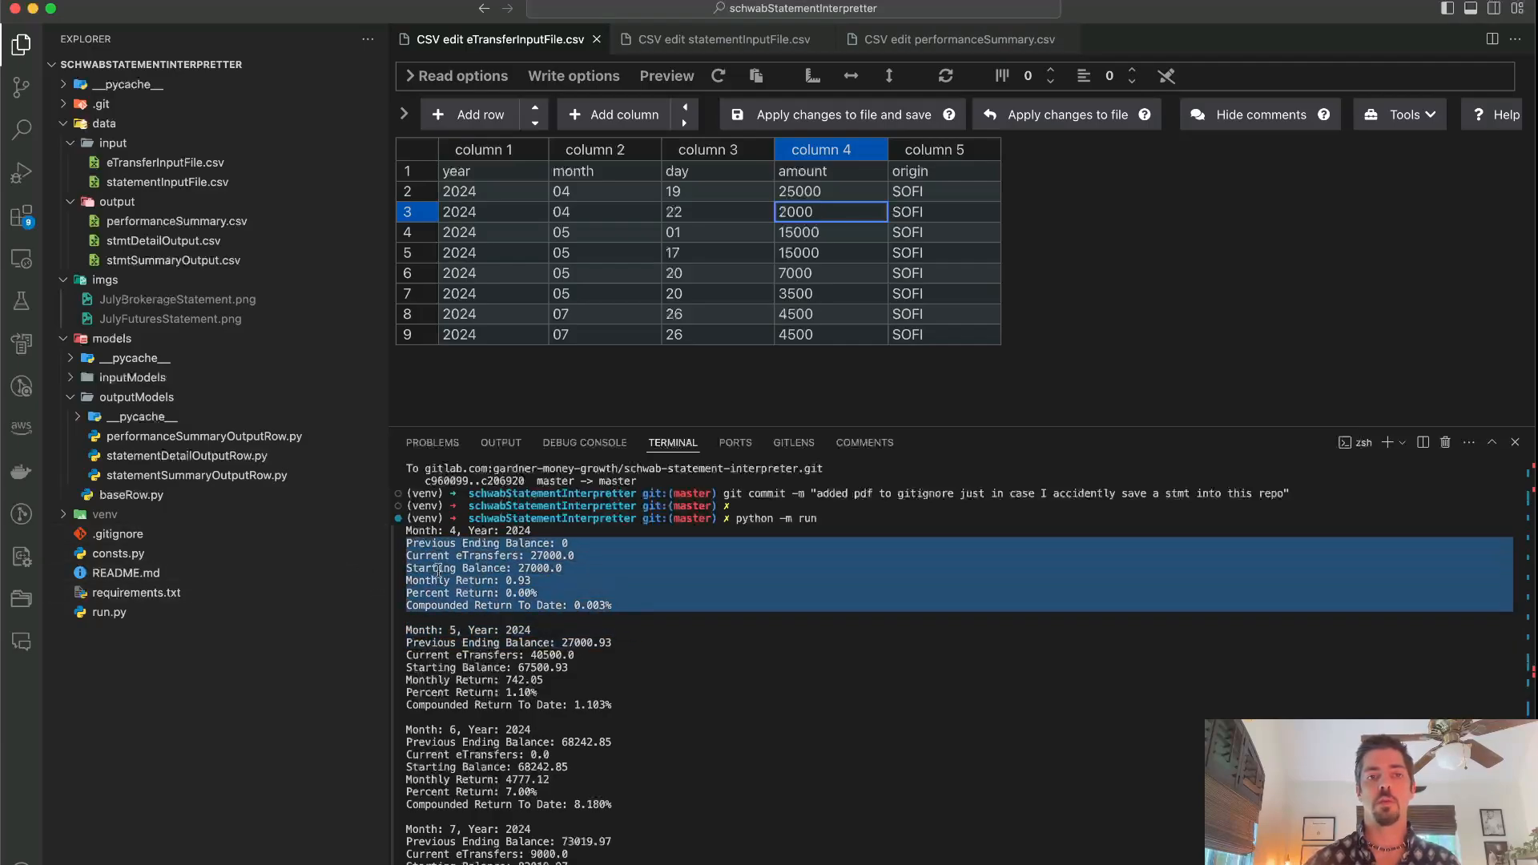
click(177, 221)
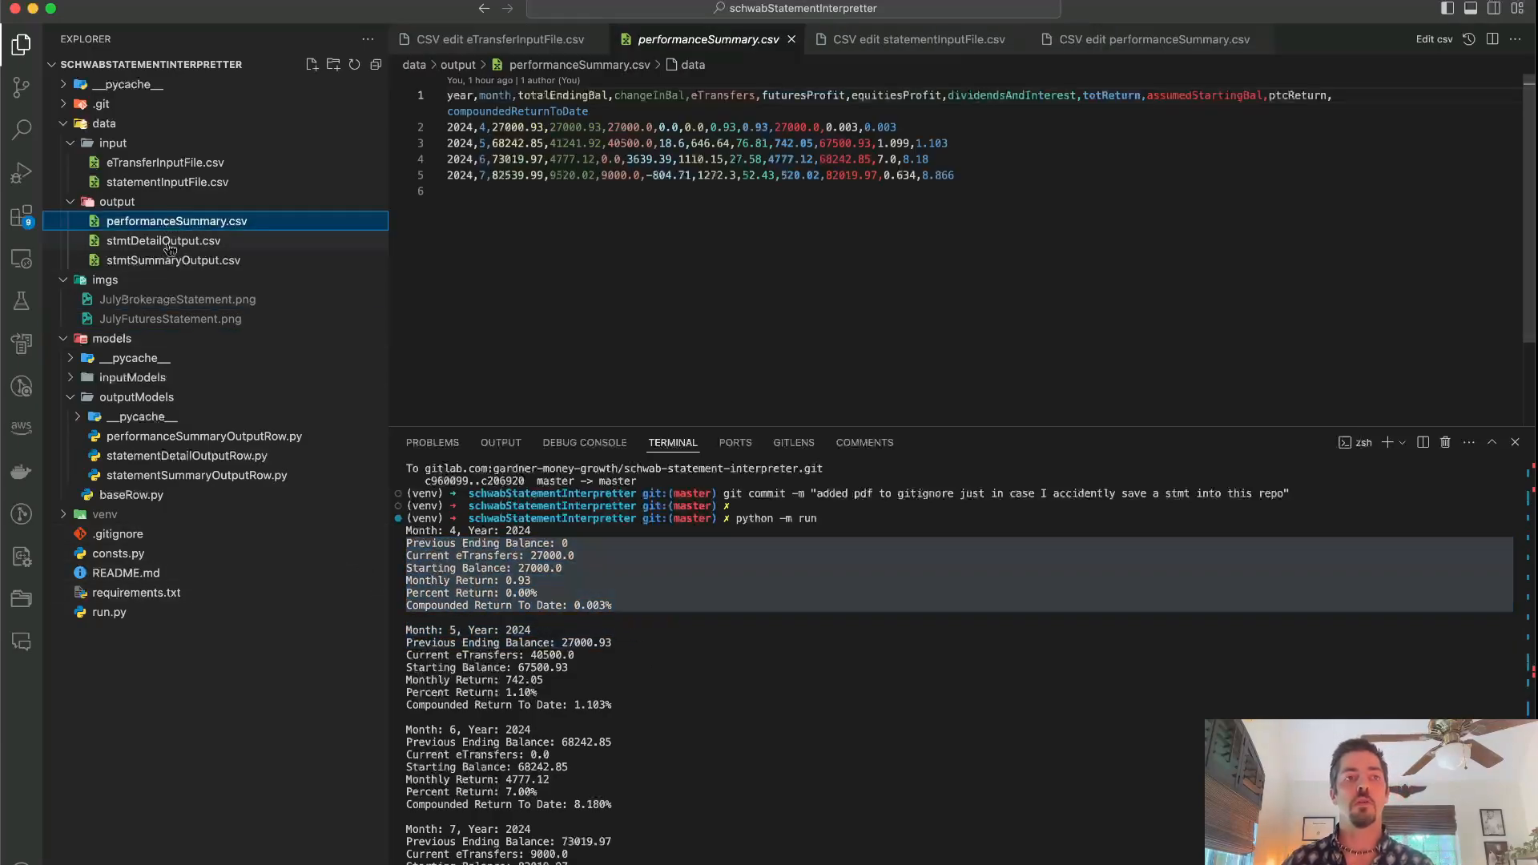
click(173, 259)
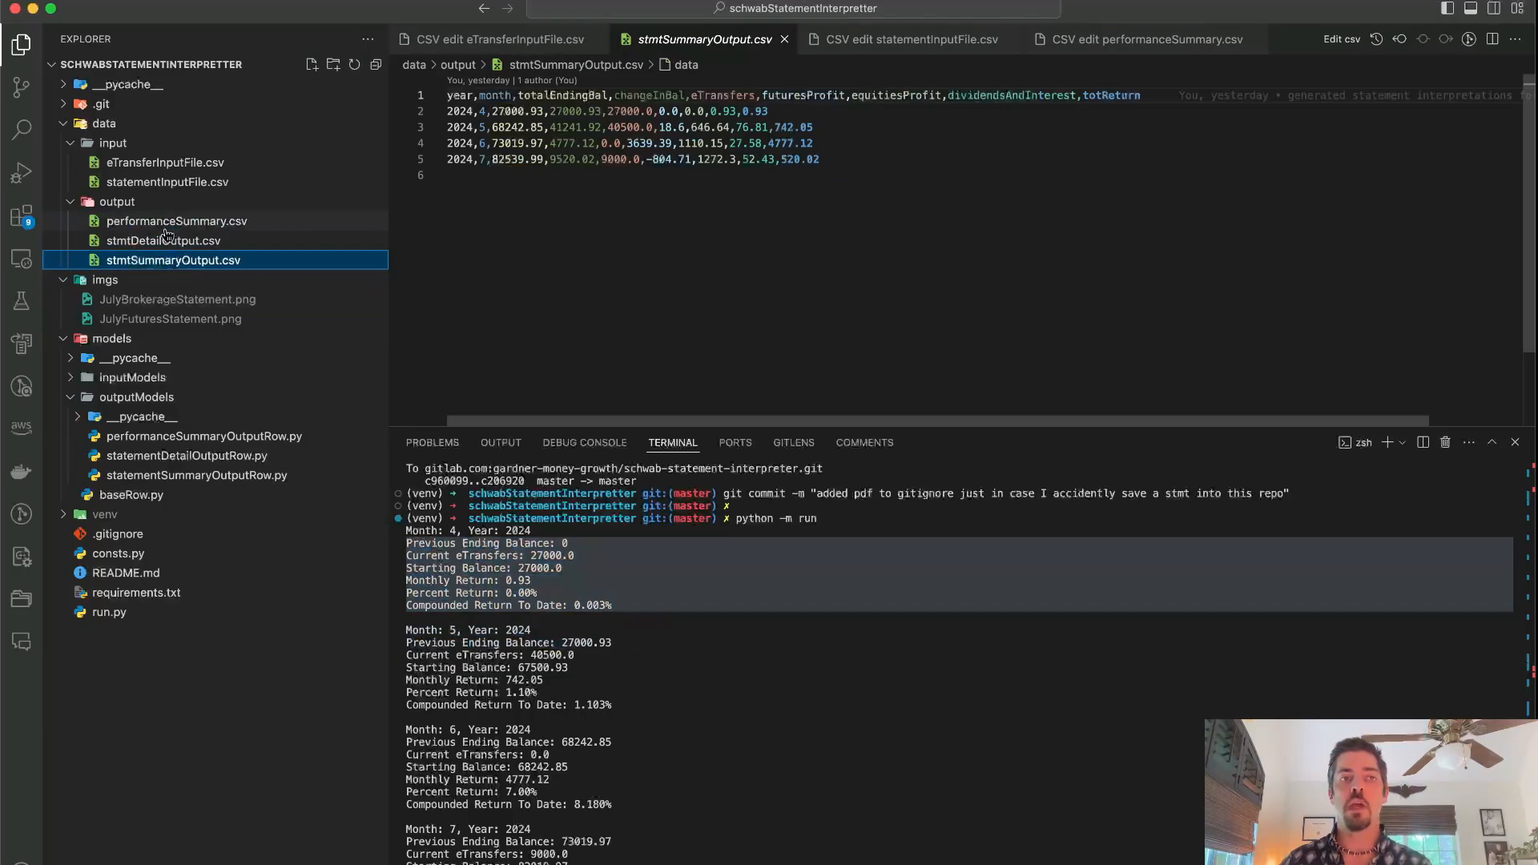
click(163, 240)
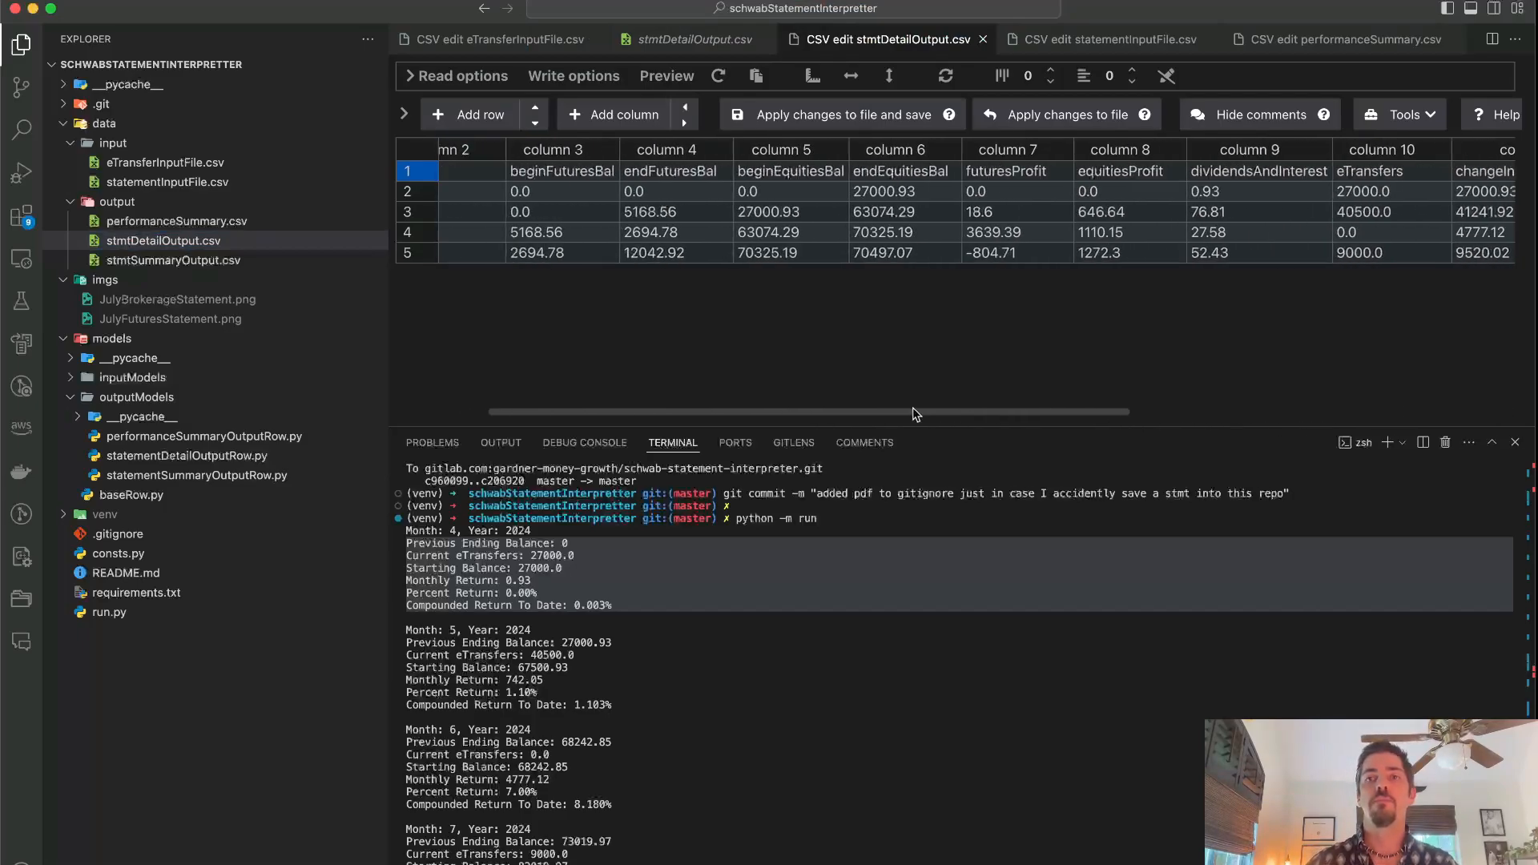
scroll(right, 3)
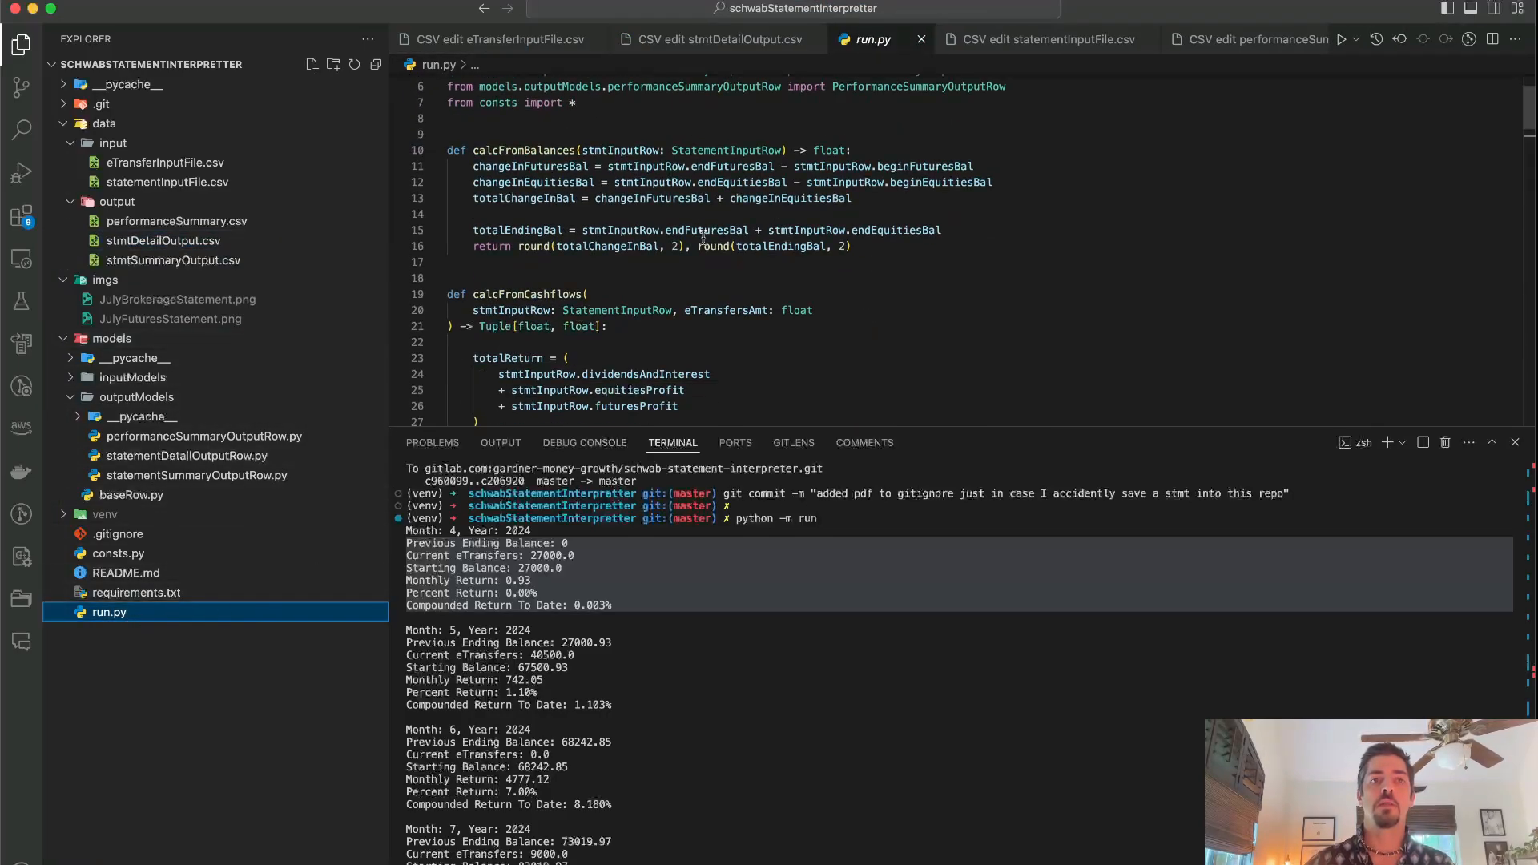
Step: Highlight the total change-in-balance variable, then view stmtDetailOutput.csv and the transfers input
drag(451, 150, 851, 246)
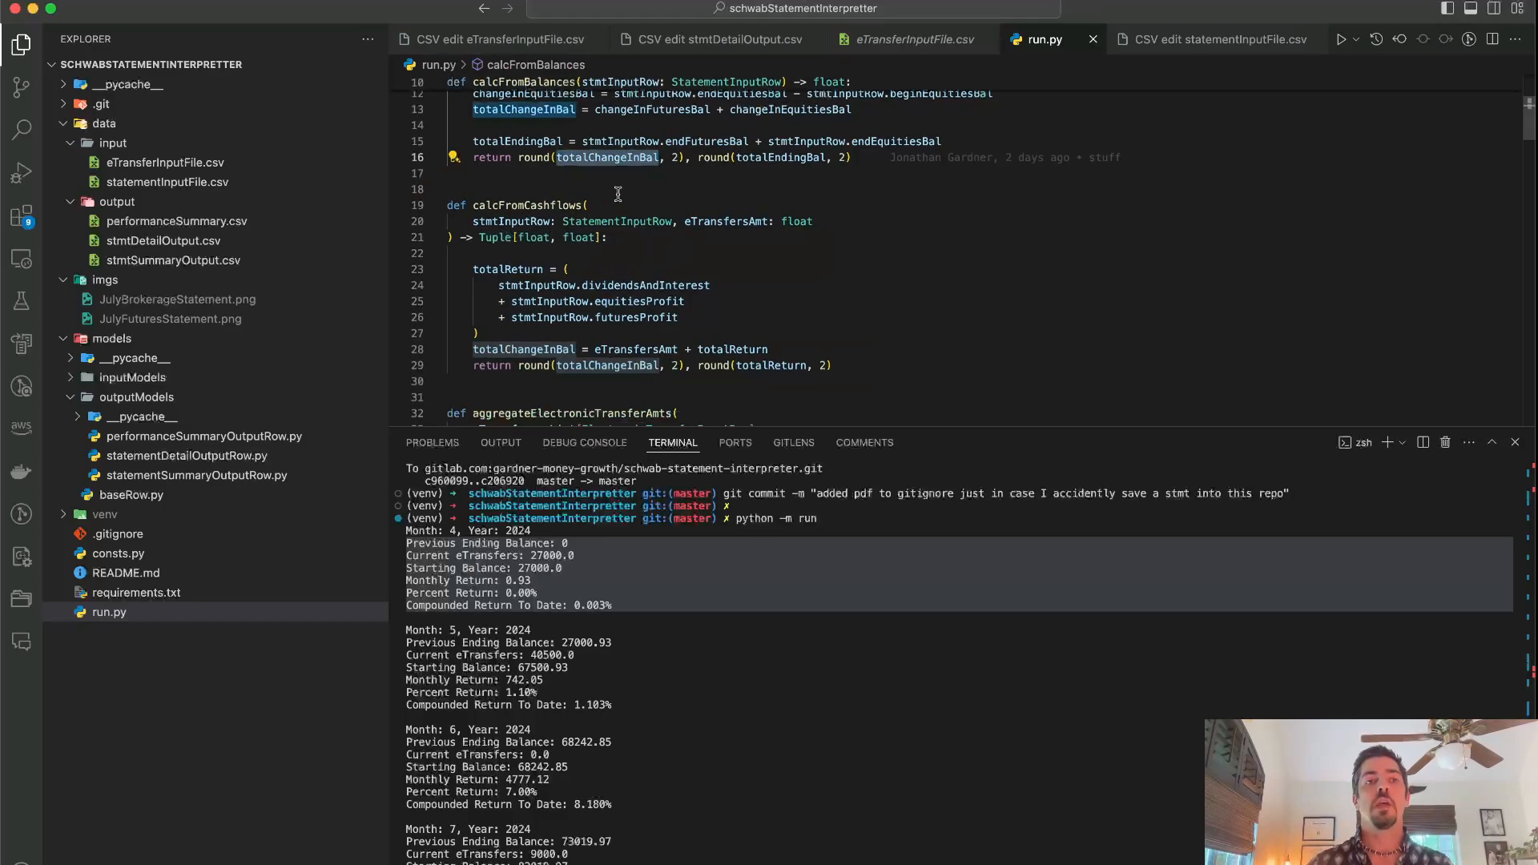
key(cmd+p)
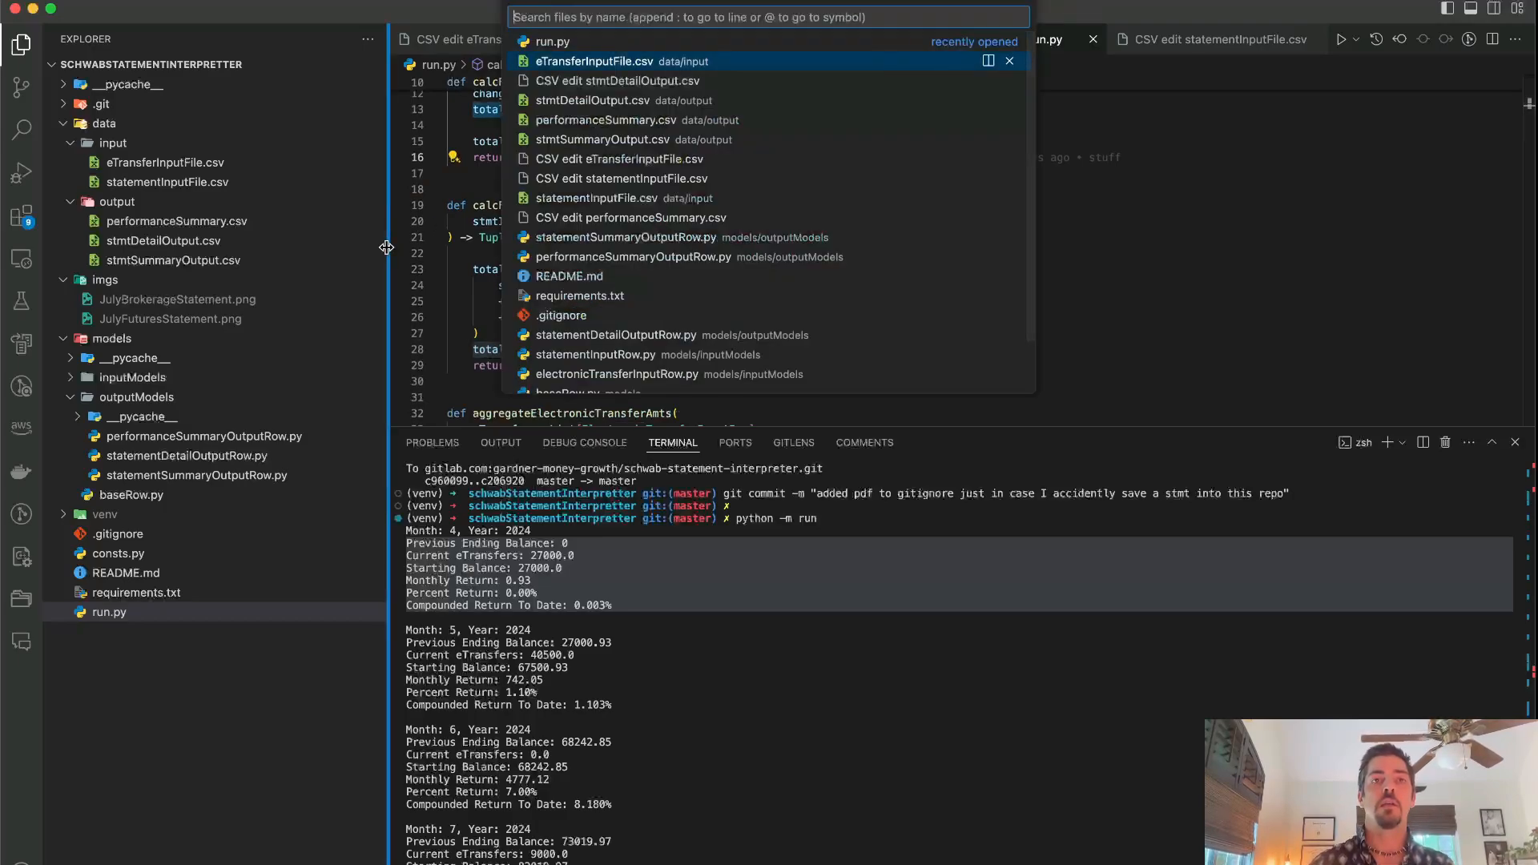
click(591, 100)
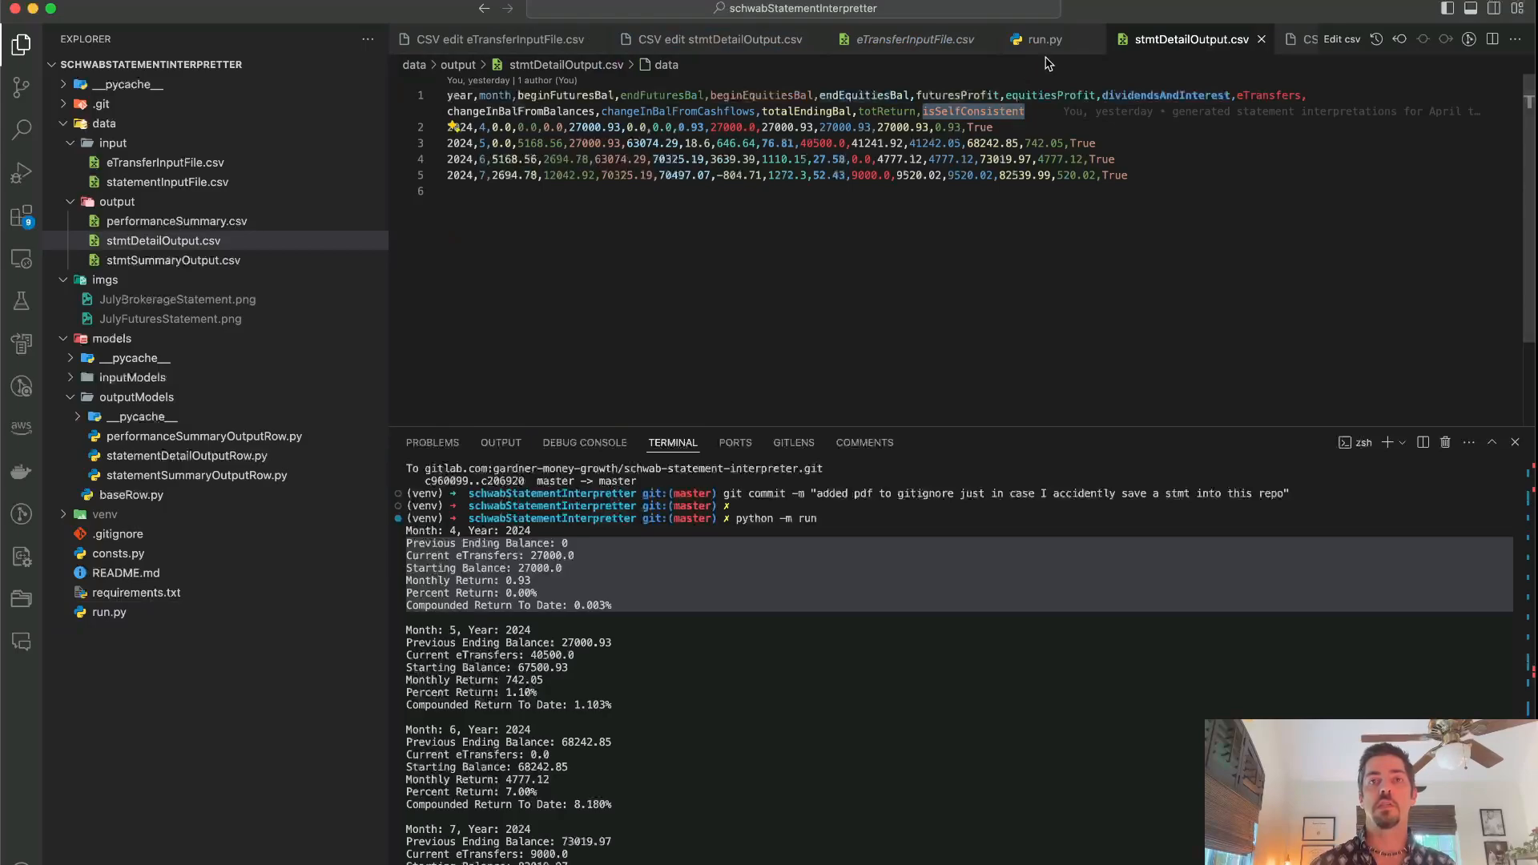
click(713, 39)
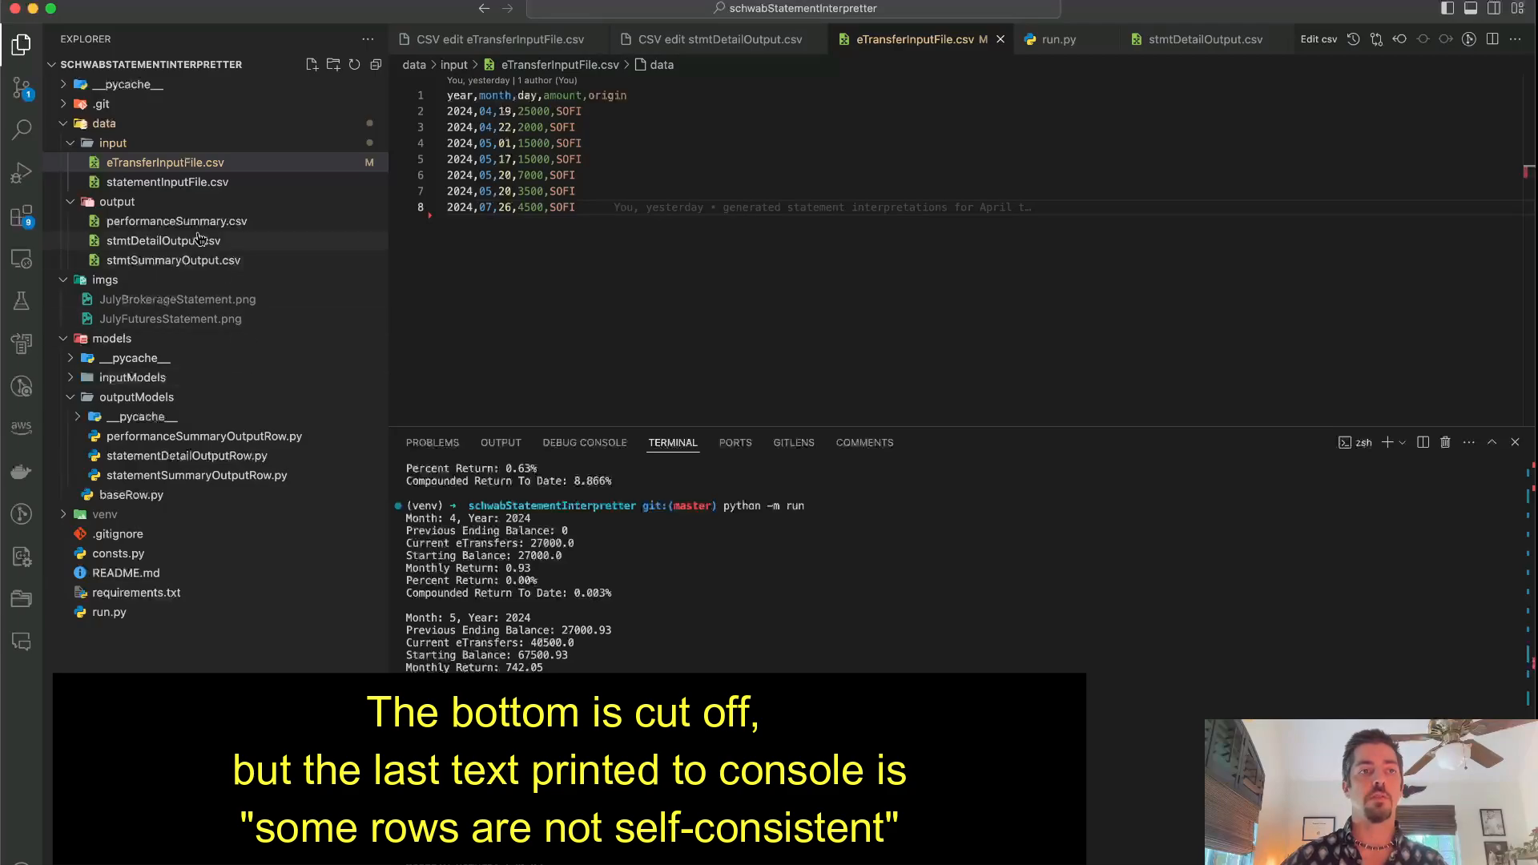
Step: Compare July's regenerated detail output: 9520.02 from balances versus 5020.02 from cashflows
click(177, 221)
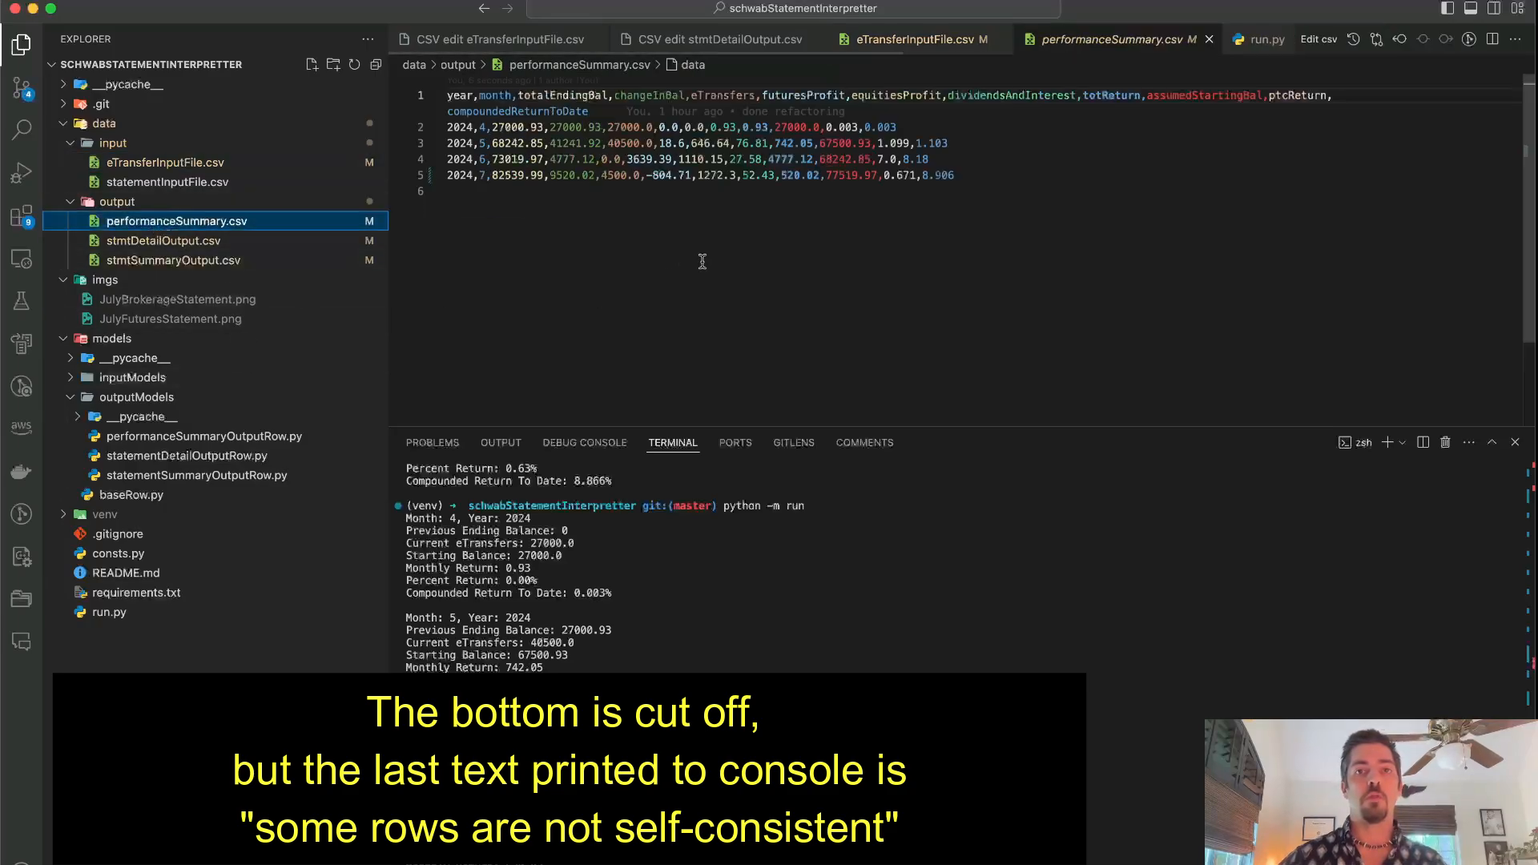
click(173, 259)
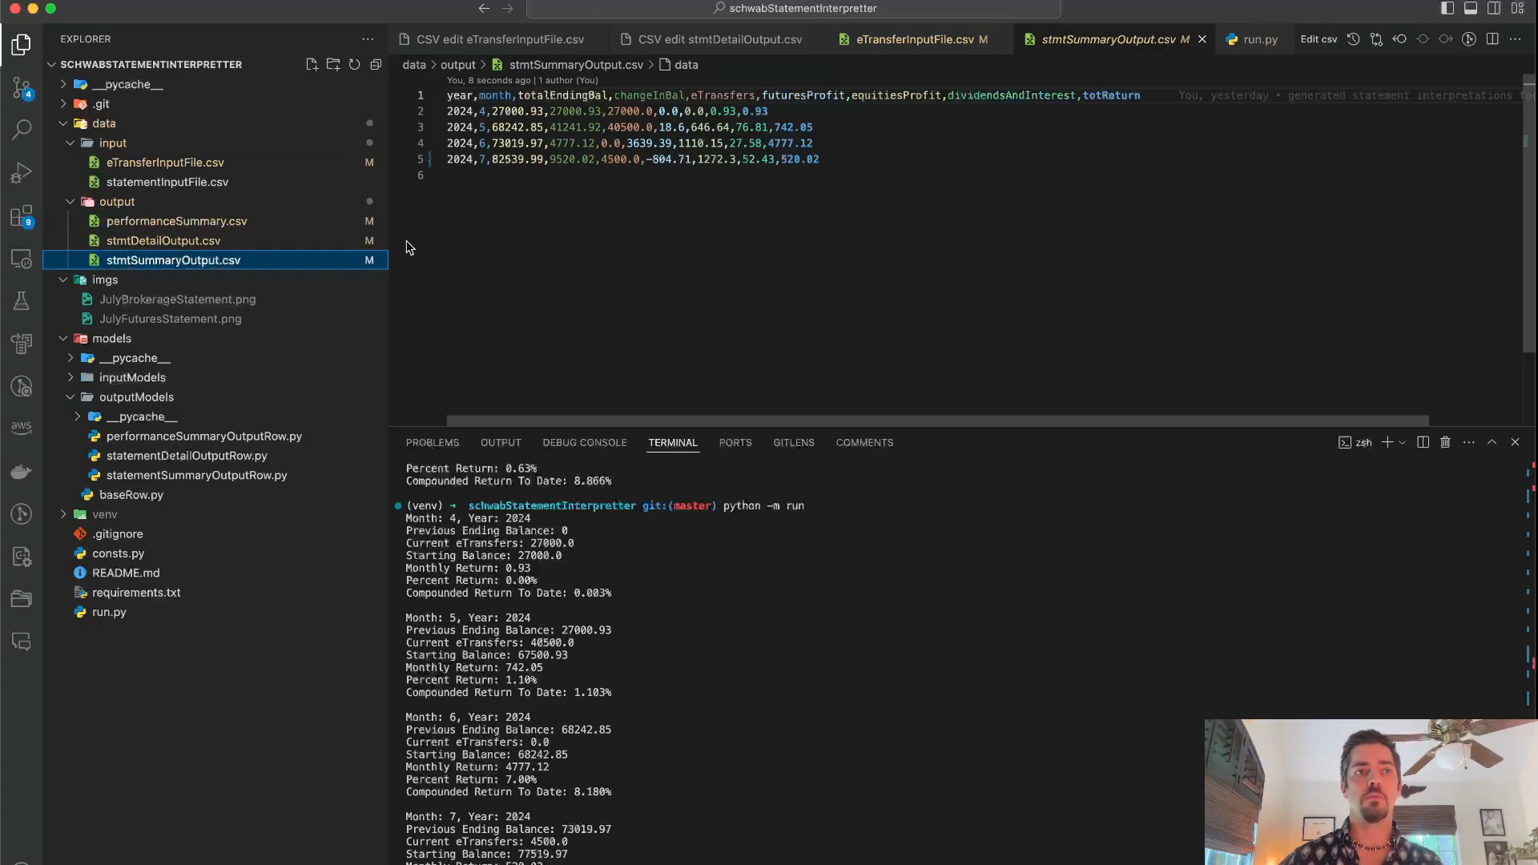
click(162, 240)
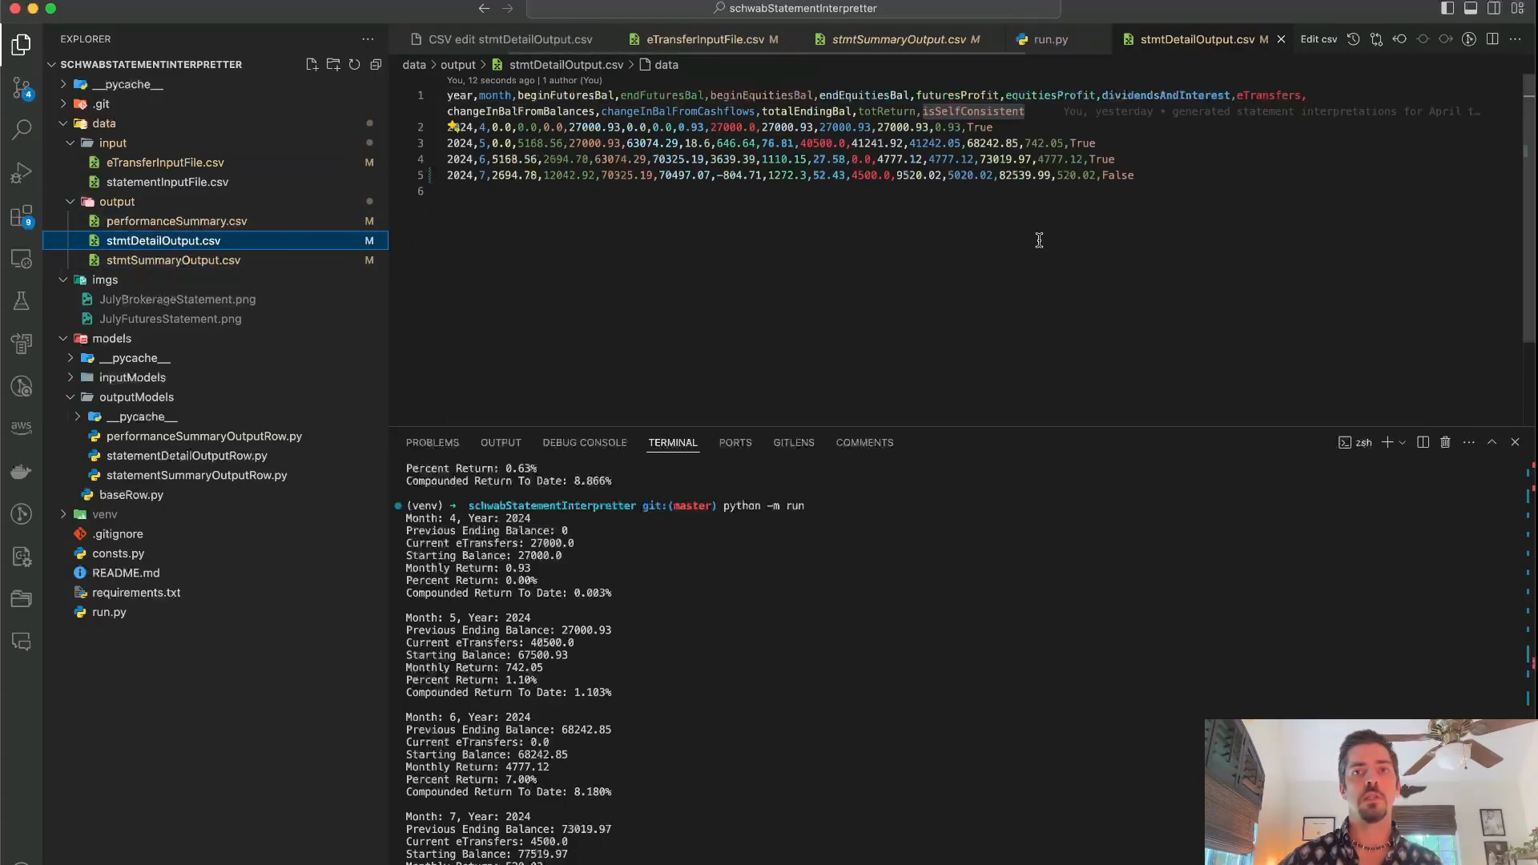
key(cmd+shift+p)
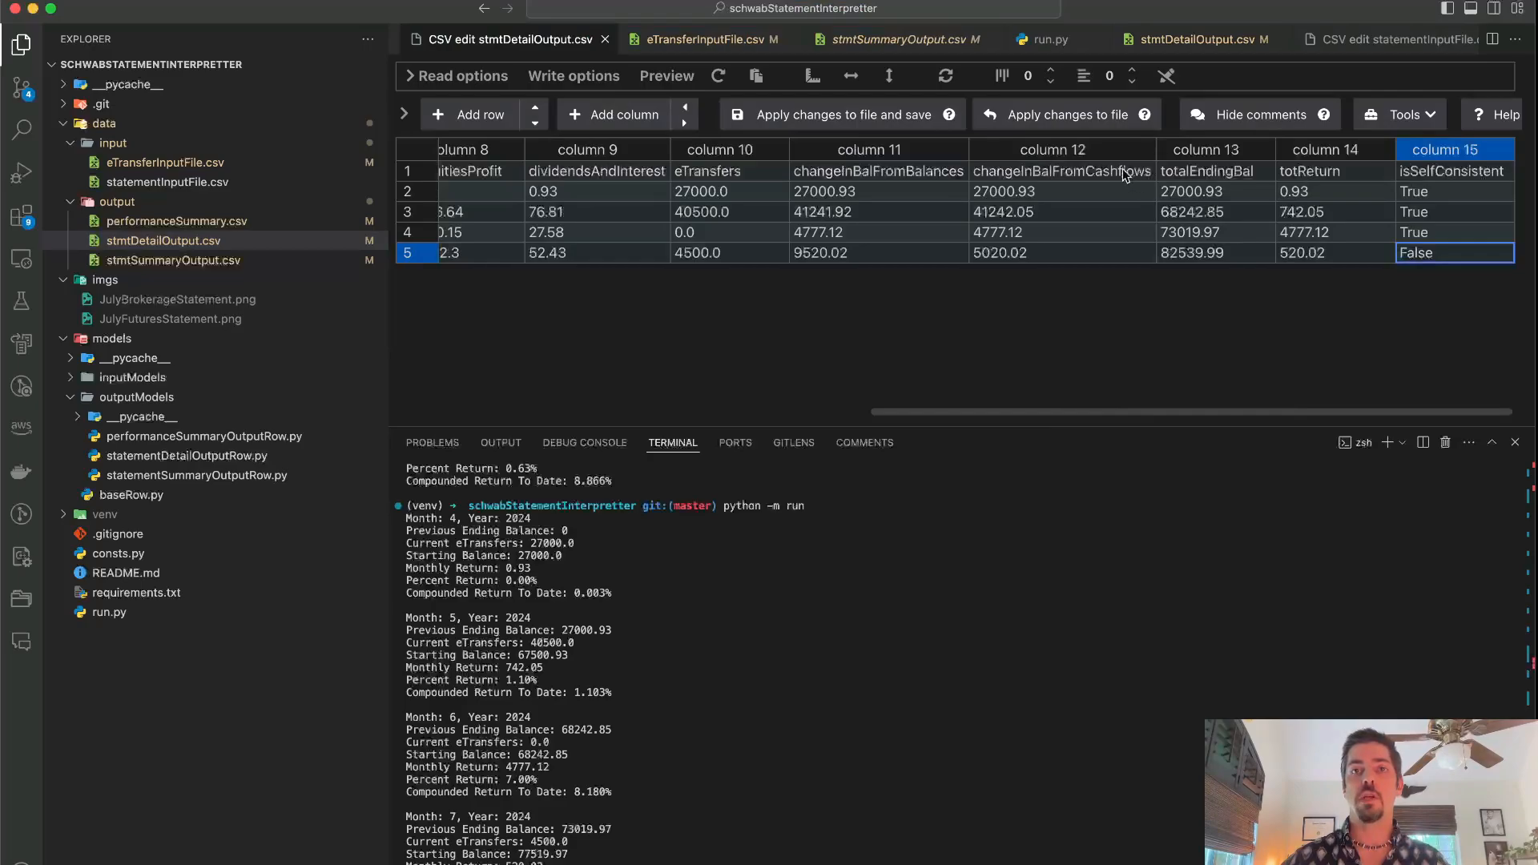
click(1058, 252)
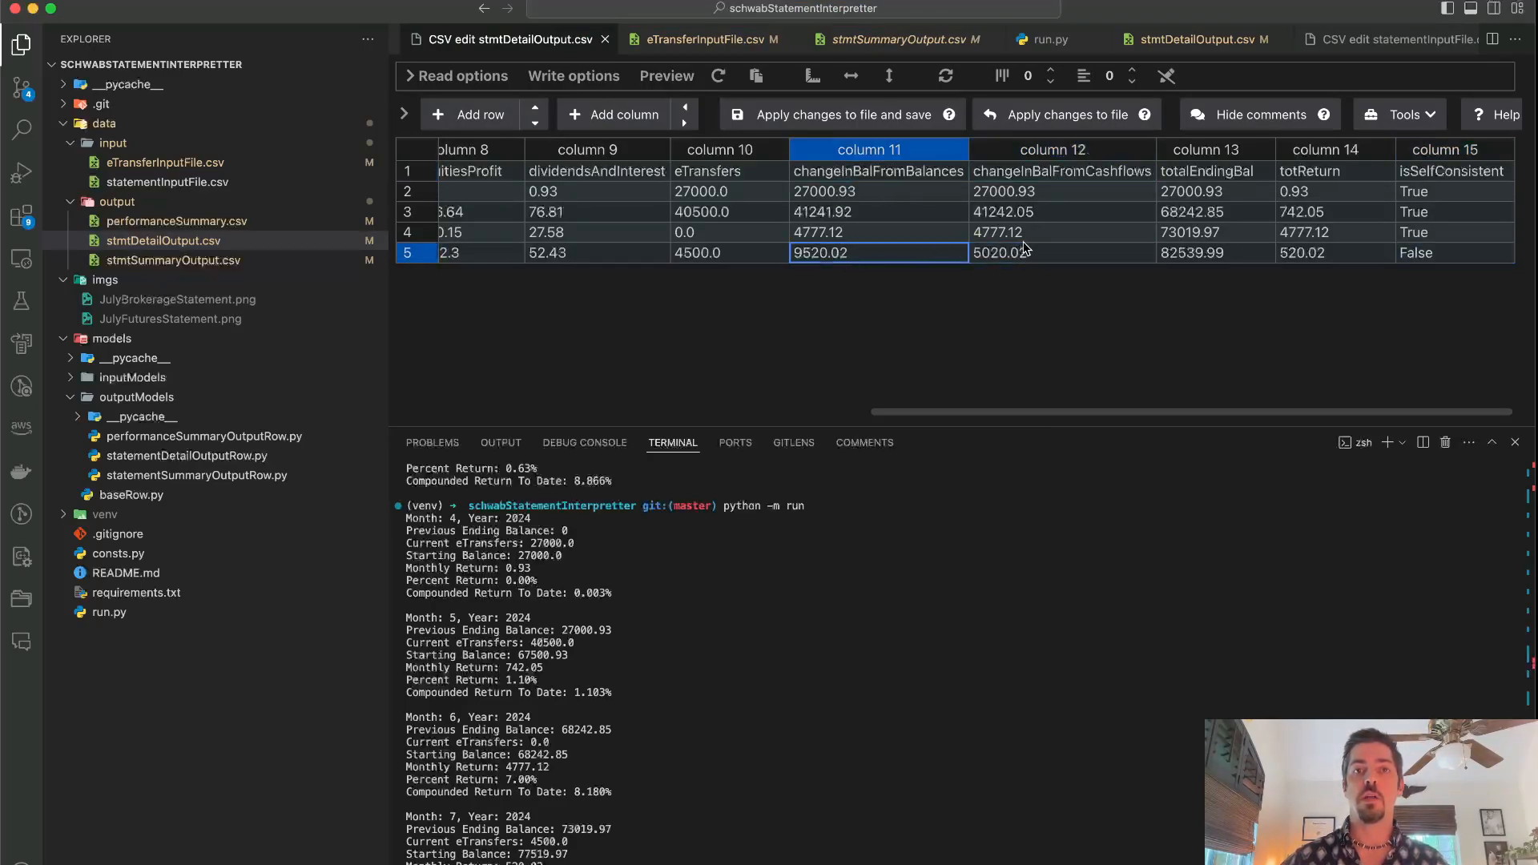
click(1061, 252)
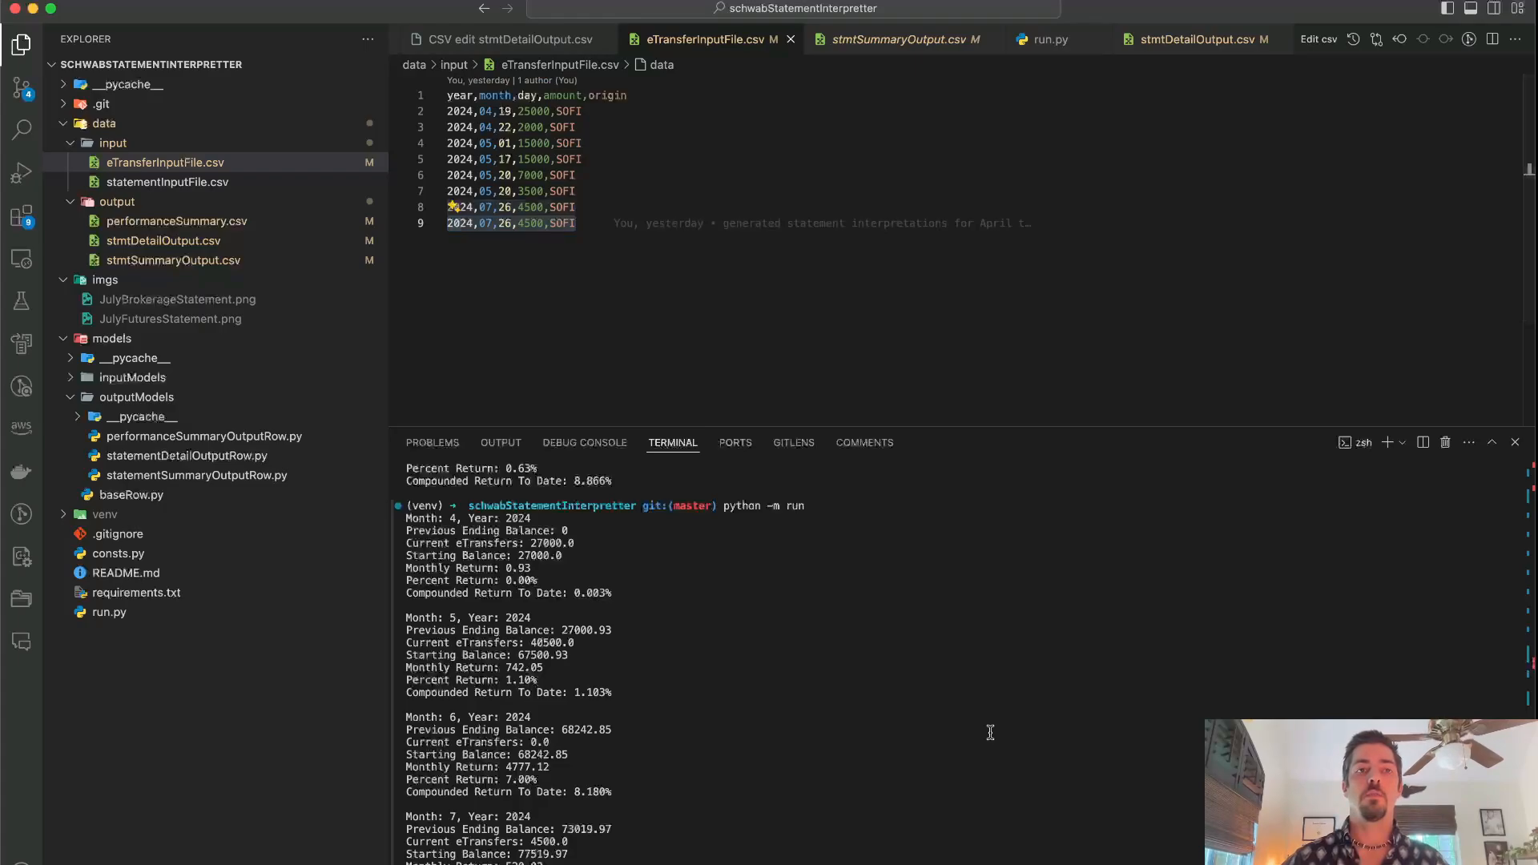
Step: Save the restored eight-transfer input and highlight June's 7.00% return in the terminal
key(cmd+tab)
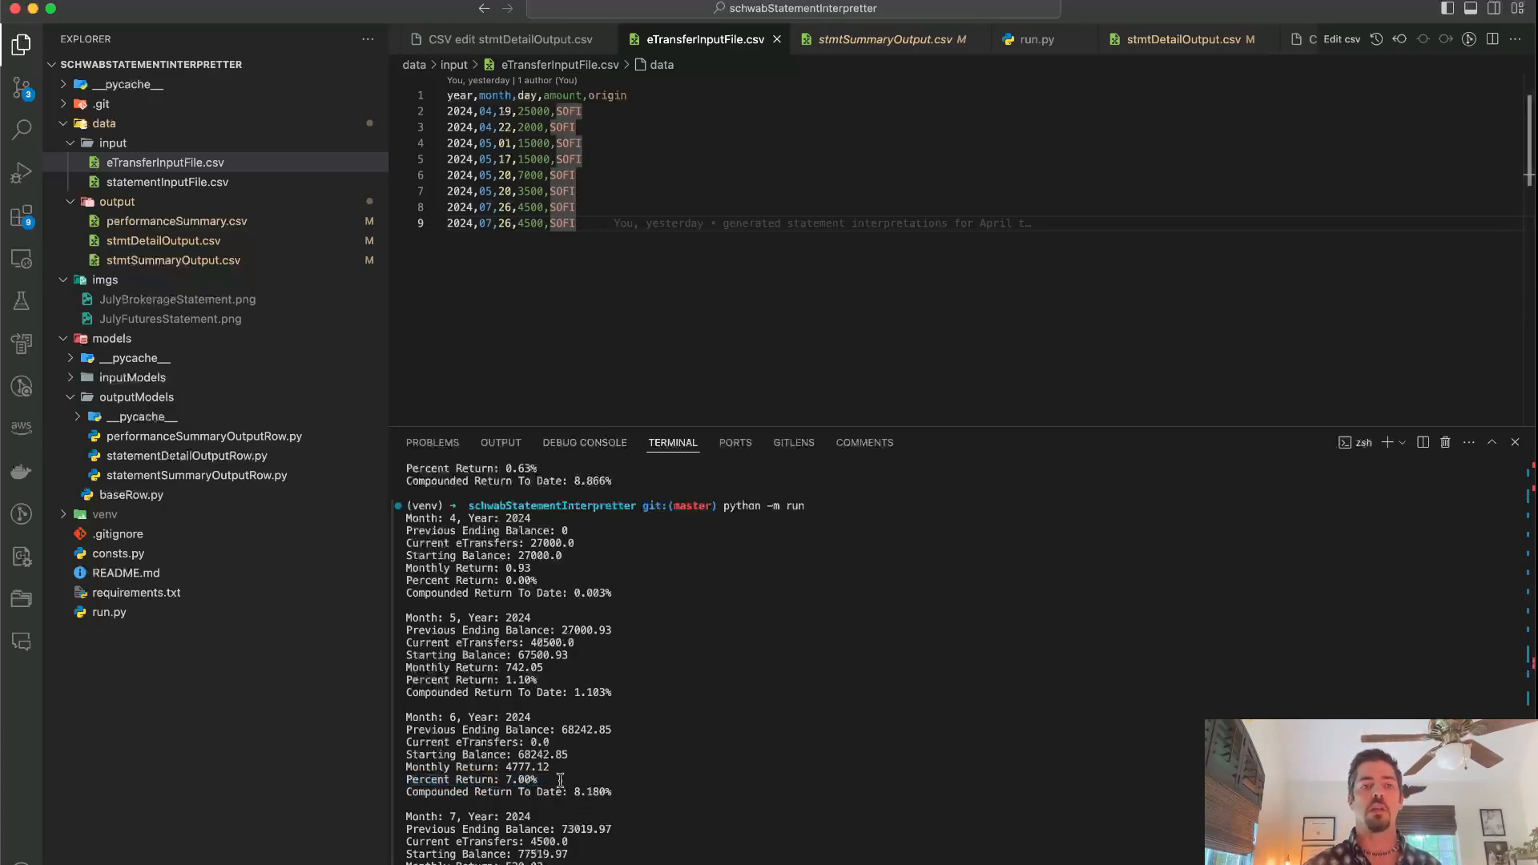
double_click(471, 779)
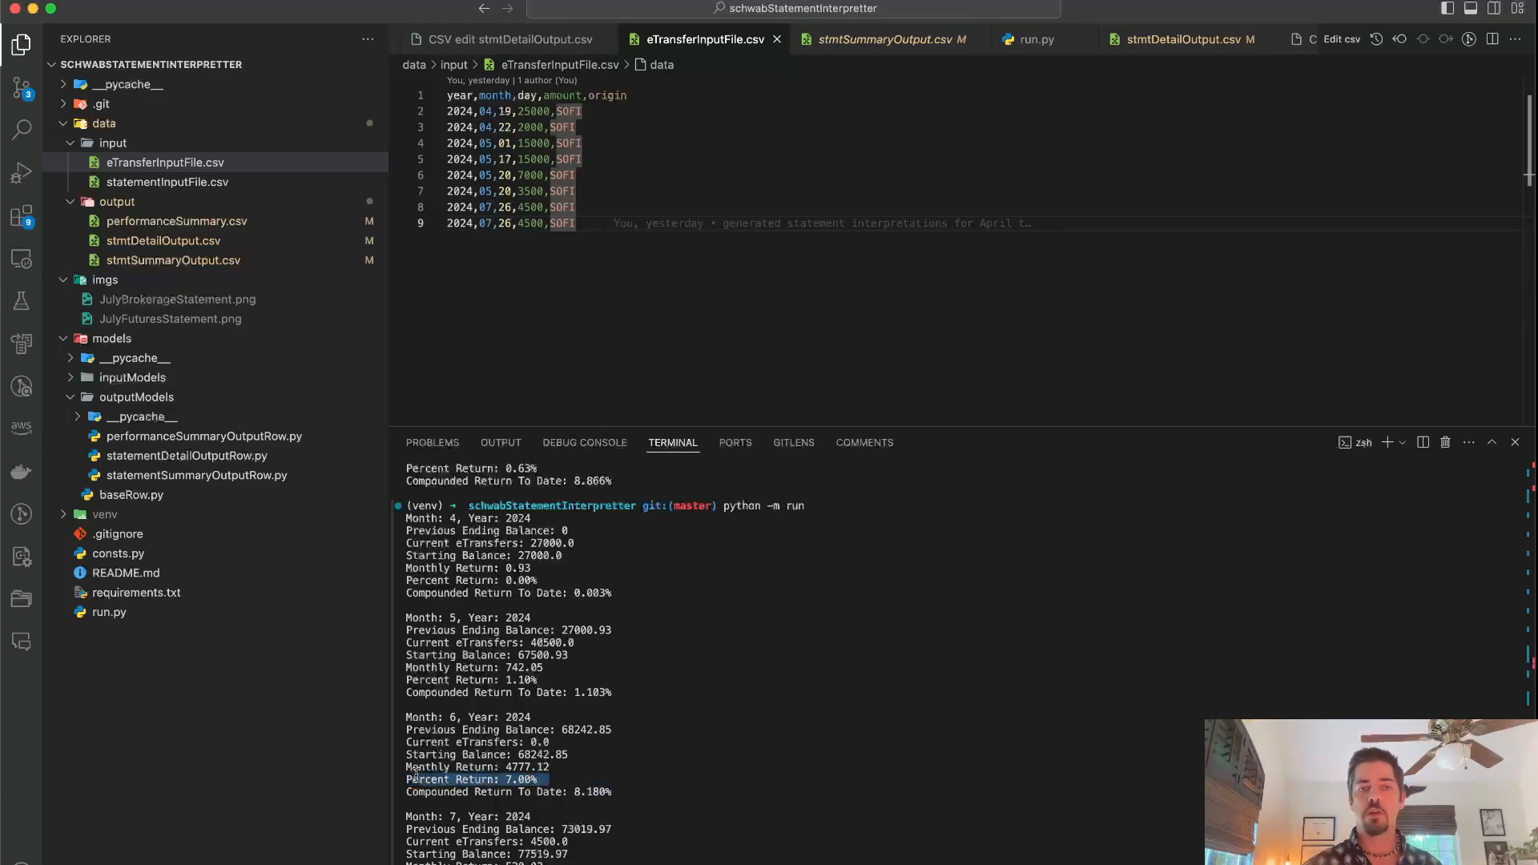